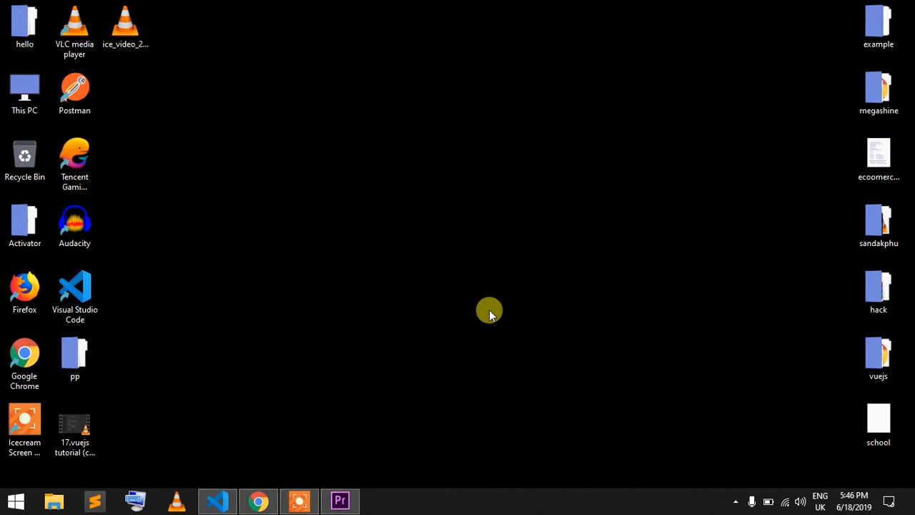
mouse_move(300, 444)
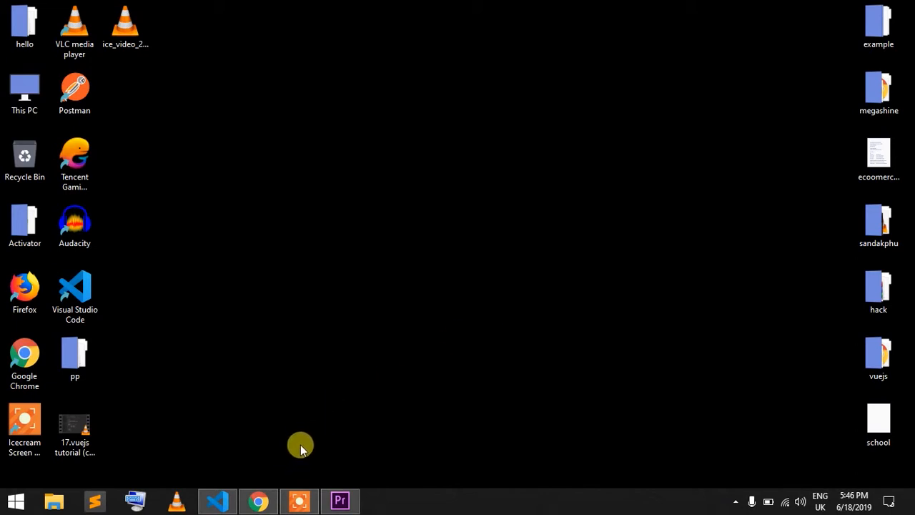
Bring up Chrome on the Vue.js API docs and scroll through the lifecycle hooks section.
click(257, 501)
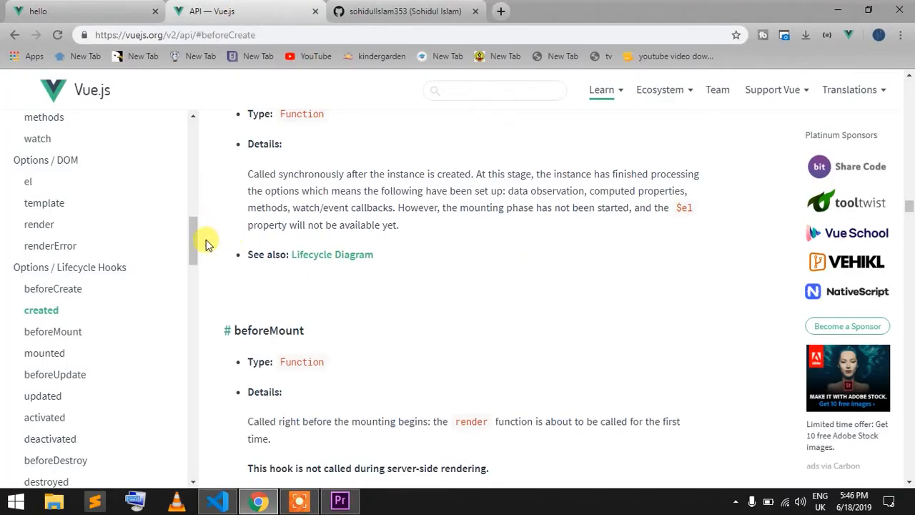
mouse_move(417, 329)
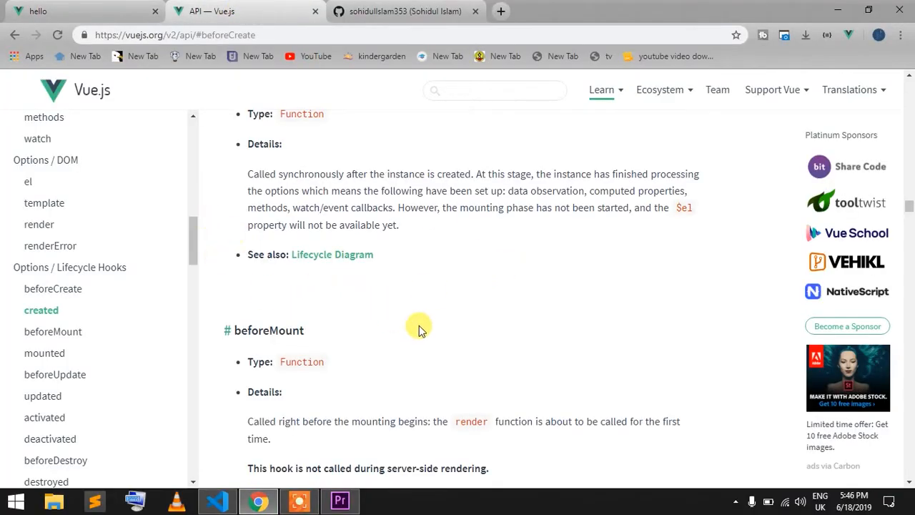
scroll(up, 3)
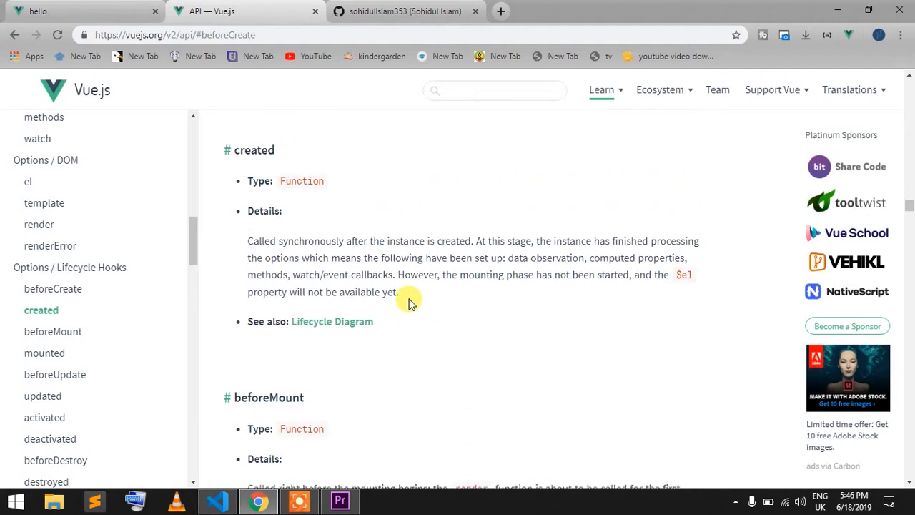
mouse_move(53, 332)
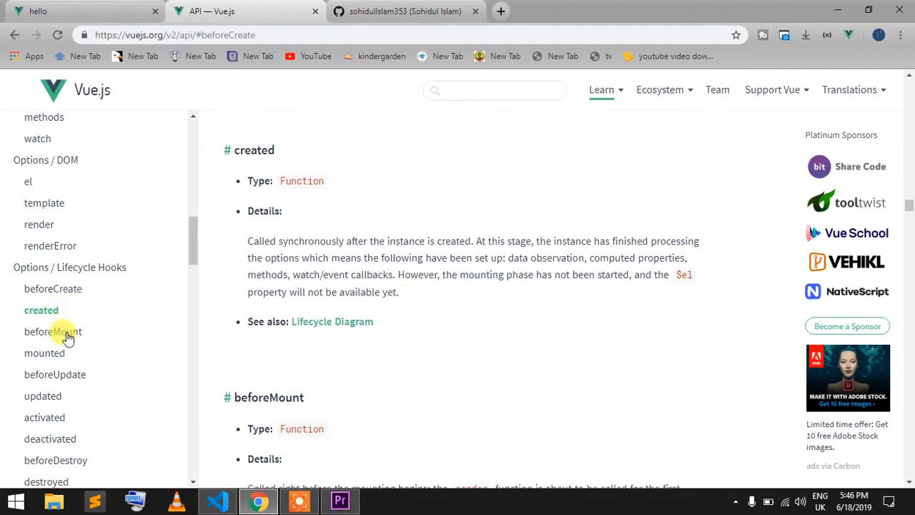
scroll(down, 3)
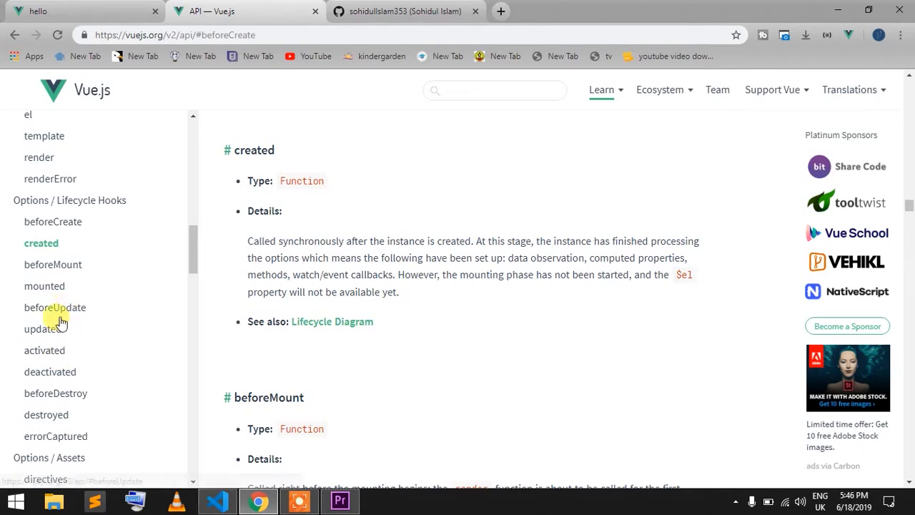
mouse_move(68, 398)
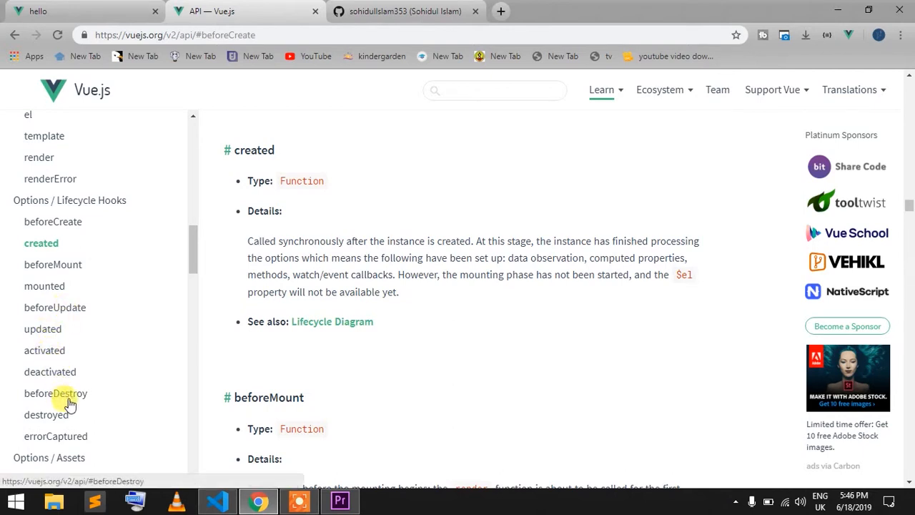
mouse_move(184, 334)
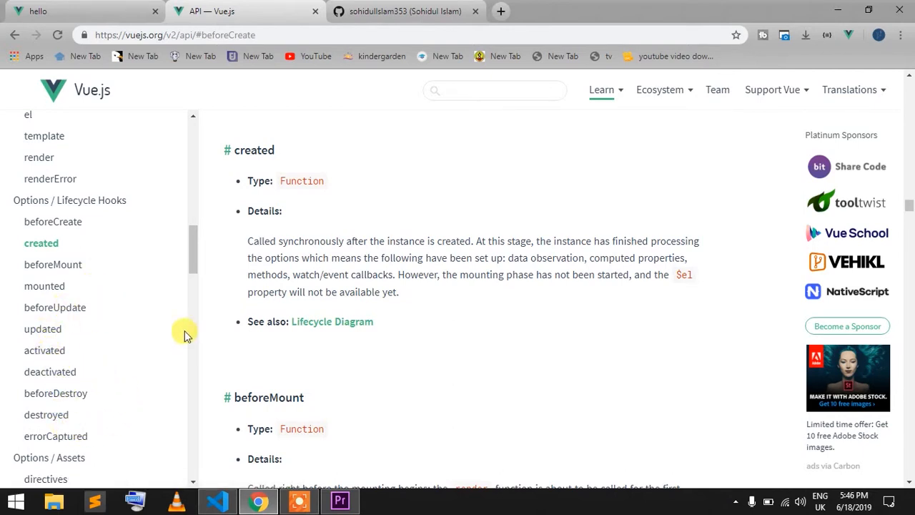
mouse_move(296, 332)
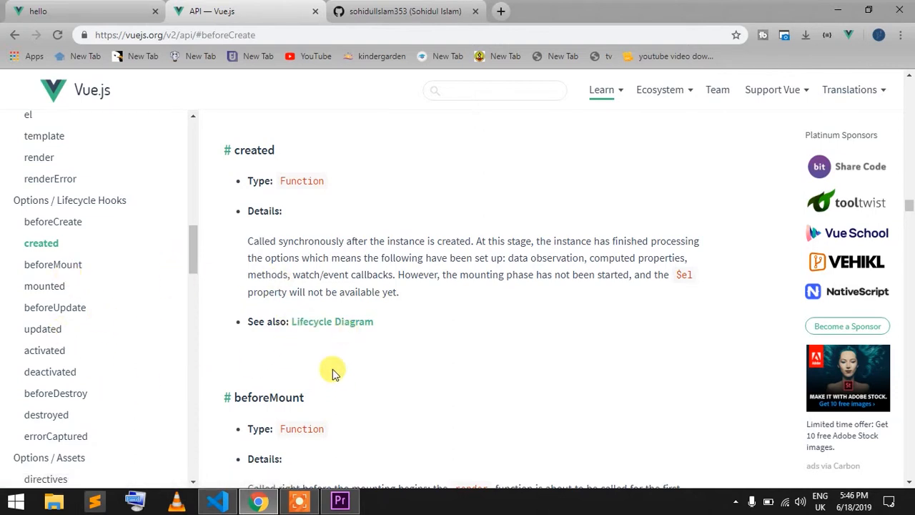
mouse_move(44, 285)
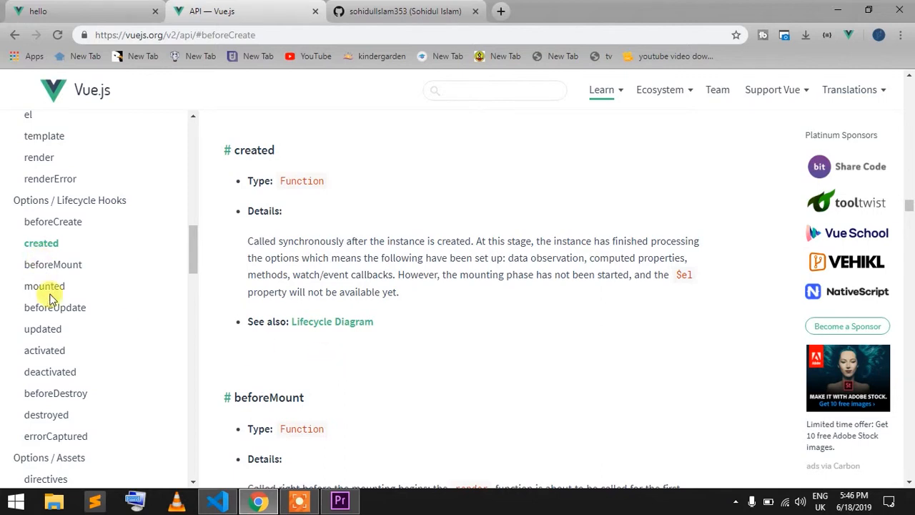
mouse_move(289, 312)
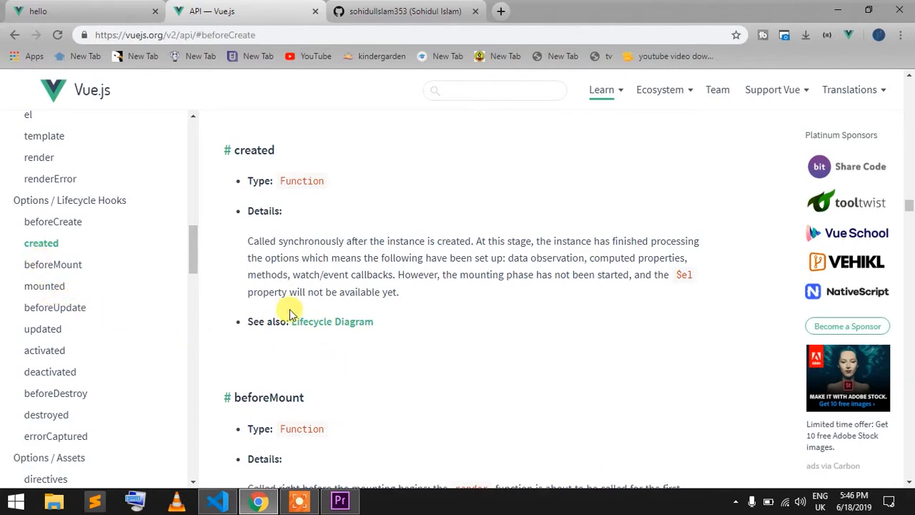
mouse_move(44, 286)
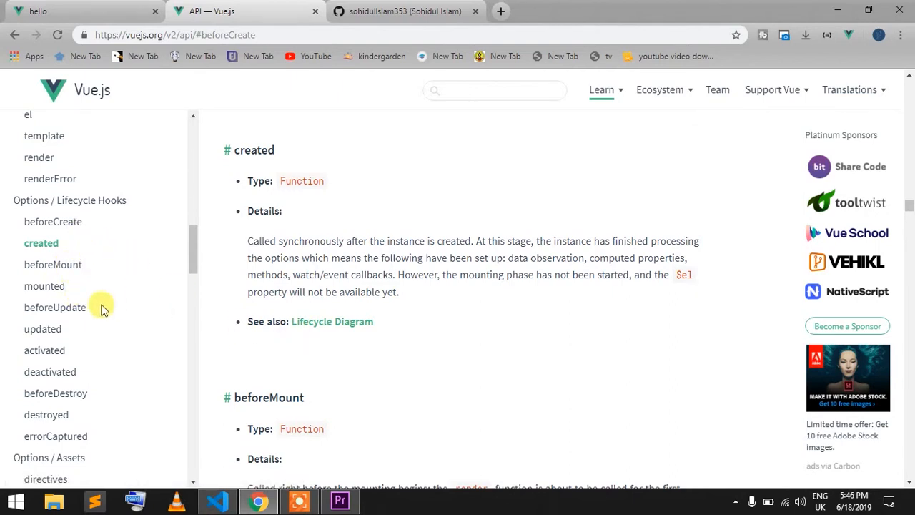
mouse_move(357, 352)
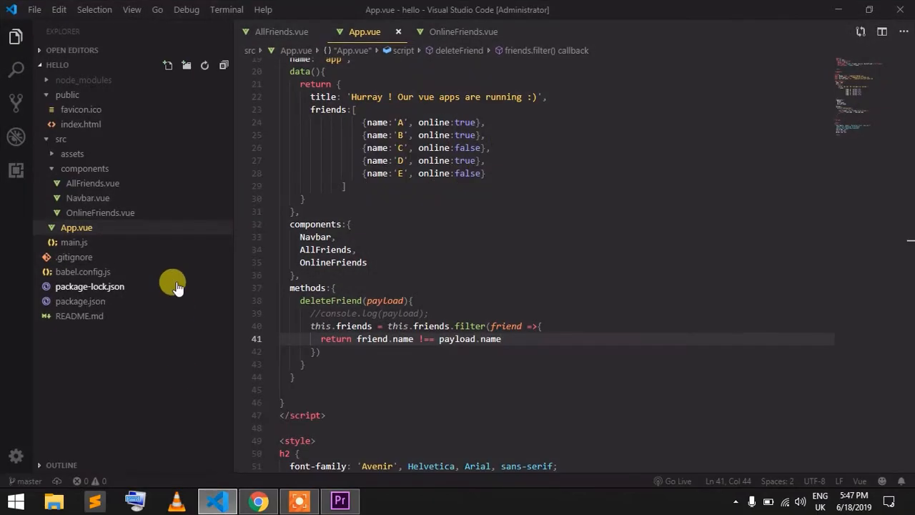
Delete OnlineFriends.vue and AllFriends.vue from the components folder.
scroll(up, 3)
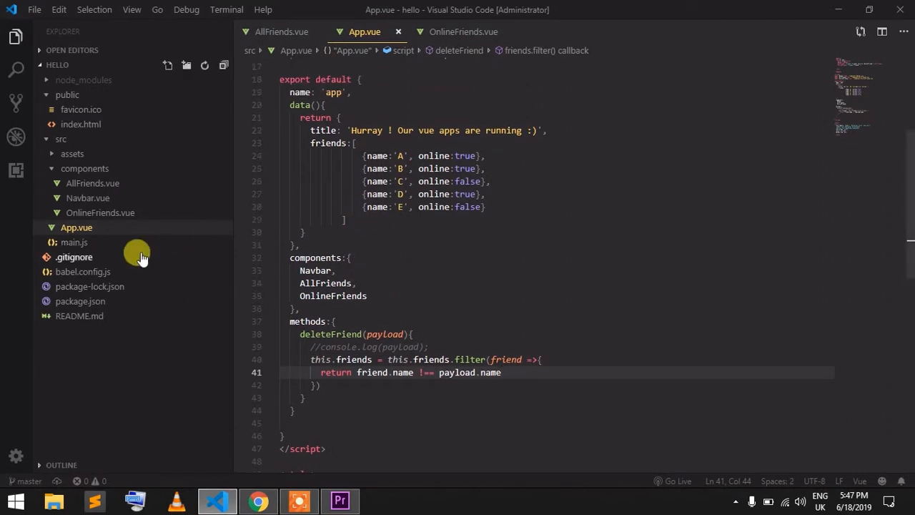
right_click(78, 227)
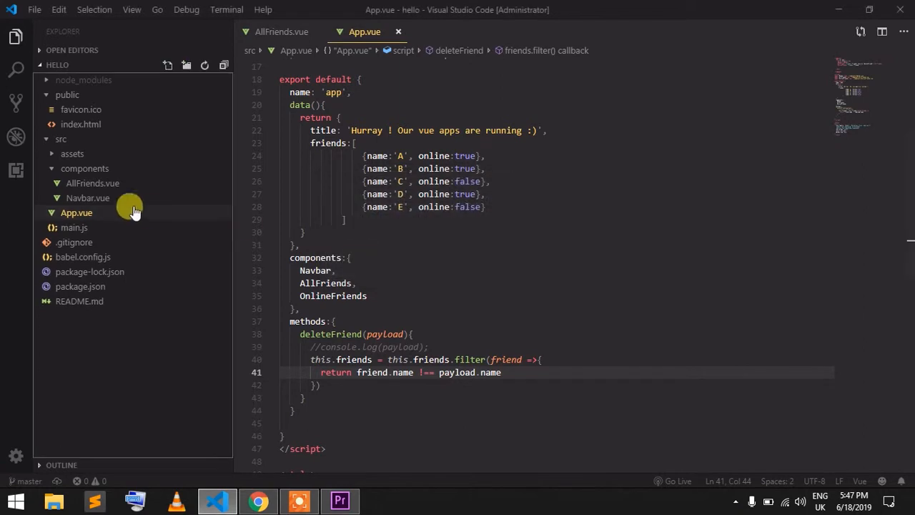
right_click(77, 211)
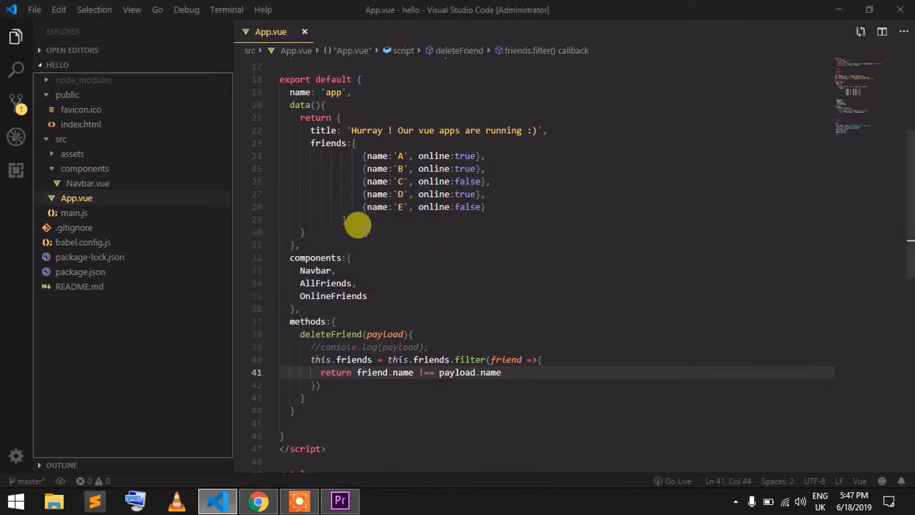
mouse_move(289, 275)
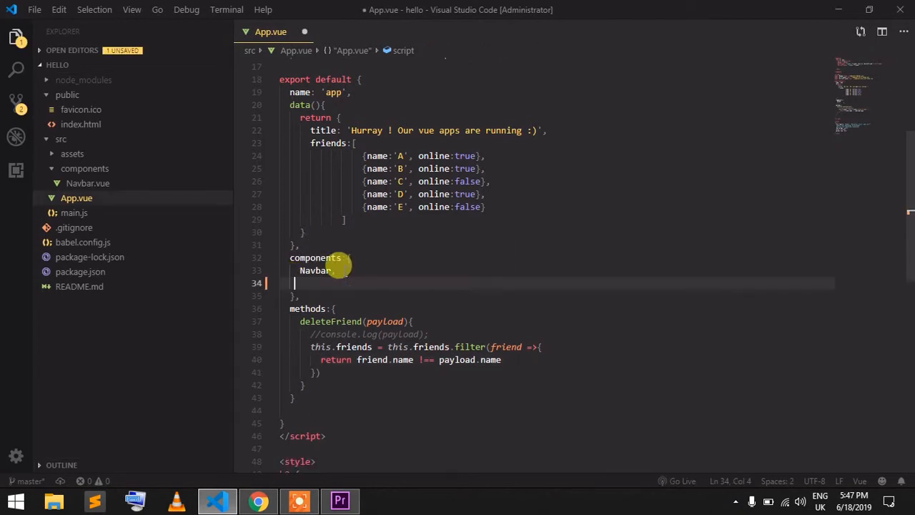
Strip App.vue of the friends array and related code, leaving Navbar and title, and save.
scroll(up, 3)
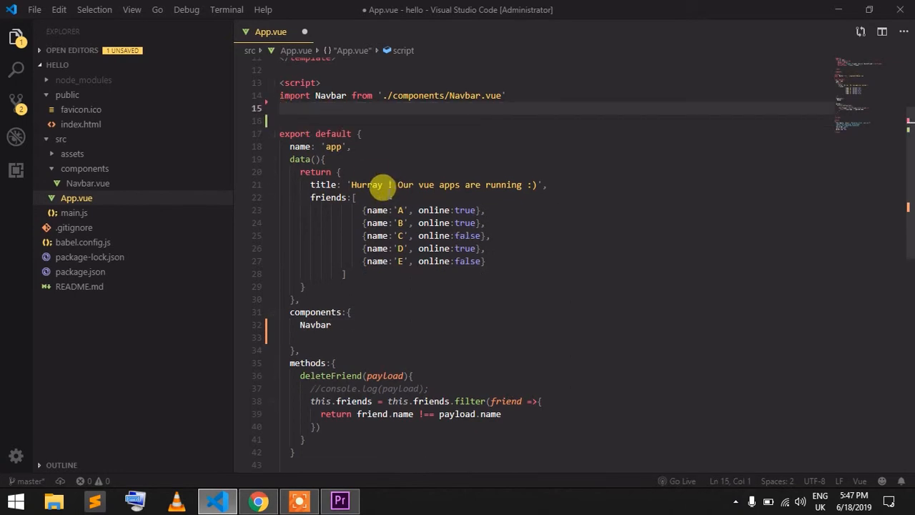
drag(389, 184, 343, 273)
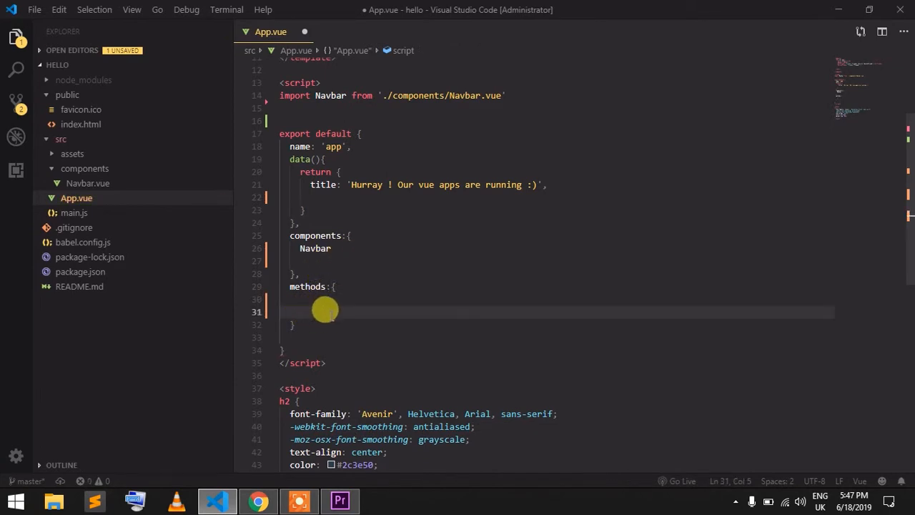
mouse_move(383, 246)
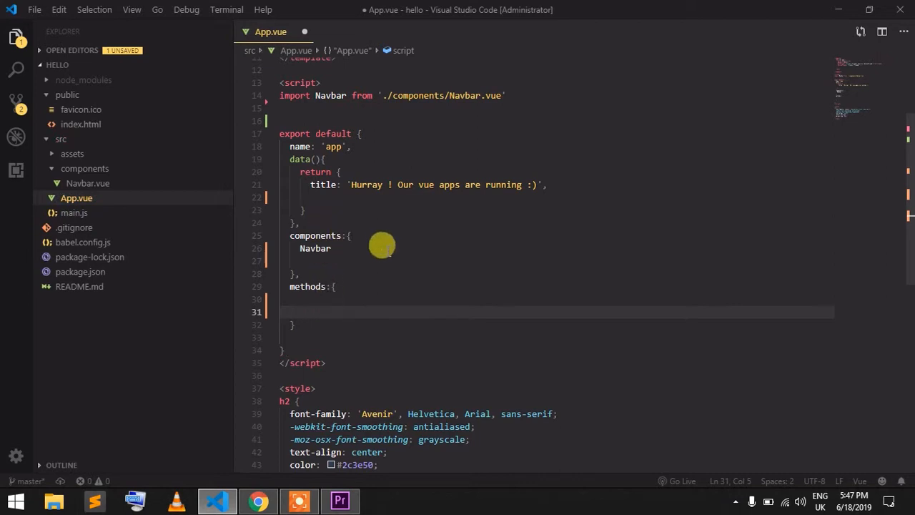
key(ctrl+s)
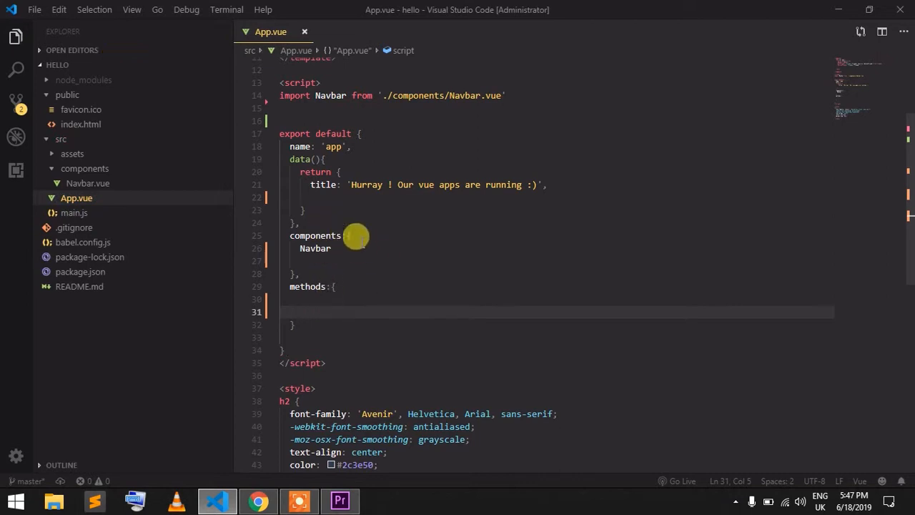
scroll(up, 3)
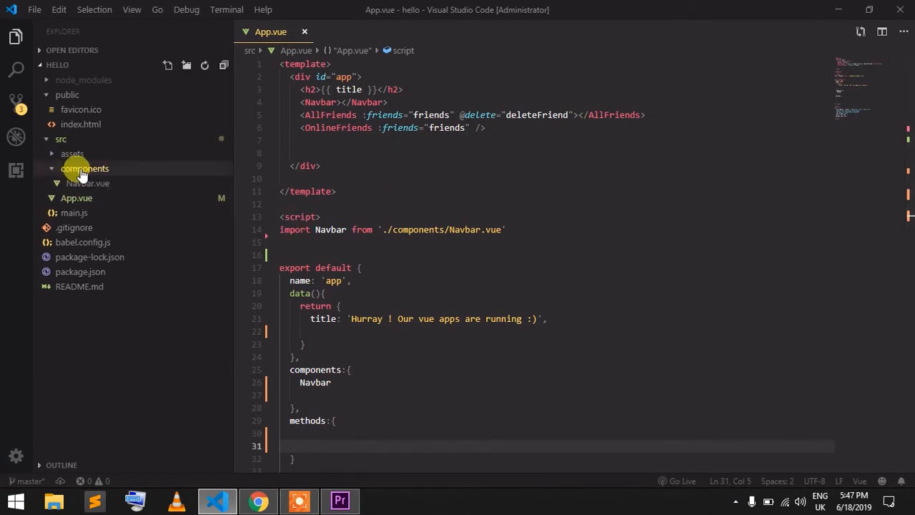
Create Hook.vue in components and copy Navbar.vue's code into it as a starting point.
click(168, 66)
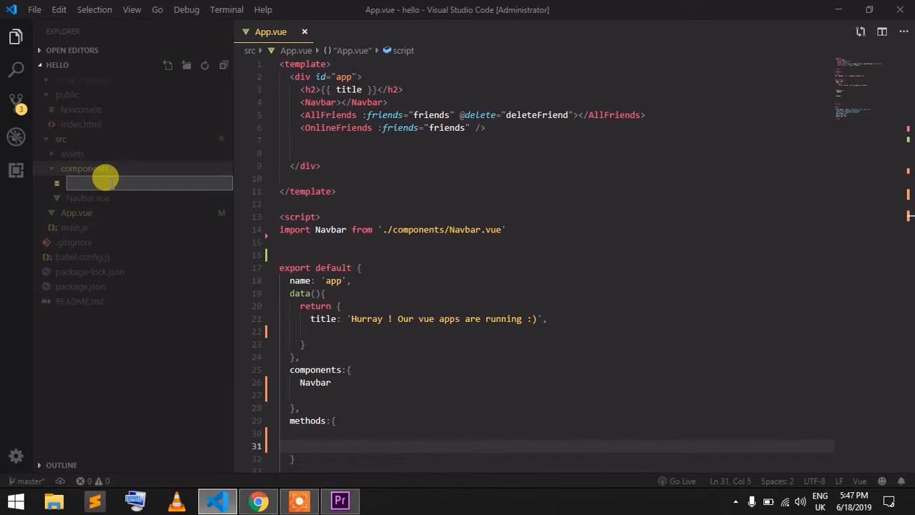
text(Hook.v)
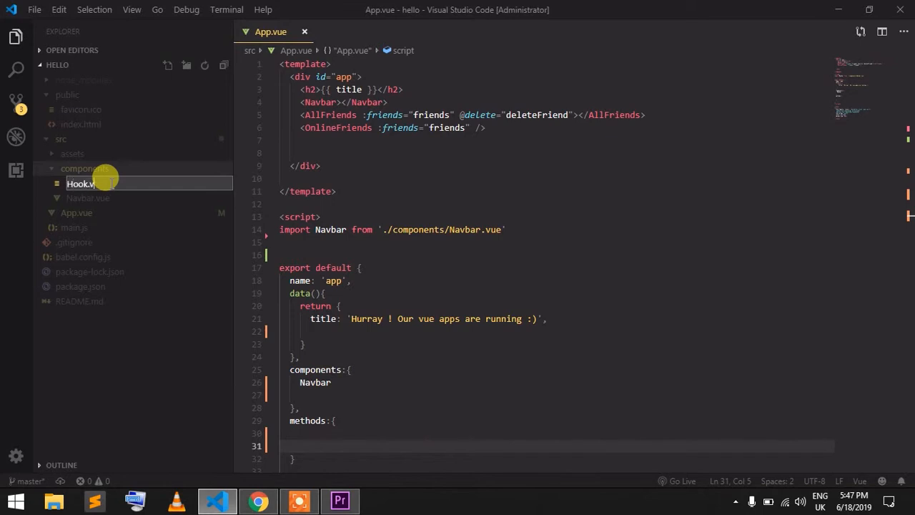
key(Return)
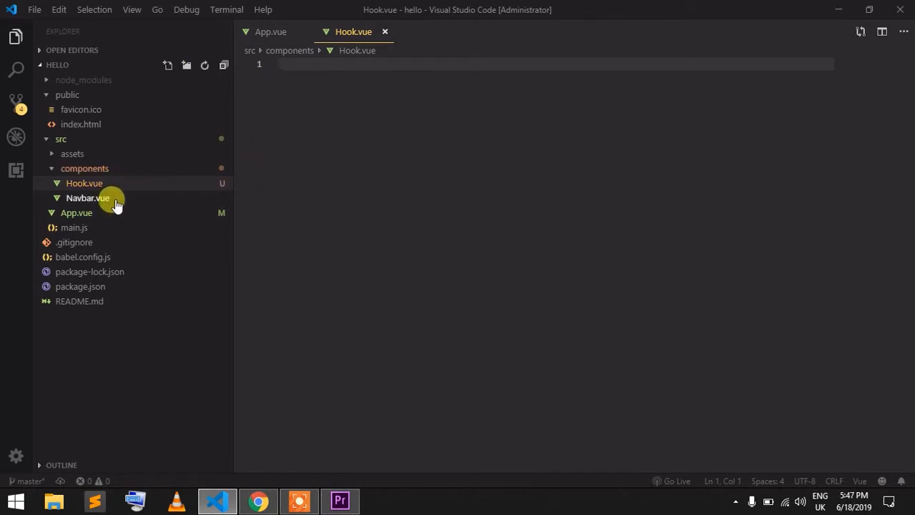
click(89, 197)
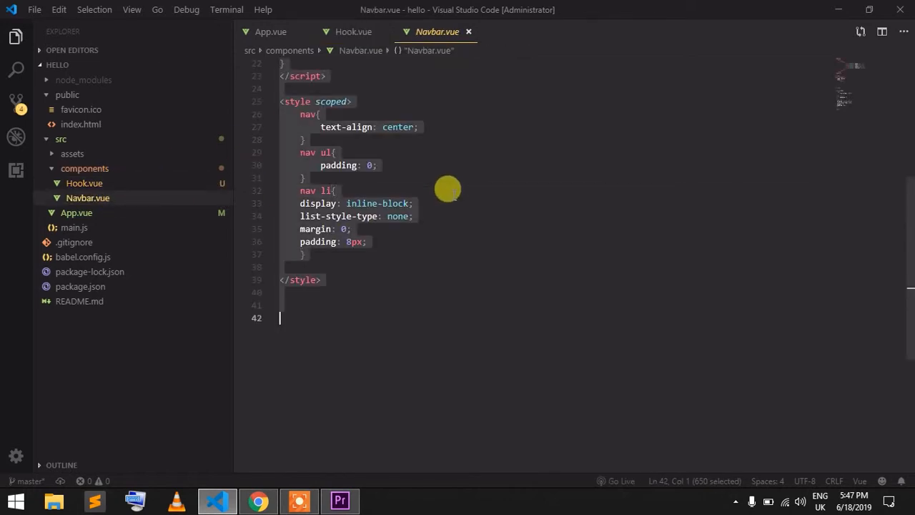
scroll(up, 3)
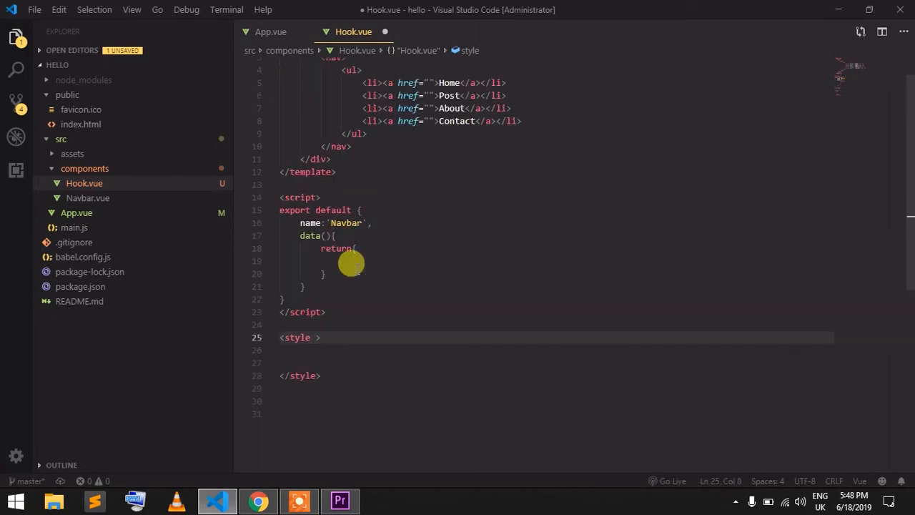
scroll(up, 3)
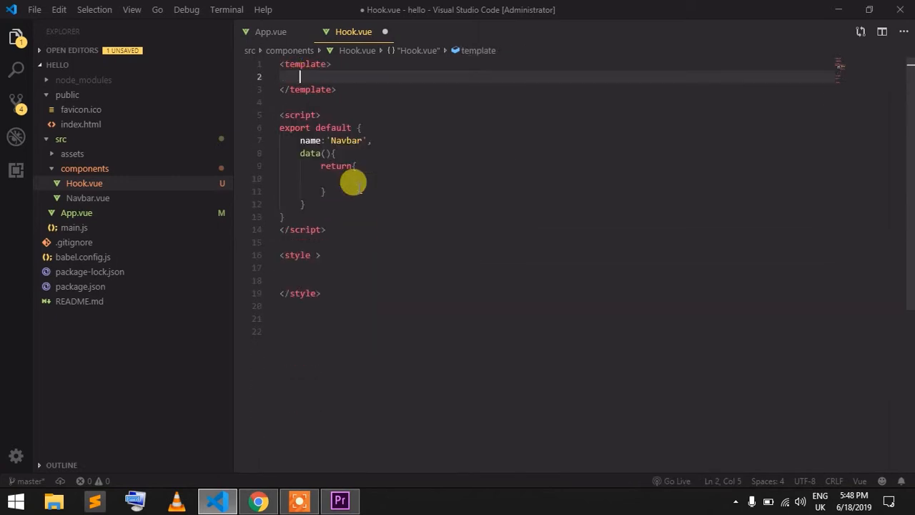
Add an <h1>Hook Part</h1> heading to Hook.vue's template, name the component Hook, and save.
text(<h1)
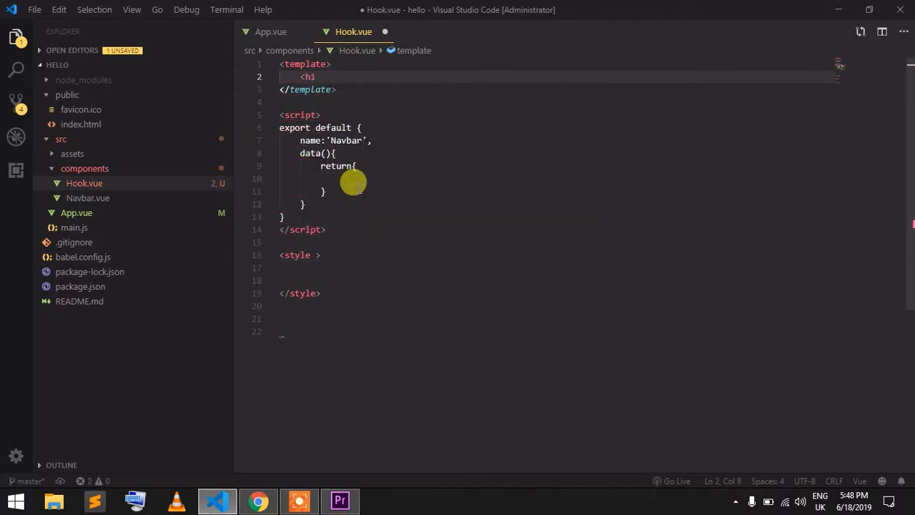
text(>>)
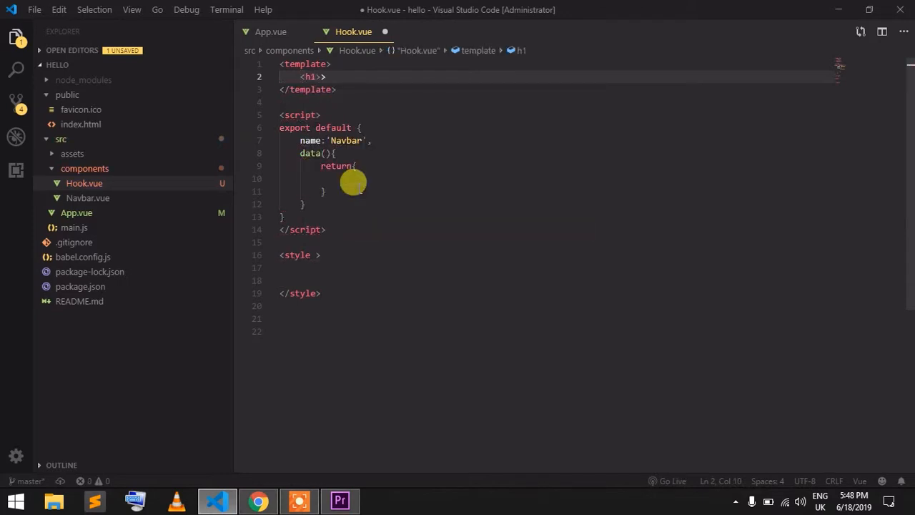
text(</h1>)
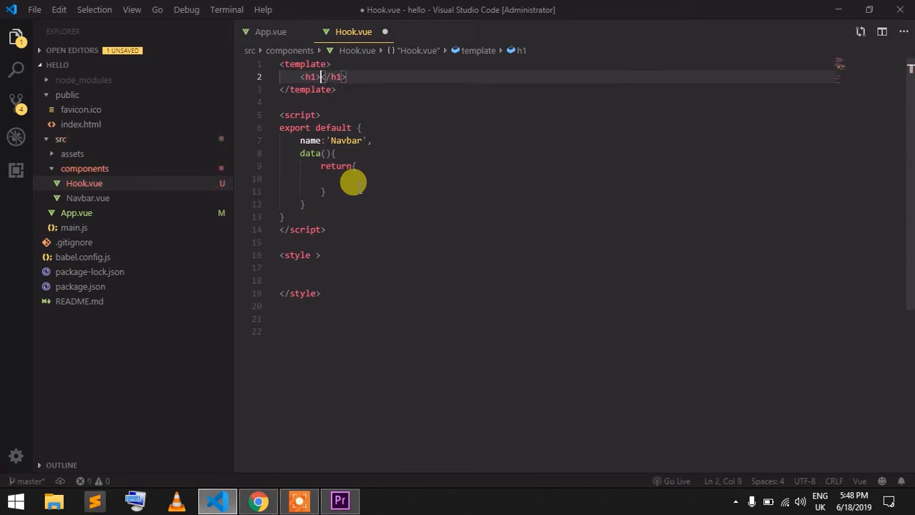
text(Hook Part)
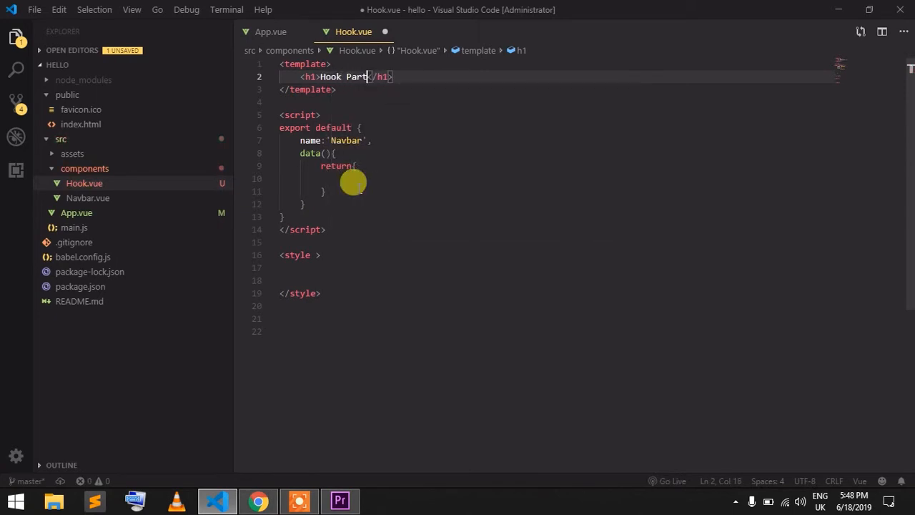
key(ctrl+s)
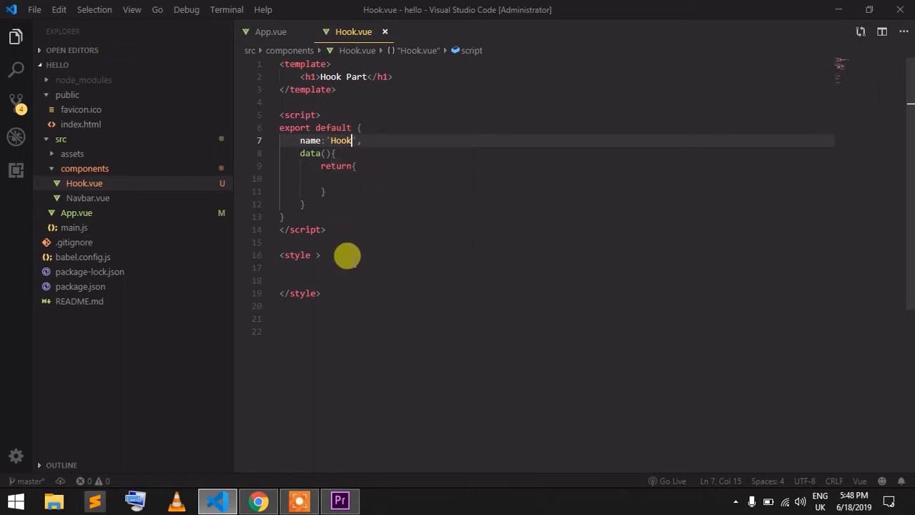
Import and register the Hook component in App.vue, save, and glance at the running app.
click(270, 32)
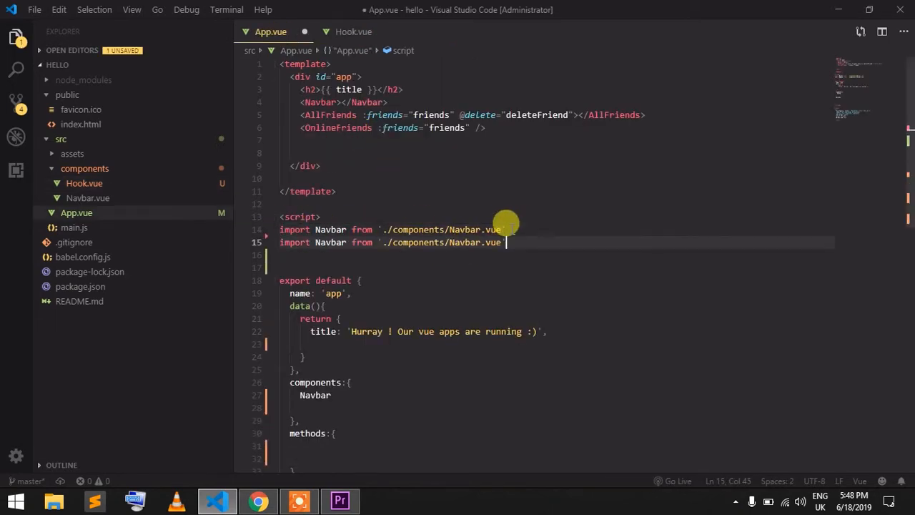
double_click(331, 242)
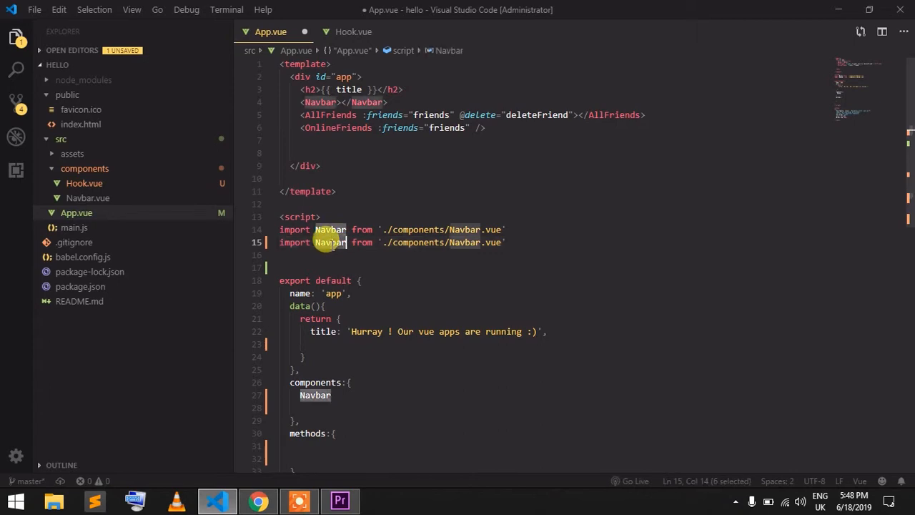
text(Hook)
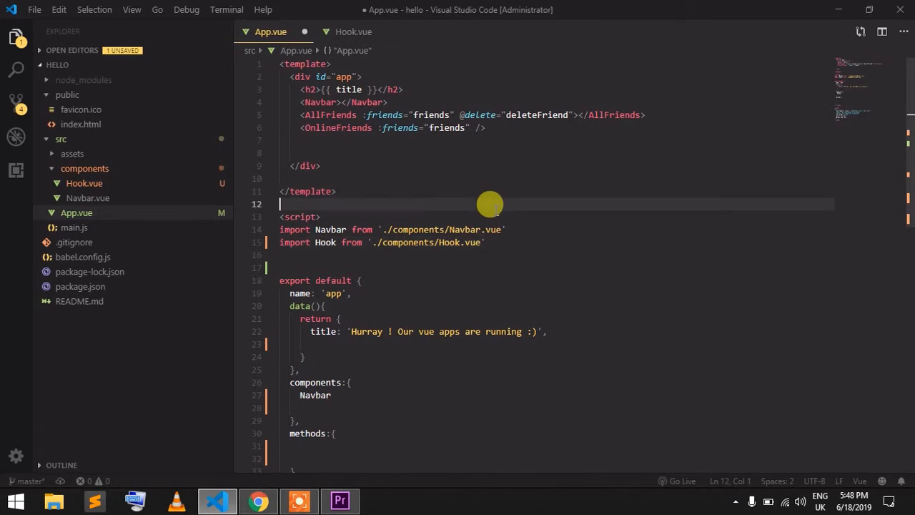
mouse_move(489, 191)
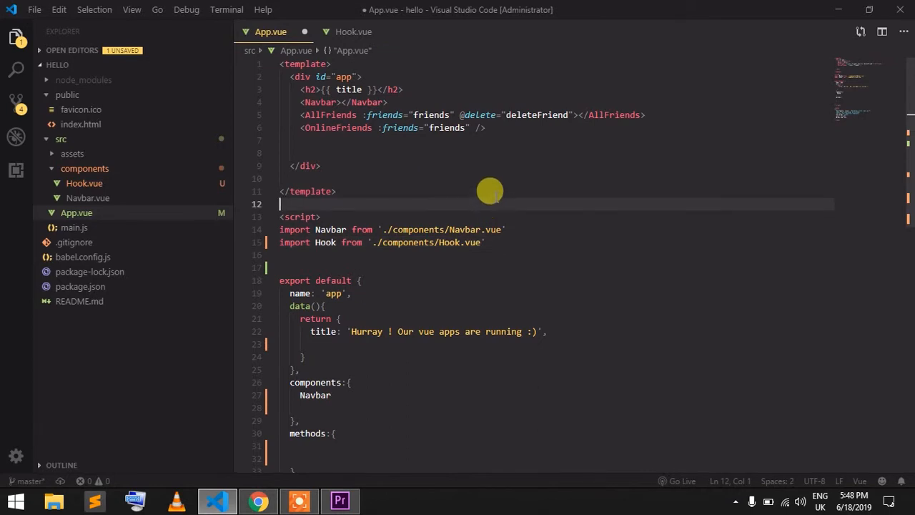
mouse_move(350, 343)
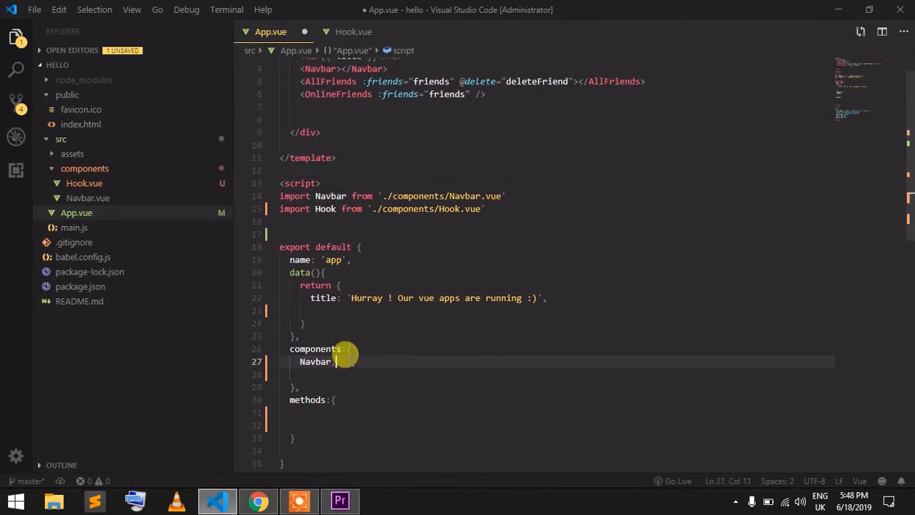
text(Hook)
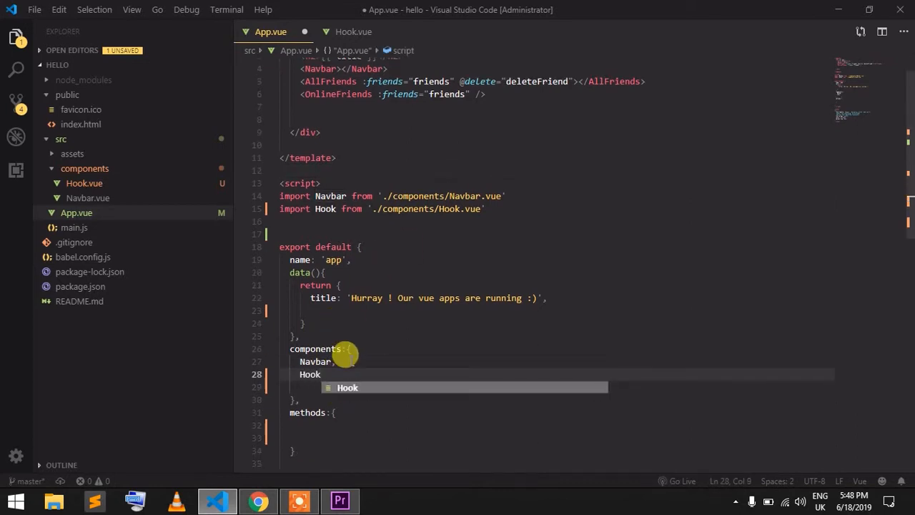
key(ctrl+s)
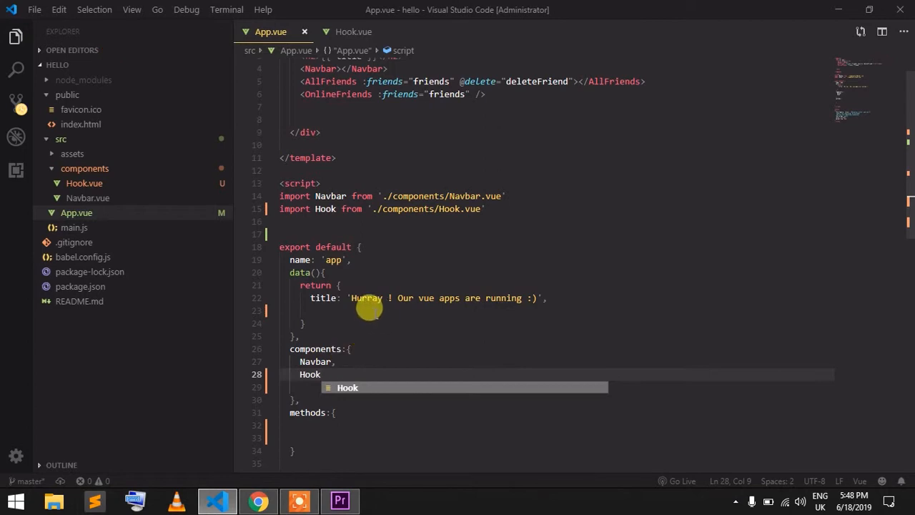
click(259, 500)
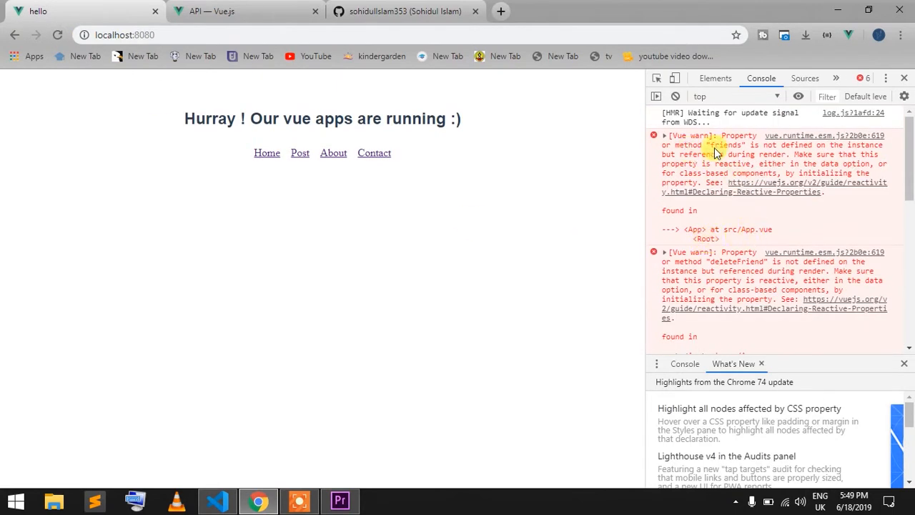
mouse_move(736, 163)
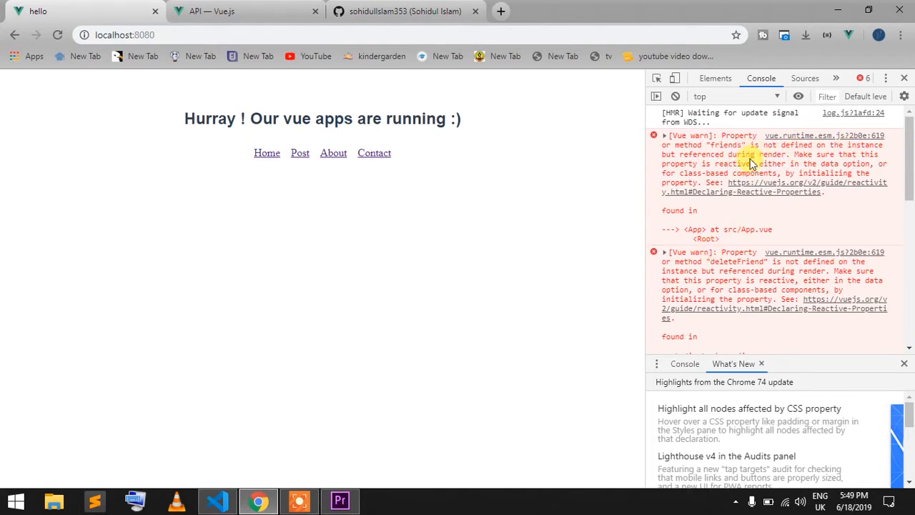
click(217, 501)
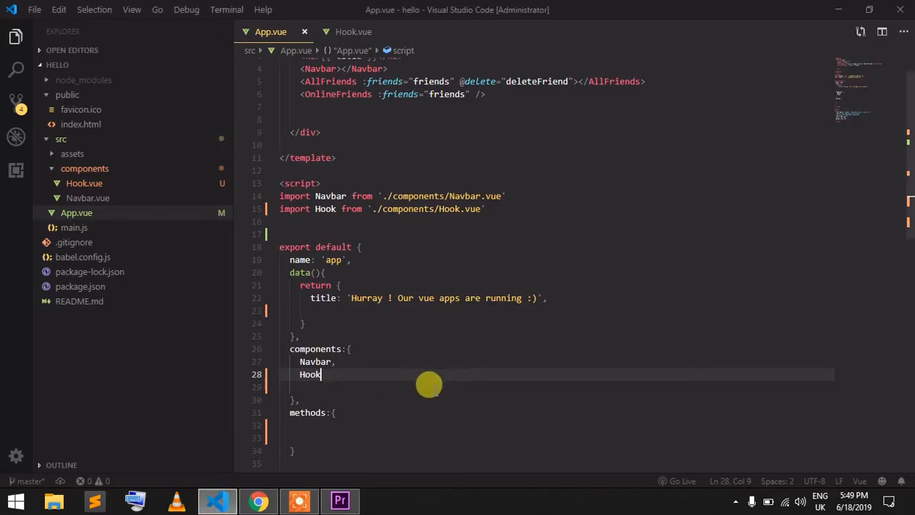
Replace the friends tags with <Hook></Hook> and confirm the browser shows Hook Part.
scroll(up, 3)
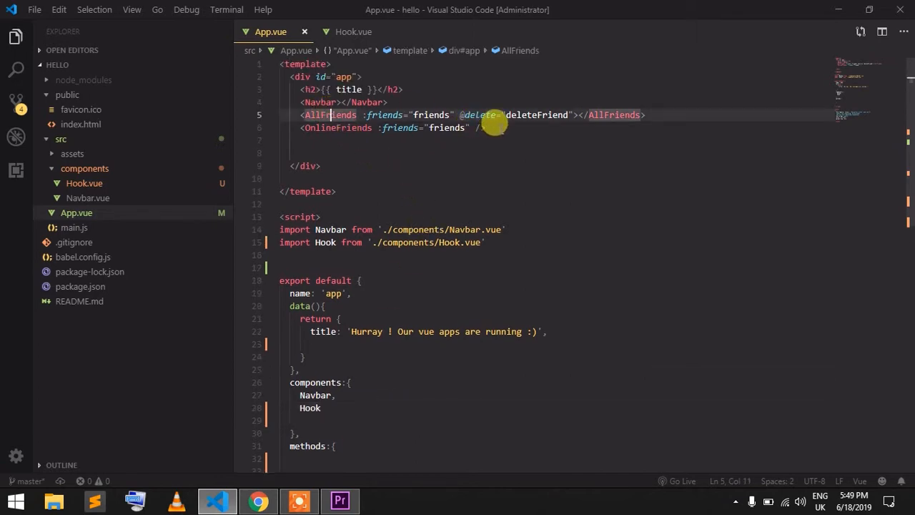
key(Delete)
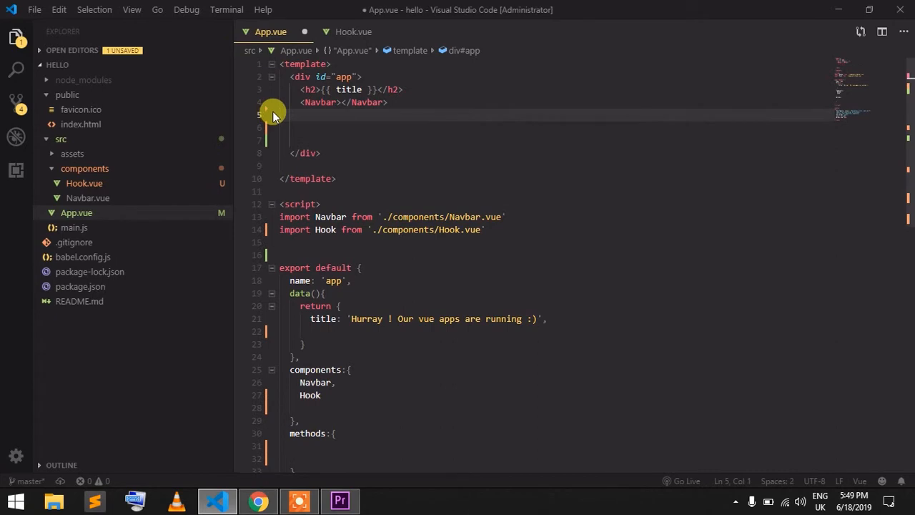
text(<ho)
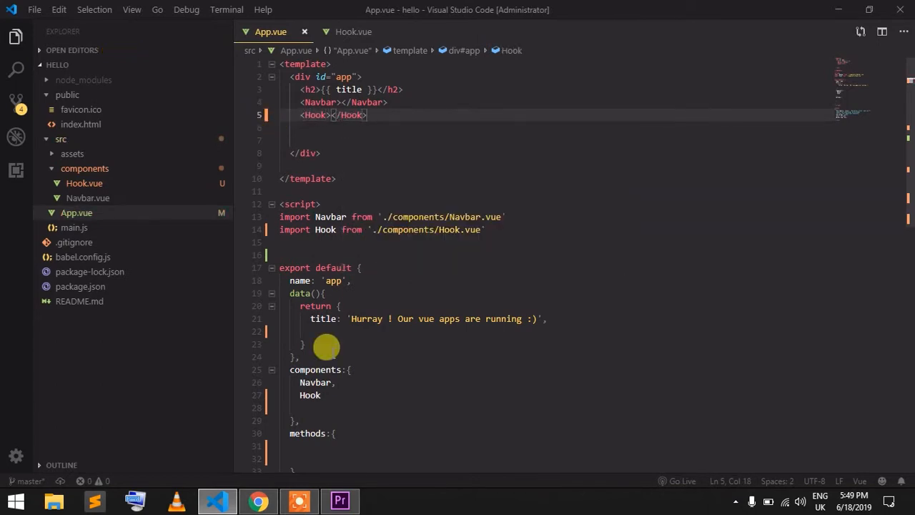
click(257, 500)
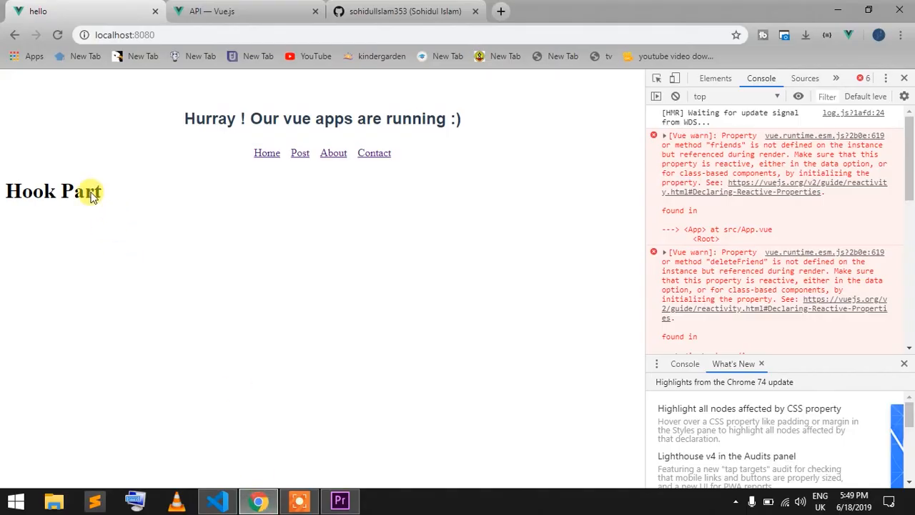
mouse_move(215, 500)
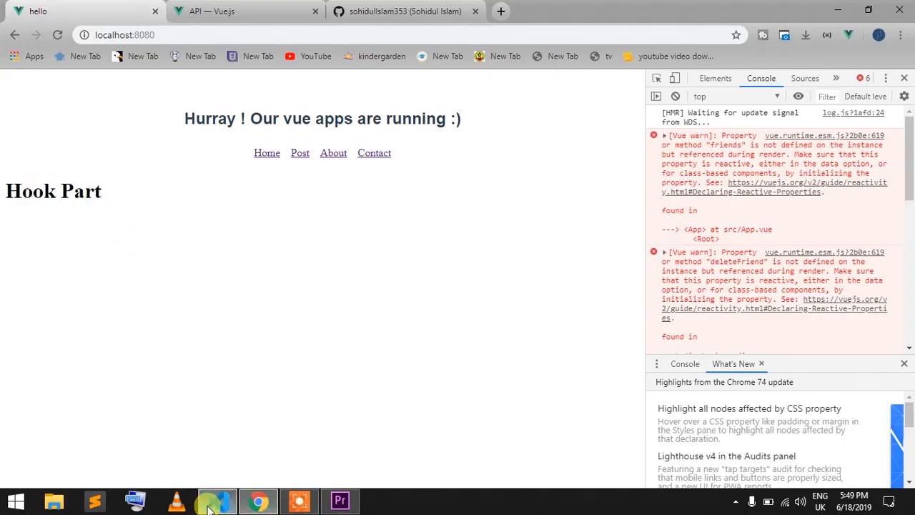
click(217, 500)
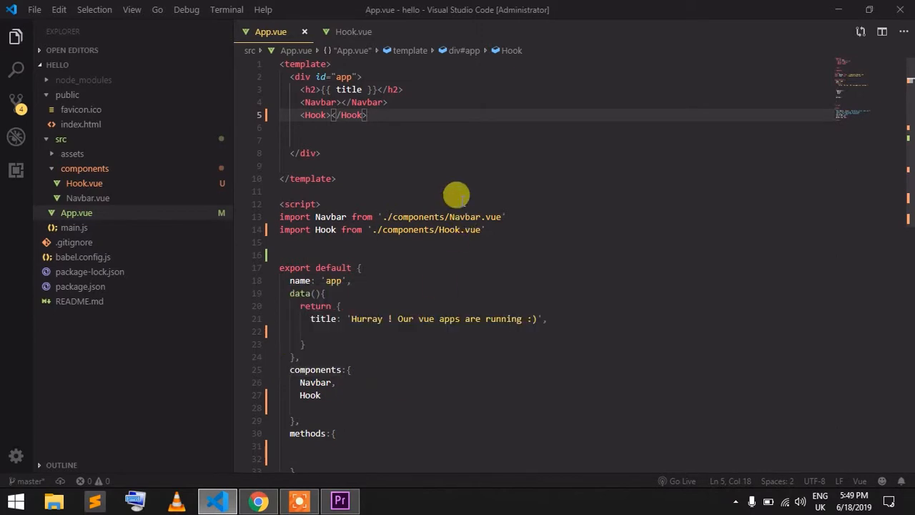
Add an empty created() hook after data() in Hook.vue, checking the lifecycle docs in Chrome.
click(352, 32)
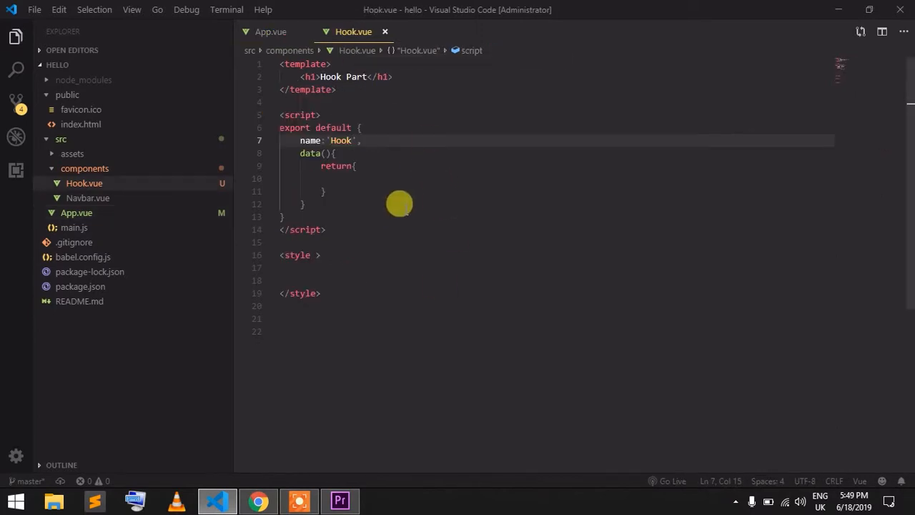
mouse_move(383, 177)
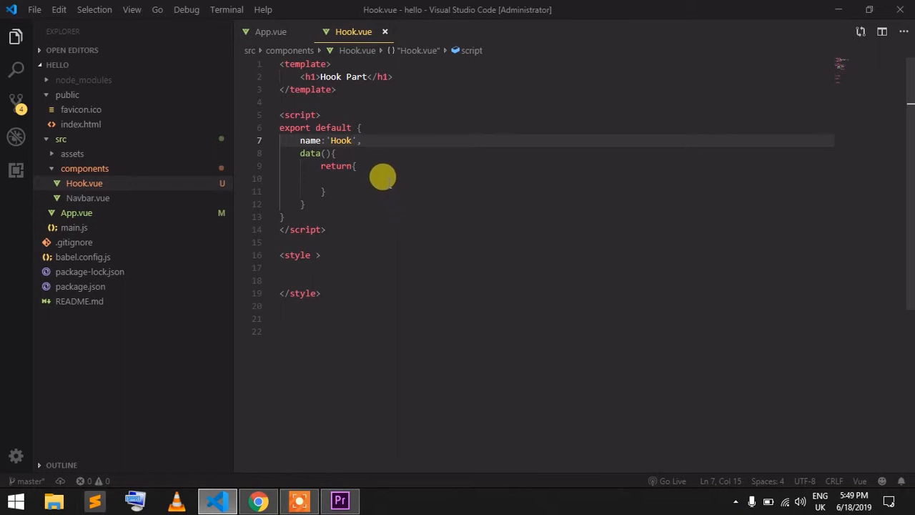
mouse_move(331, 150)
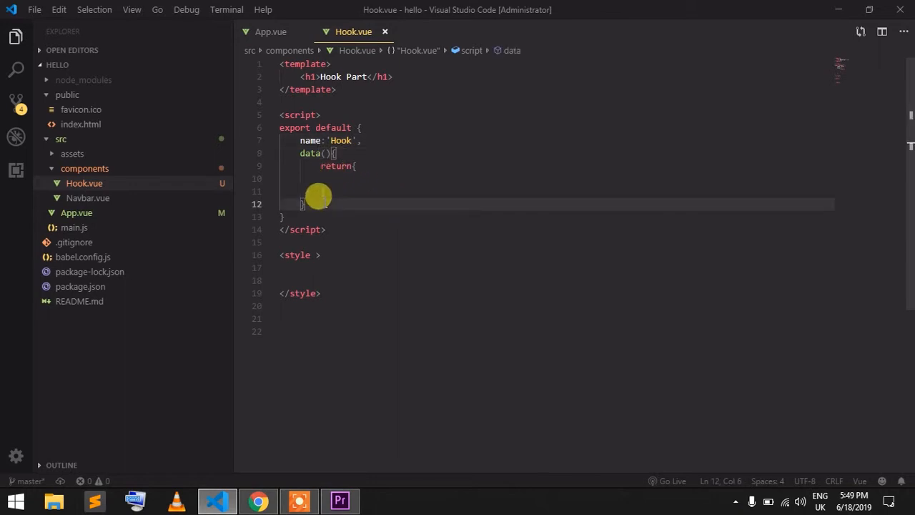
key(enter)
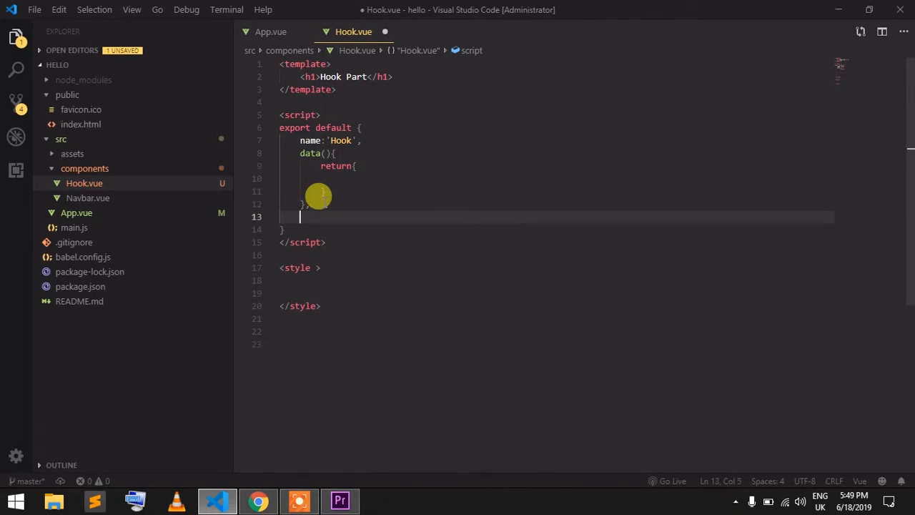
text(created)
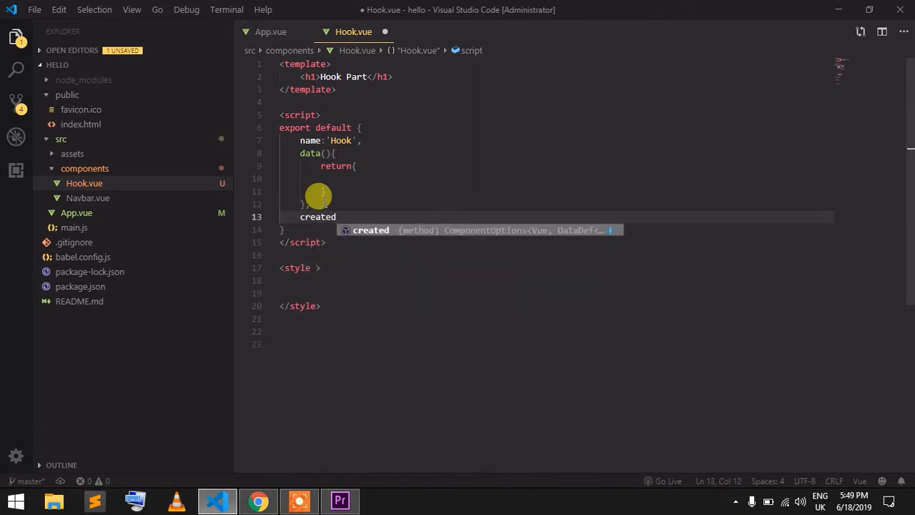
key(Enter)
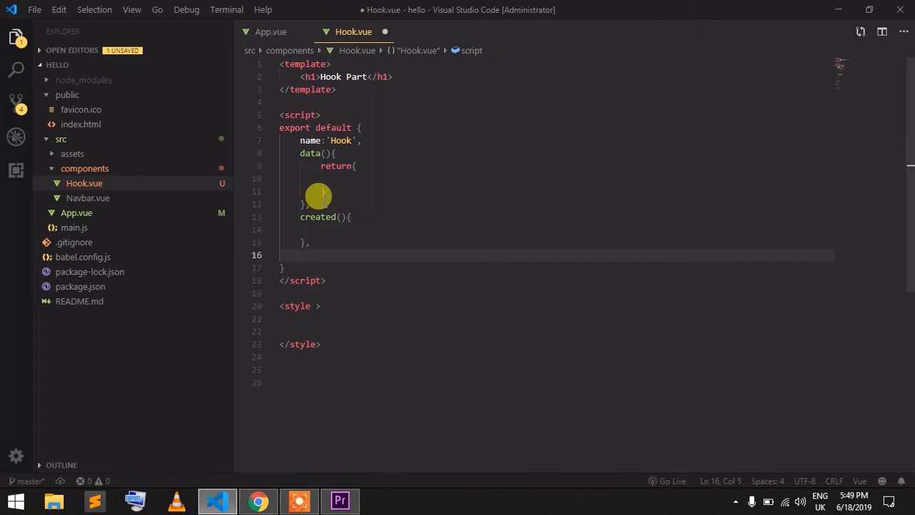
click(257, 500)
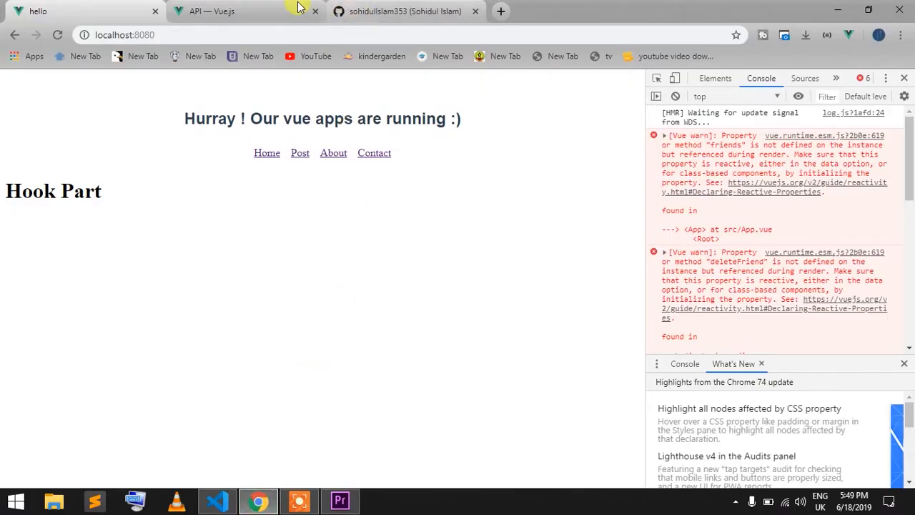
click(210, 11)
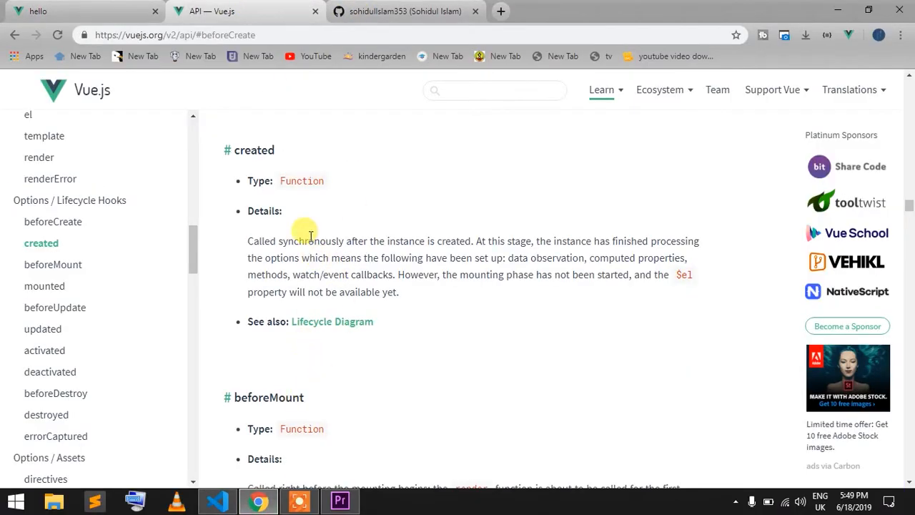
scroll(up, 3)
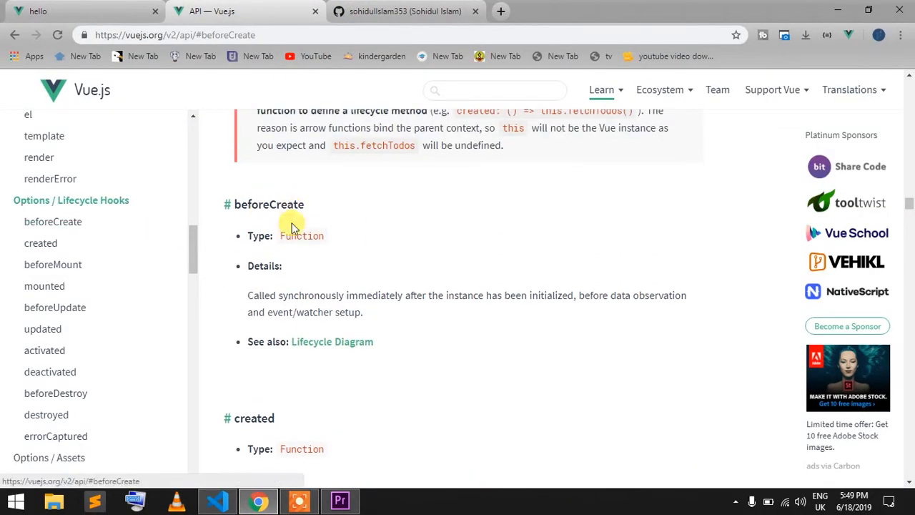
click(217, 500)
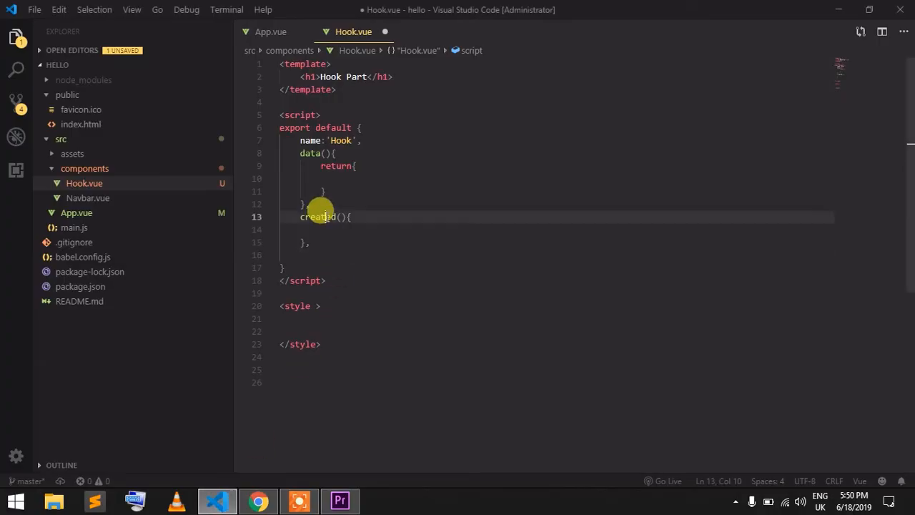
Add an empty beforeCreate() hook above created and save Hook.vue.
key(enter)
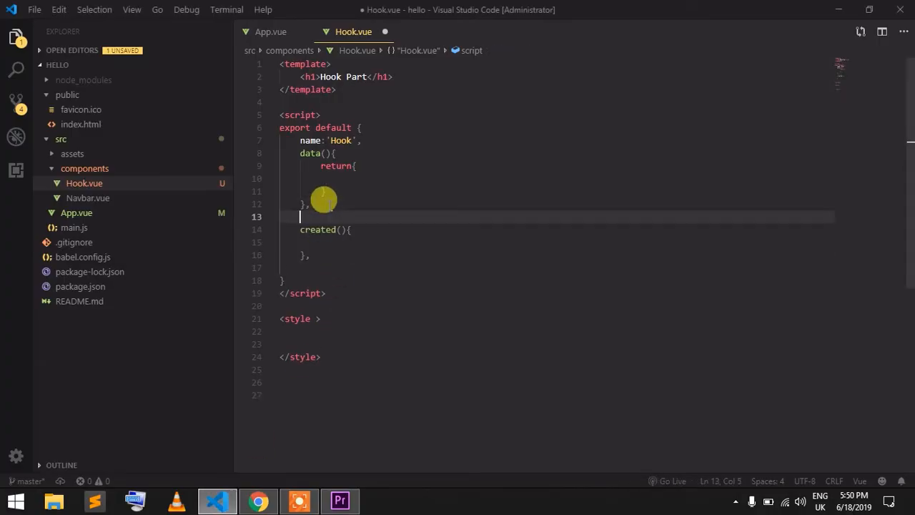
text(befaore)
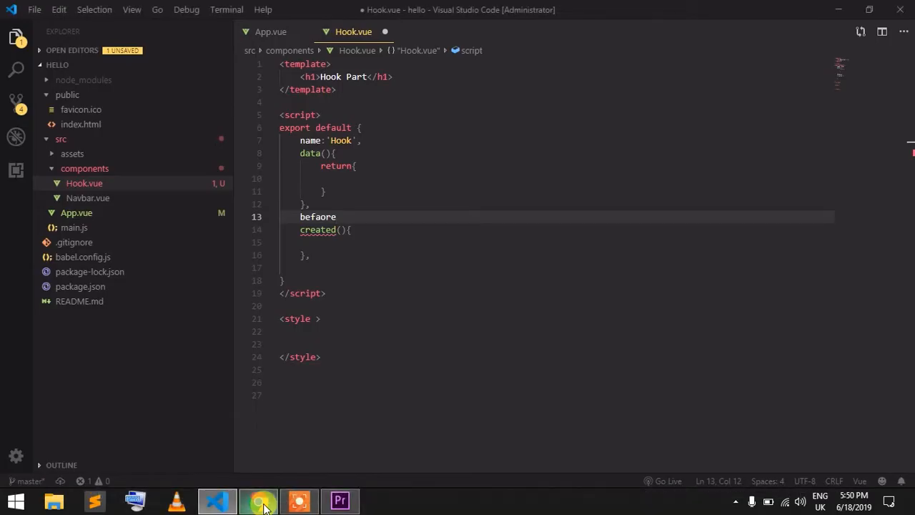
text(Create(){)
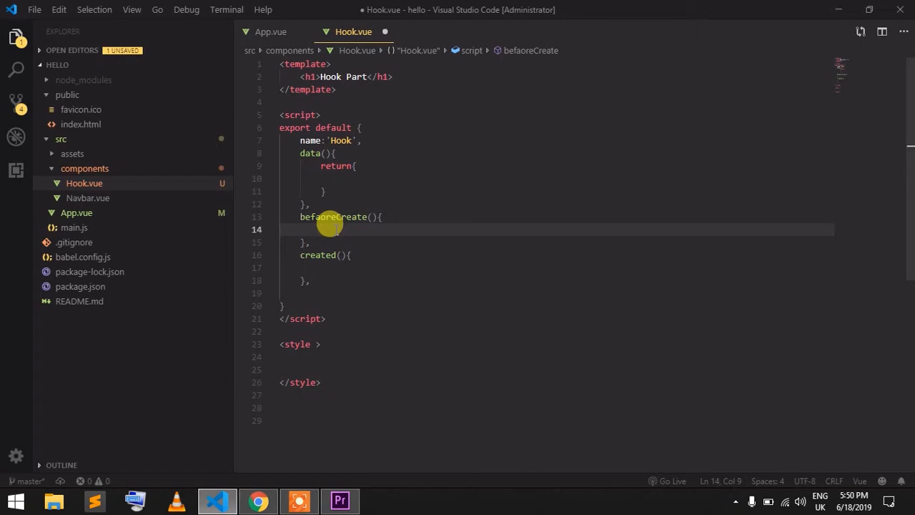
key(ctrl+s)
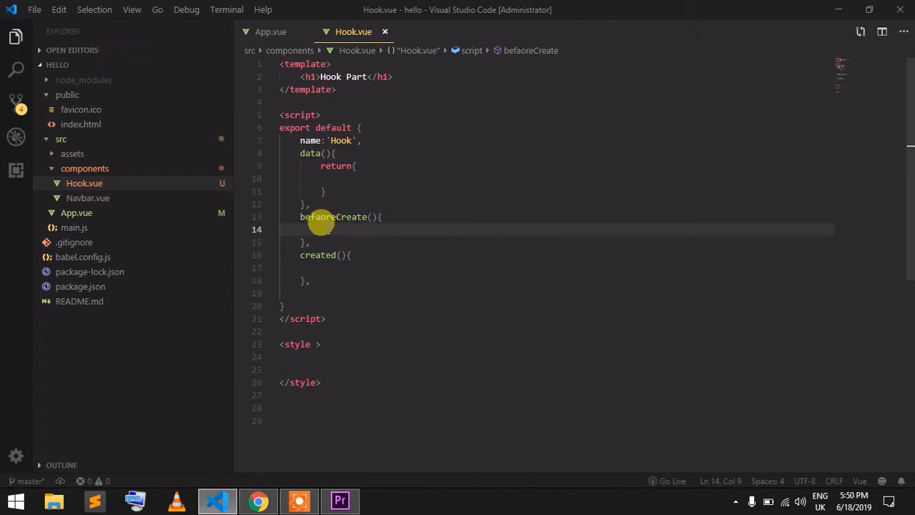
mouse_move(336, 217)
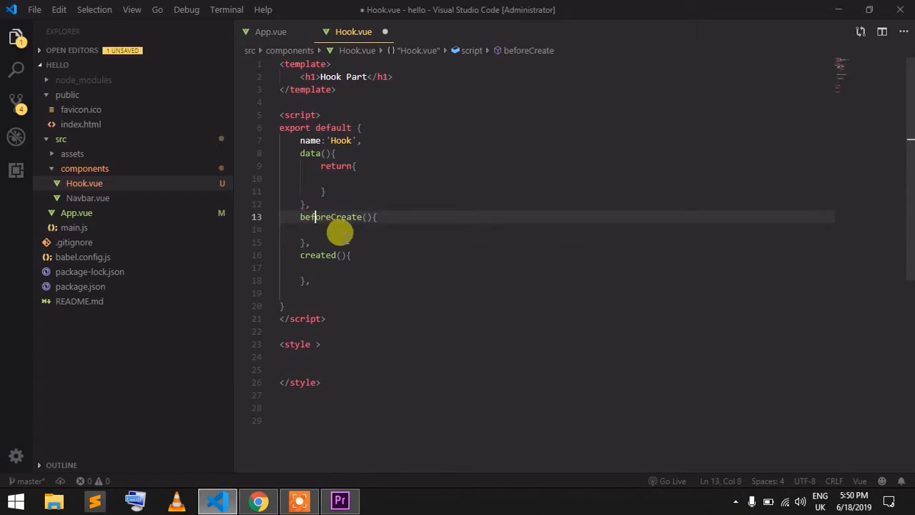
key(ctrl+s)
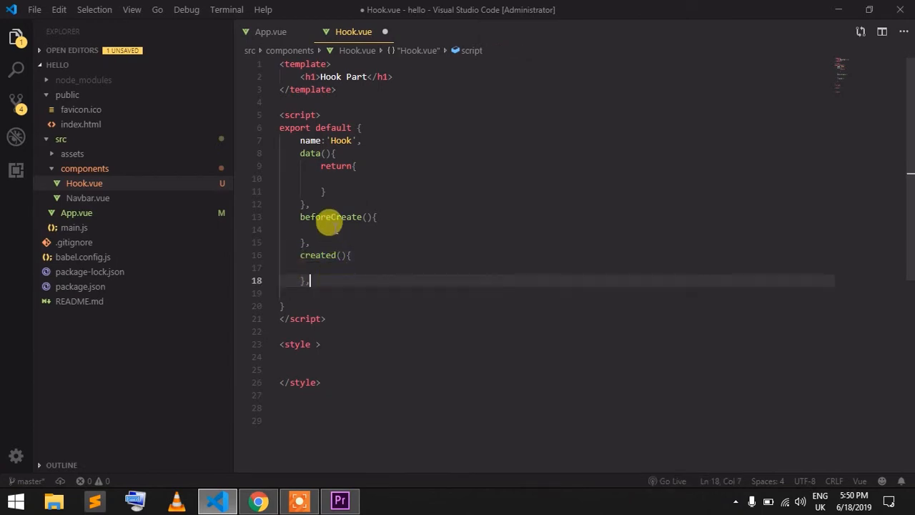
Make beforeCreate call alert('before acreated hook').
text(alert(')
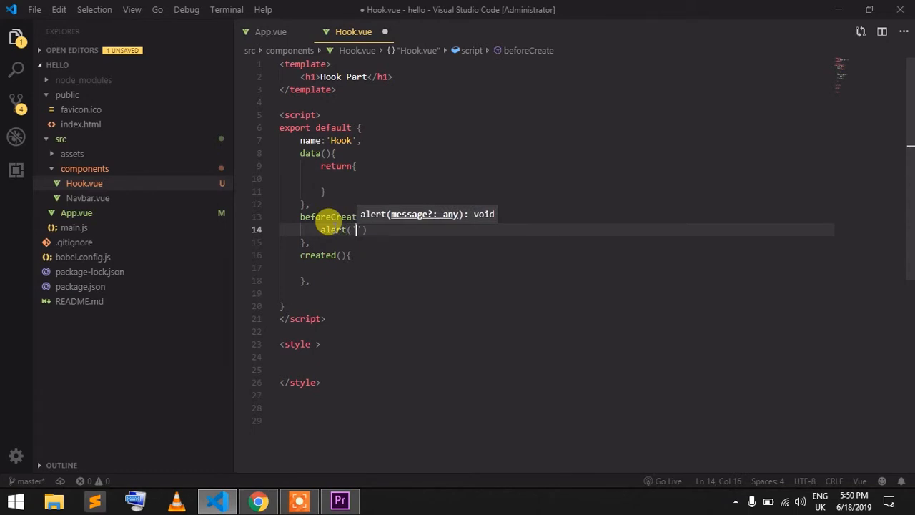
text(before acr)
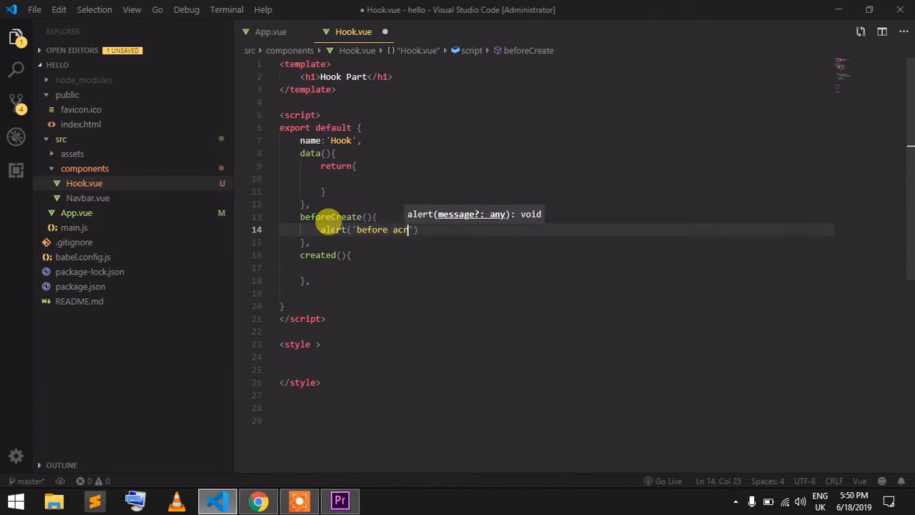
text(eated hook)
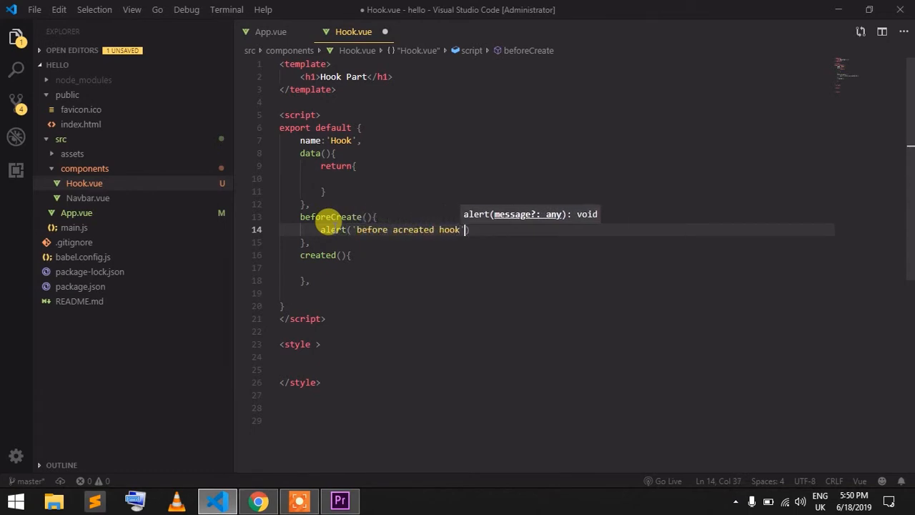
Make created call alert('created hook').
click(326, 267)
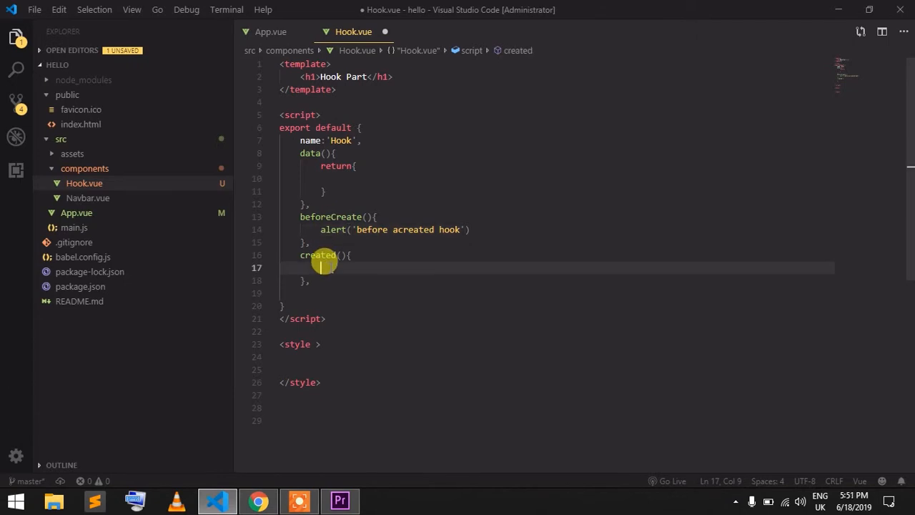
text(alert())
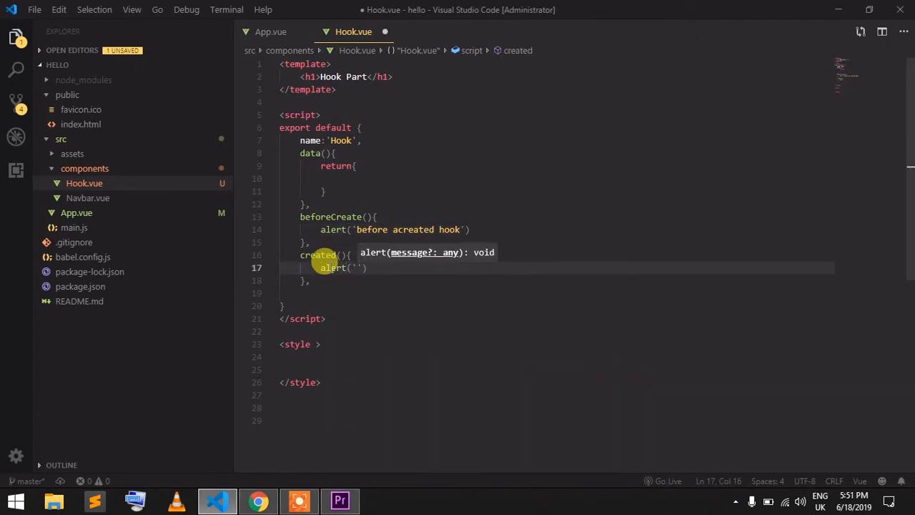
text(created h)
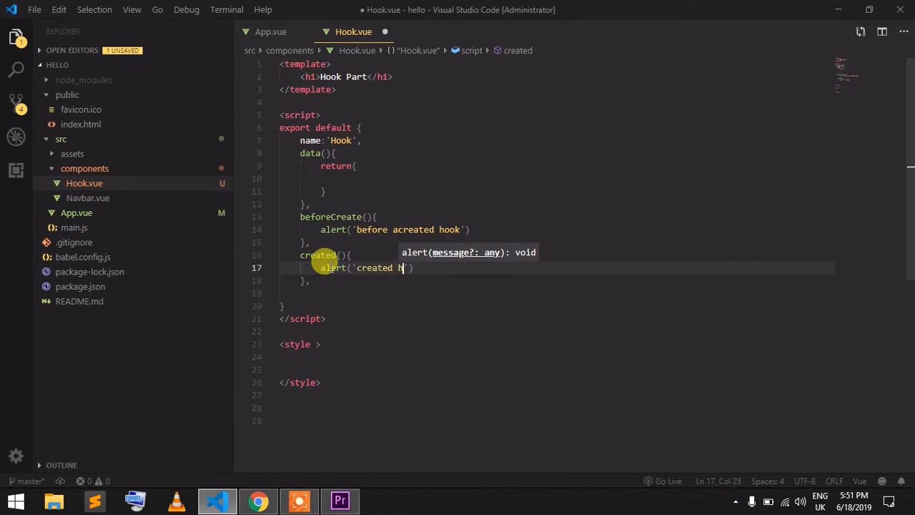
text(ook)
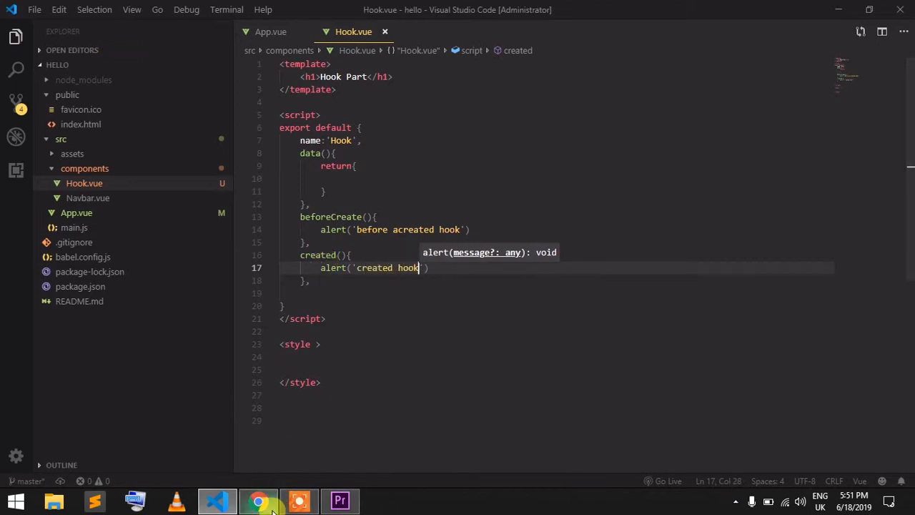
Switch to Chrome and step through the 'before acreated hook' and 'created hook' alerts, reloading once.
click(257, 500)
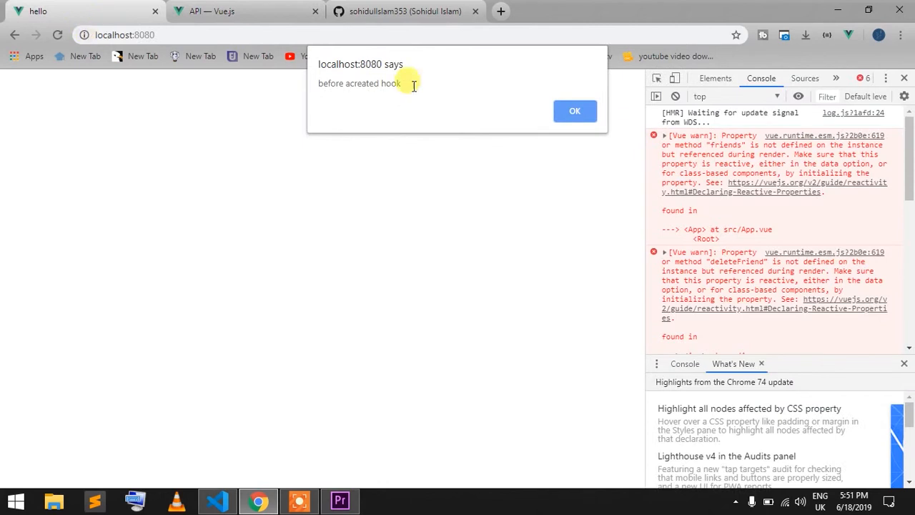
click(575, 111)
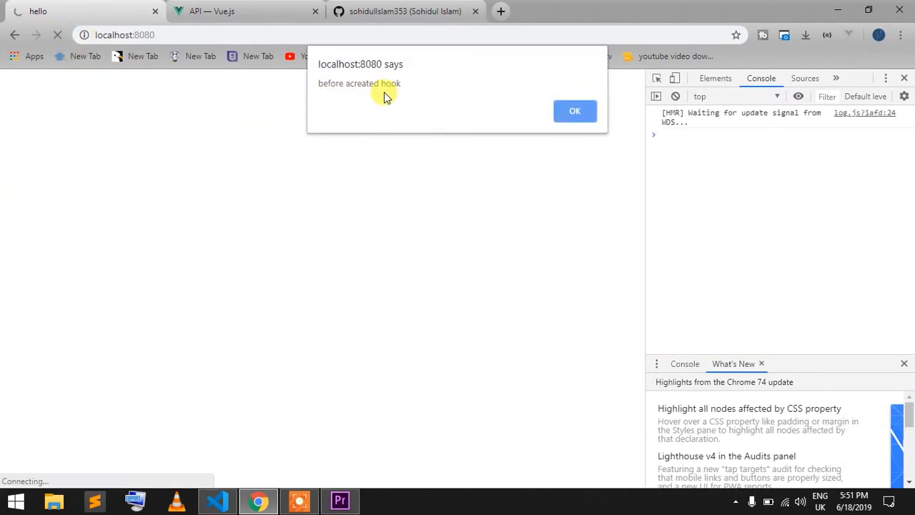
mouse_move(392, 97)
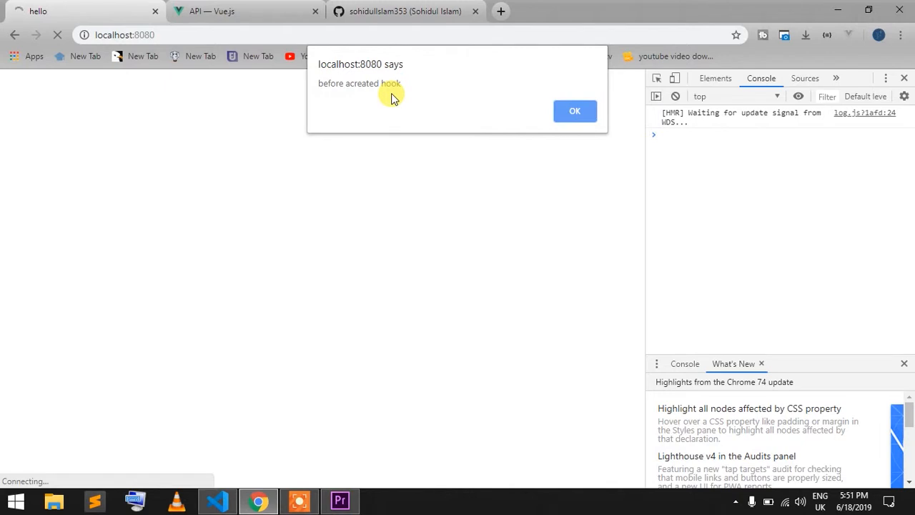
click(575, 111)
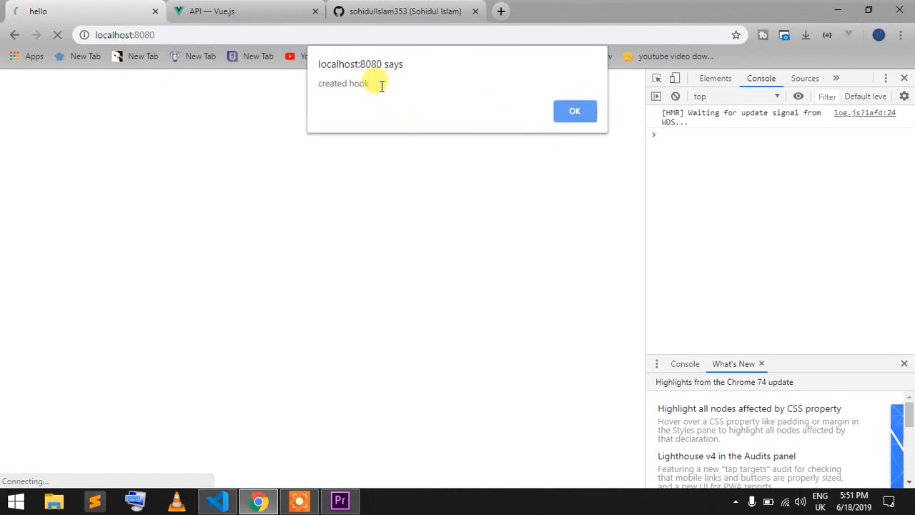
click(575, 112)
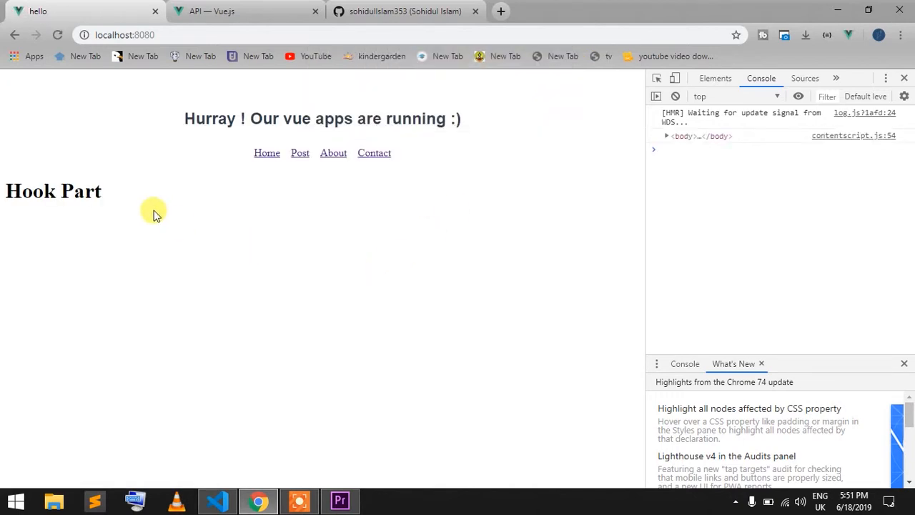
mouse_move(245, 206)
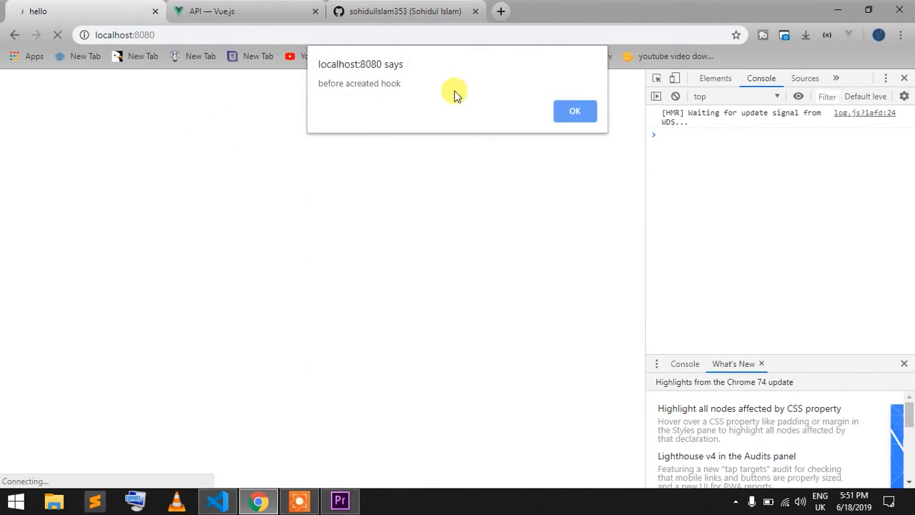
mouse_move(575, 112)
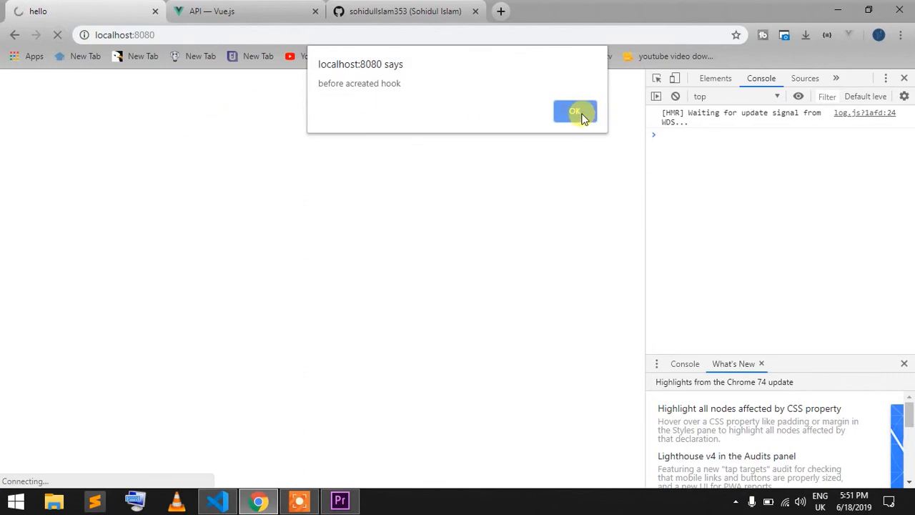
click(575, 112)
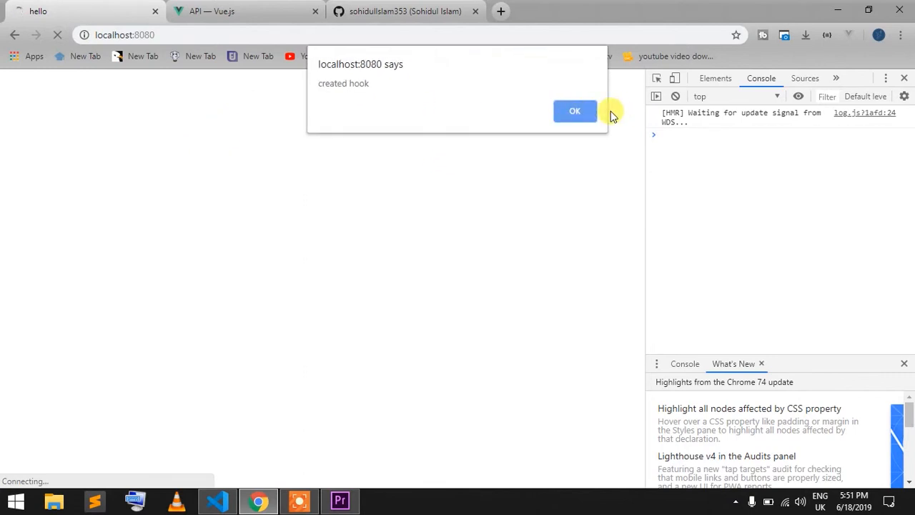
Rename the created hook to mounted, then reload localhost and dismiss both alerts.
click(217, 500)
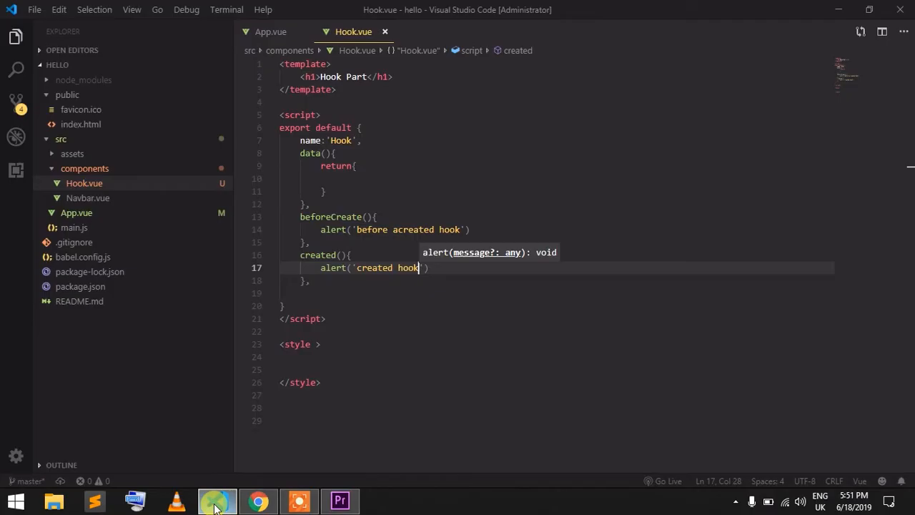
double_click(318, 254)
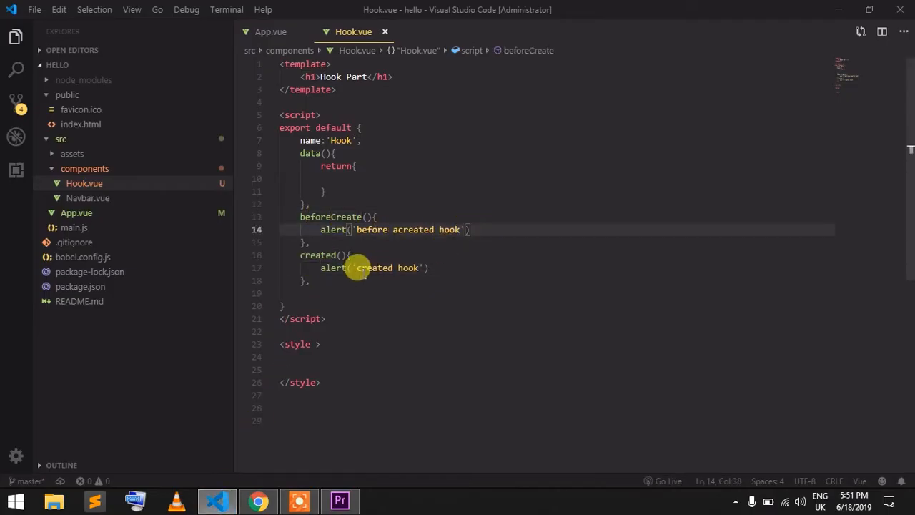
double_click(317, 255)
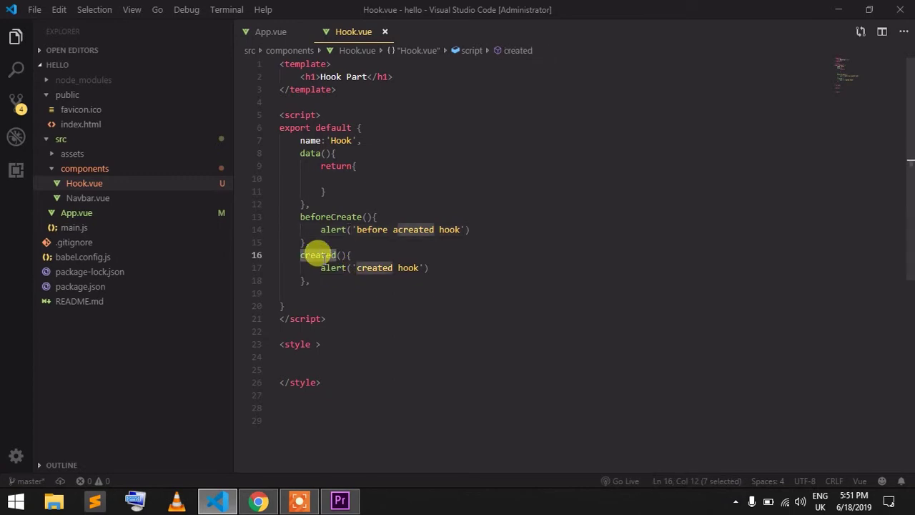
text(mounted)
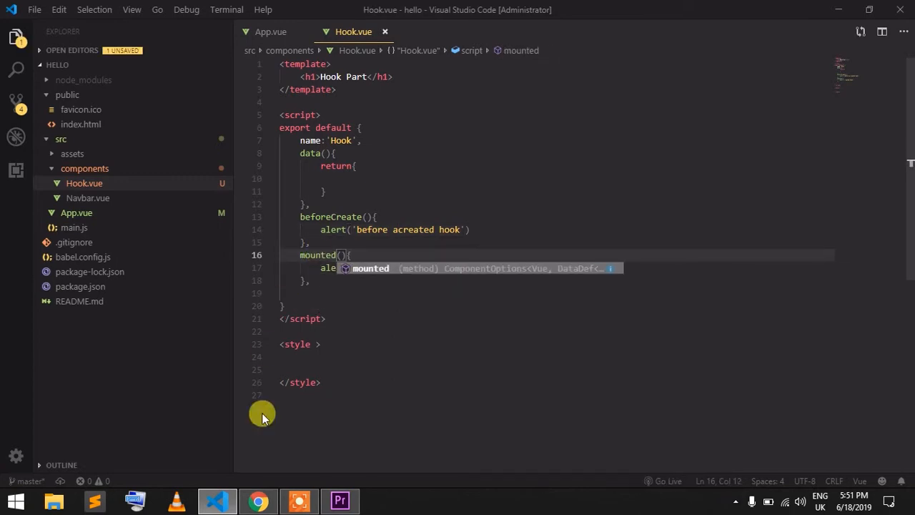
click(258, 500)
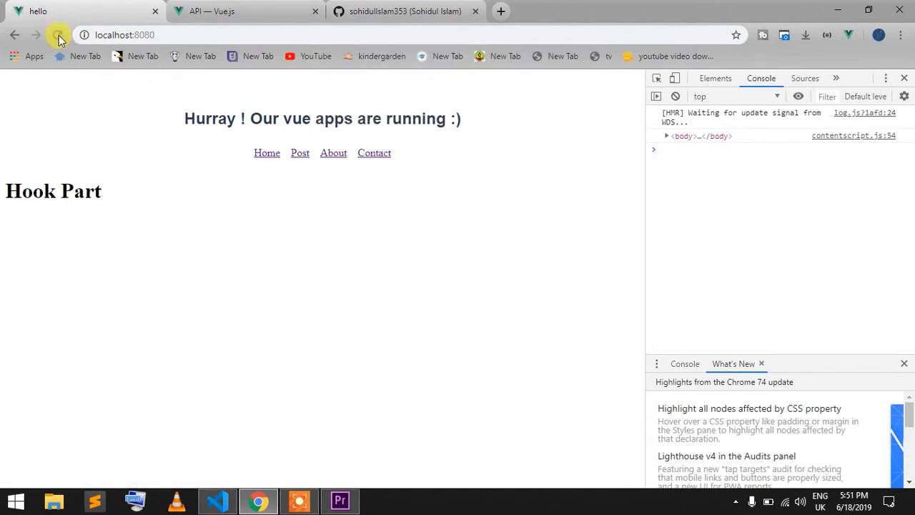
click(59, 34)
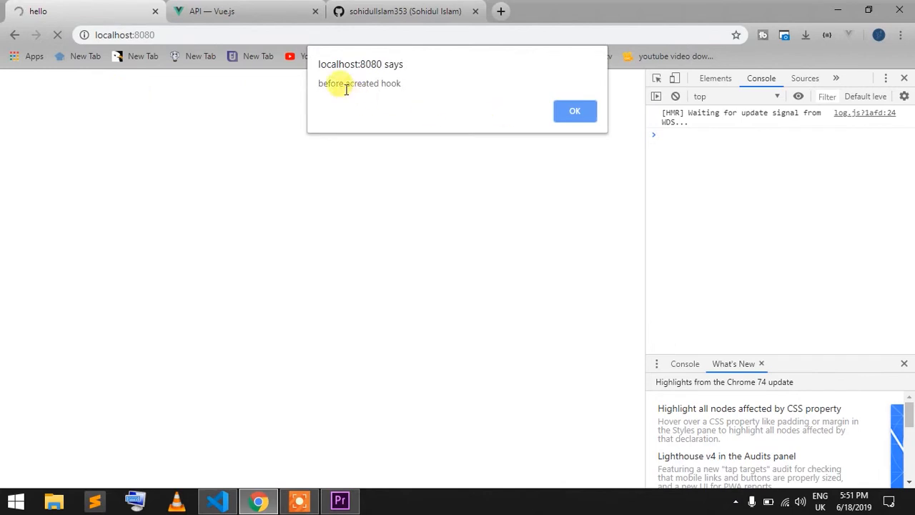
click(575, 112)
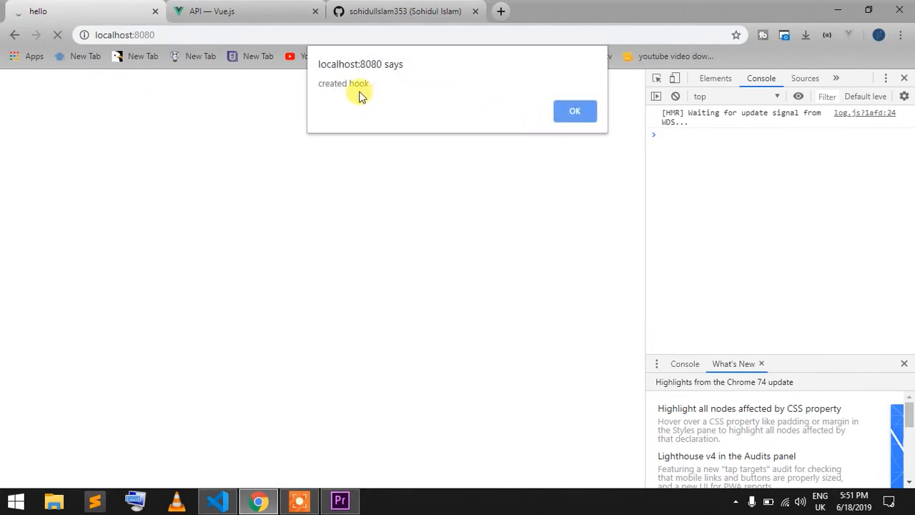
click(575, 112)
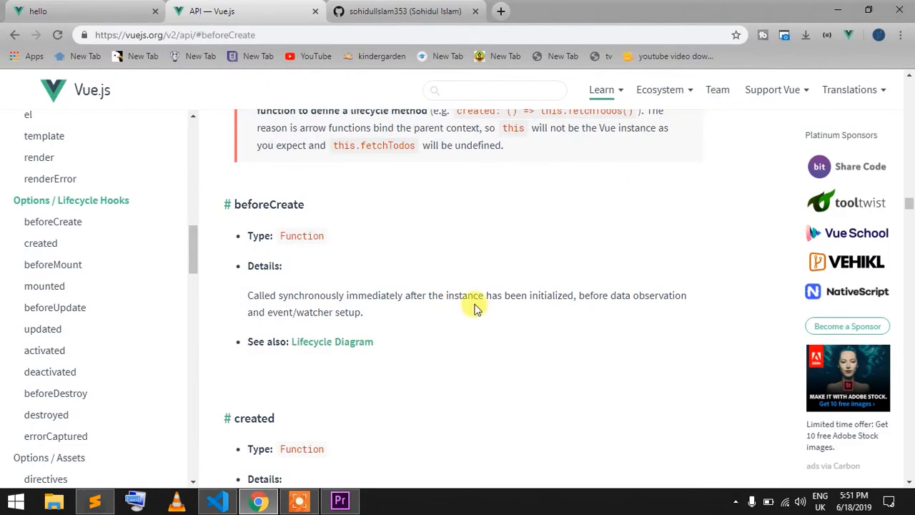
Rename beforeCreate to beforeMount, return to the local page and dismiss its alert.
click(217, 500)
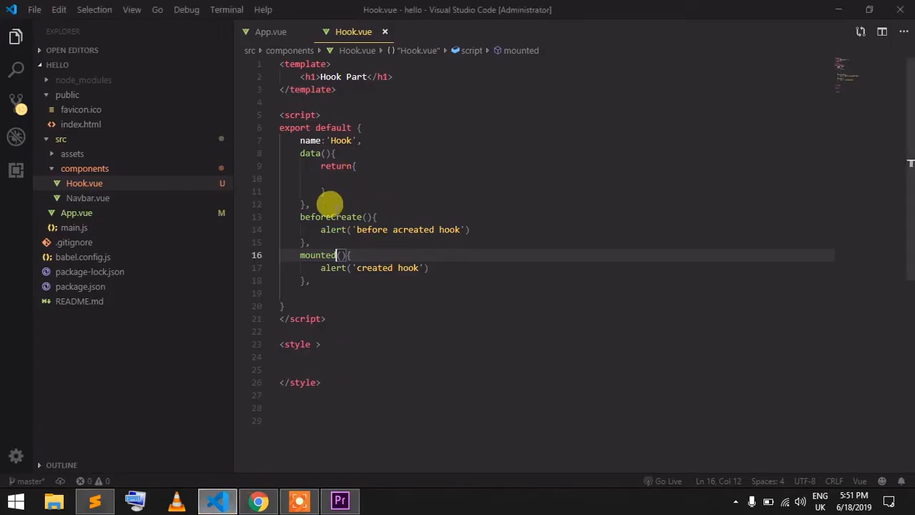
click(357, 218)
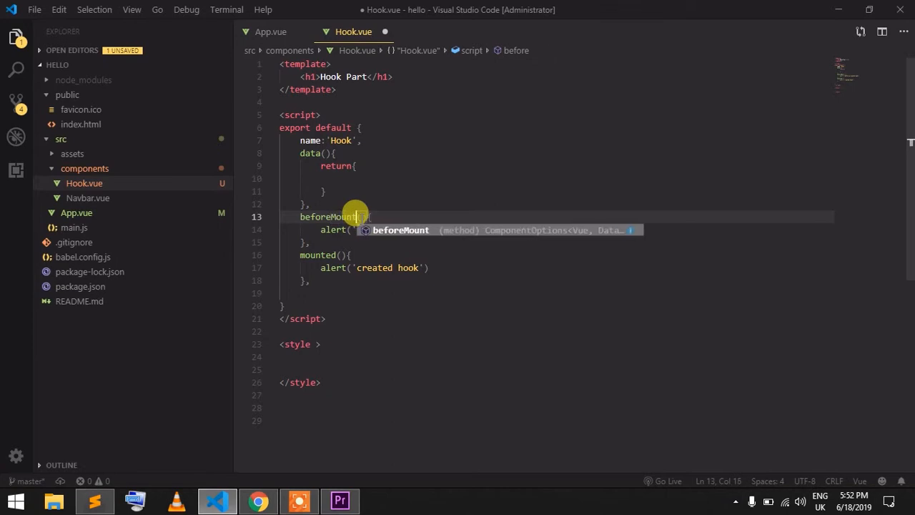
click(259, 501)
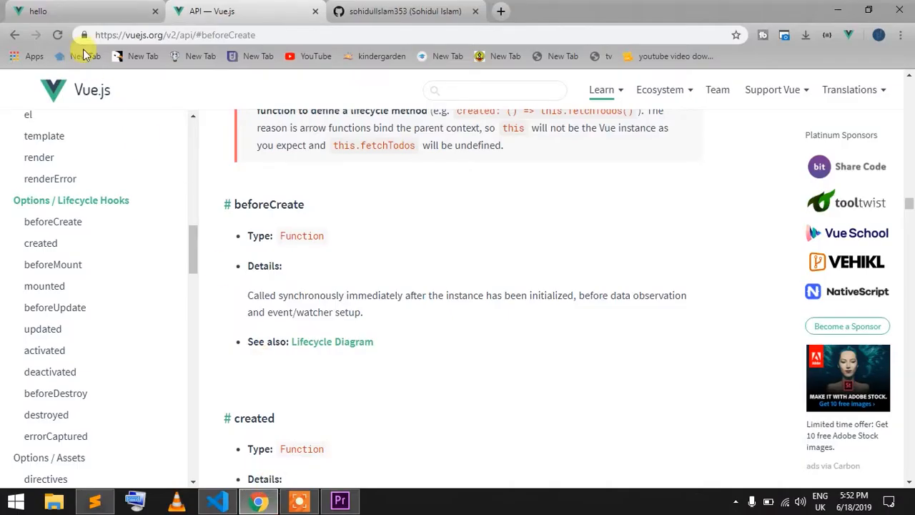
click(71, 12)
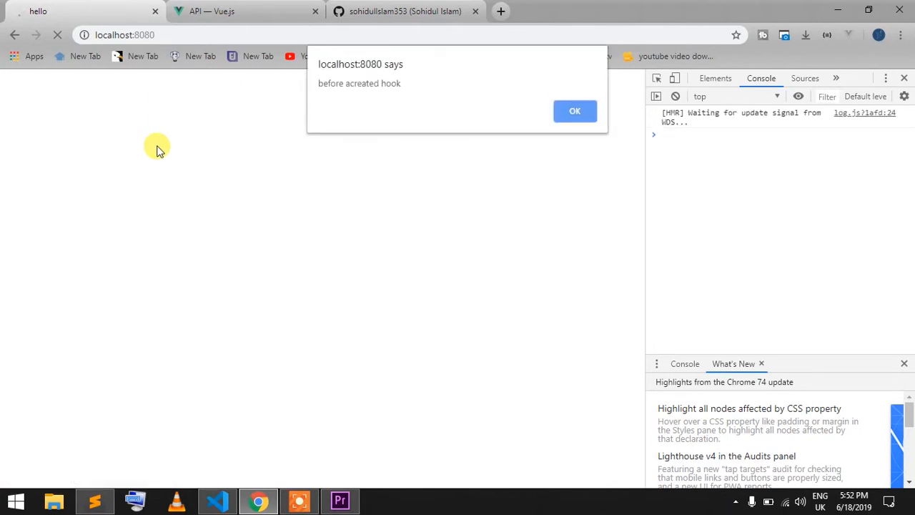
mouse_move(450, 97)
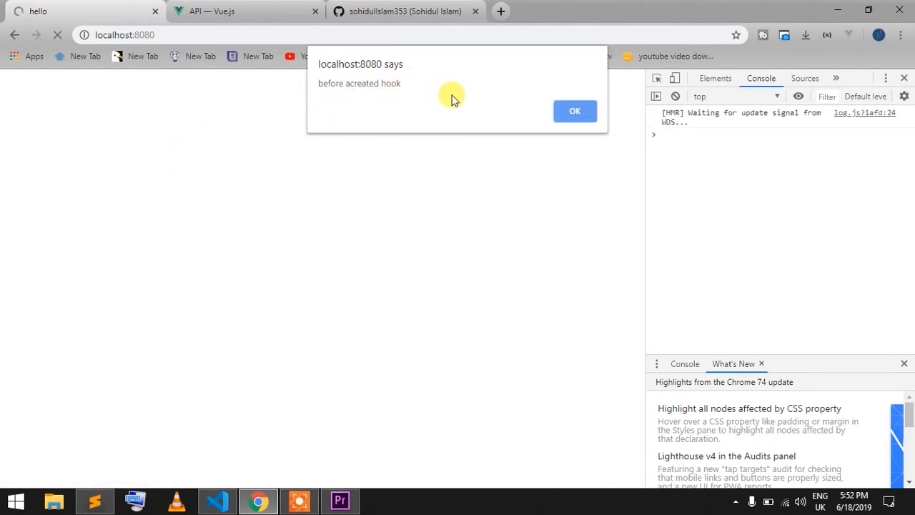
click(575, 110)
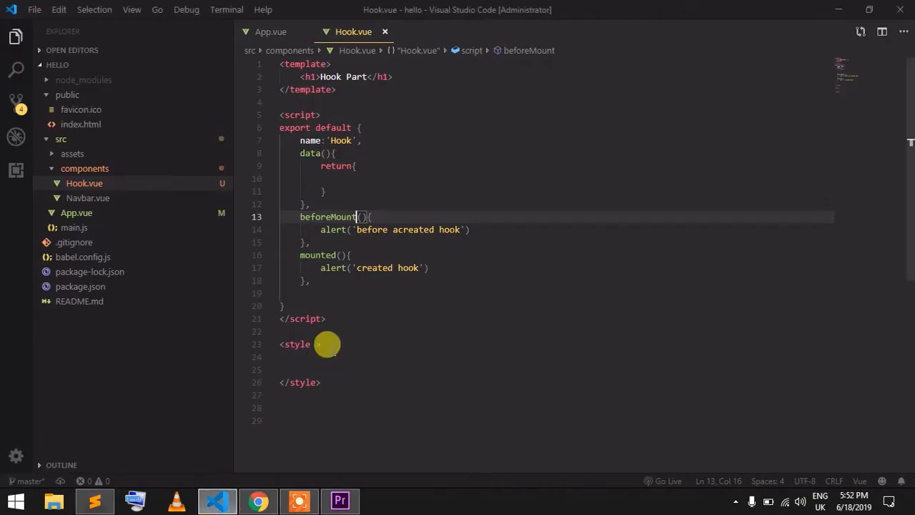
mouse_move(356, 274)
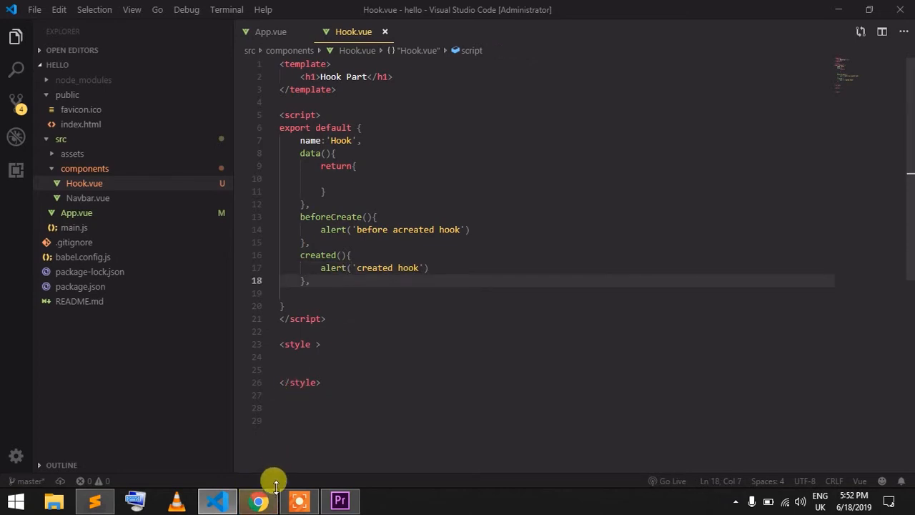
With the hooks back to beforeCreate and created, reload in Chrome, dismiss the alerts and return to VS Code.
click(259, 500)
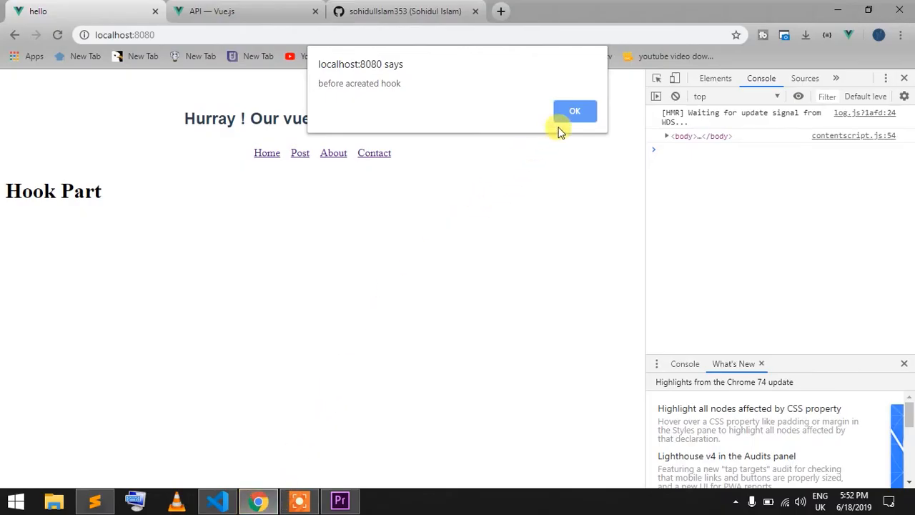
click(574, 110)
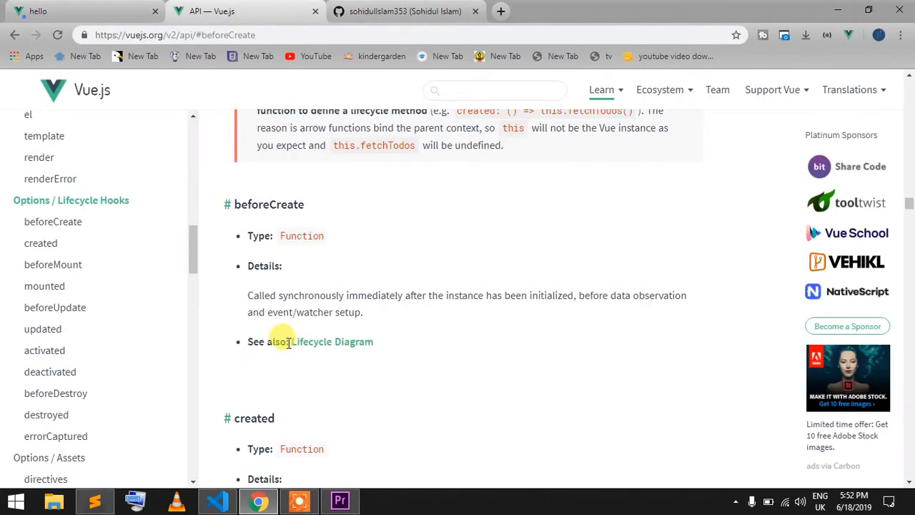
mouse_move(146, 151)
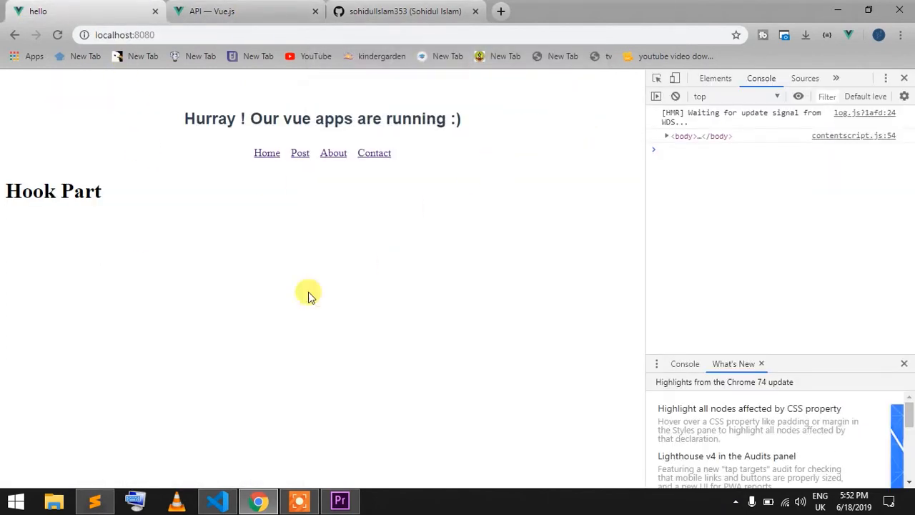
click(217, 500)
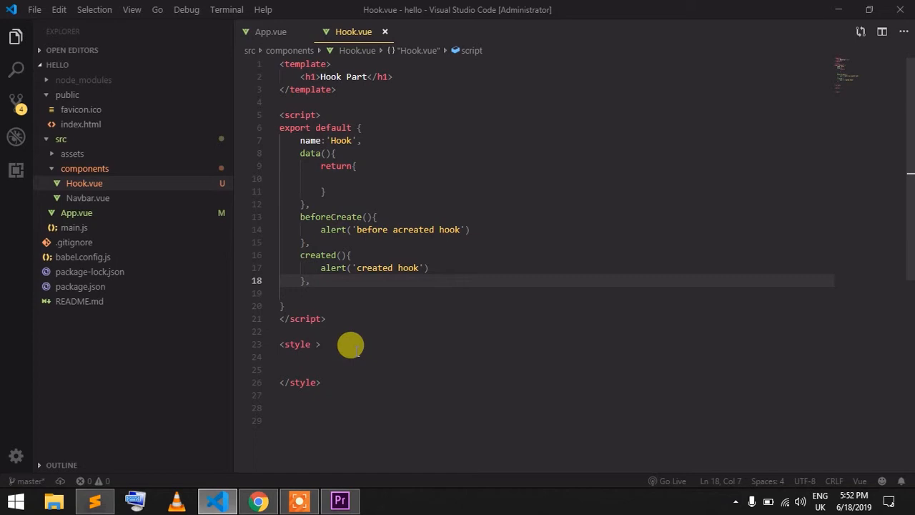
mouse_move(387, 352)
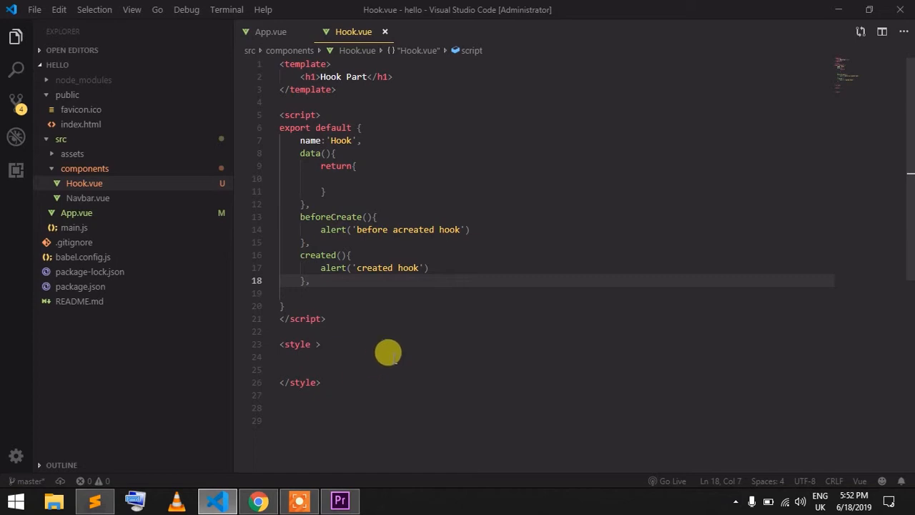
Add a 'click me' button under the heading in Hook.vue's template.
click(391, 77)
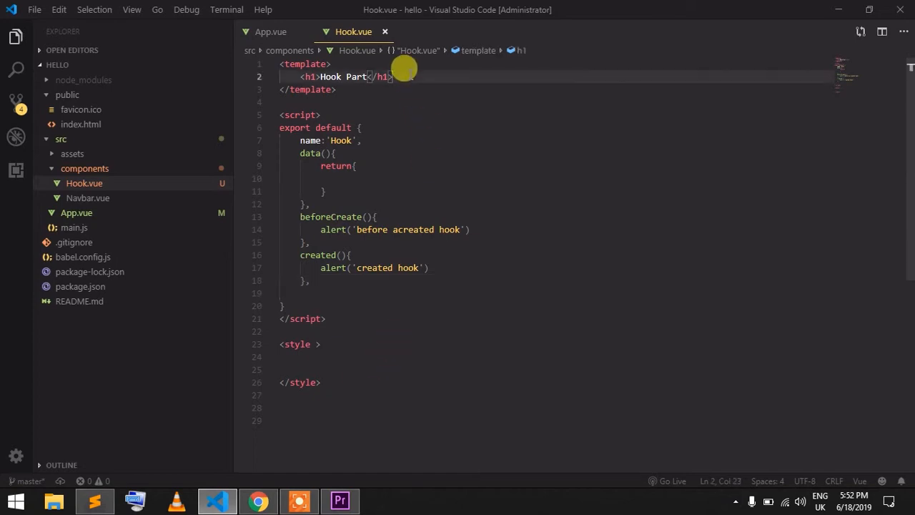
text(<button>M)
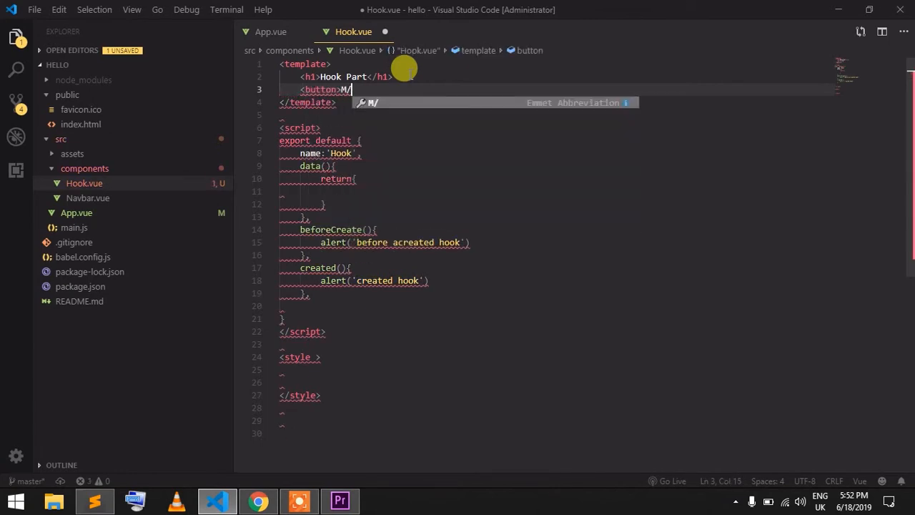
text(/)
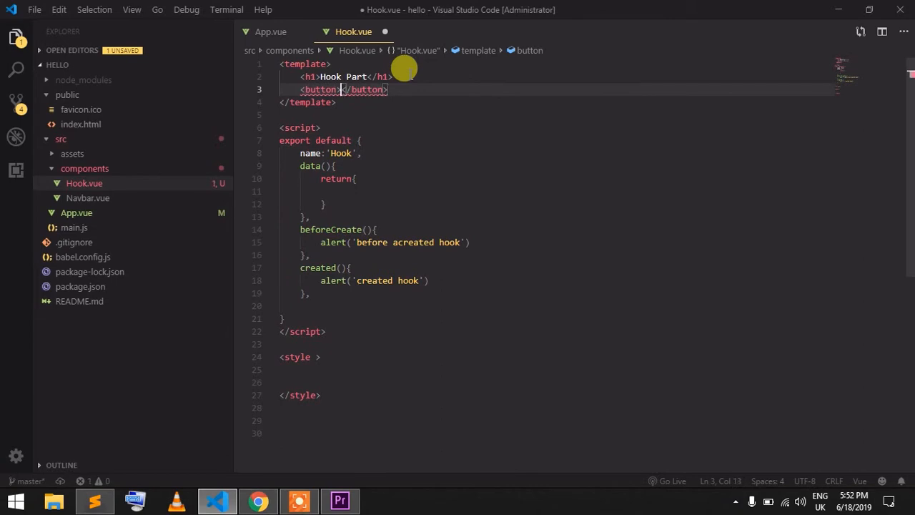
text(click me)
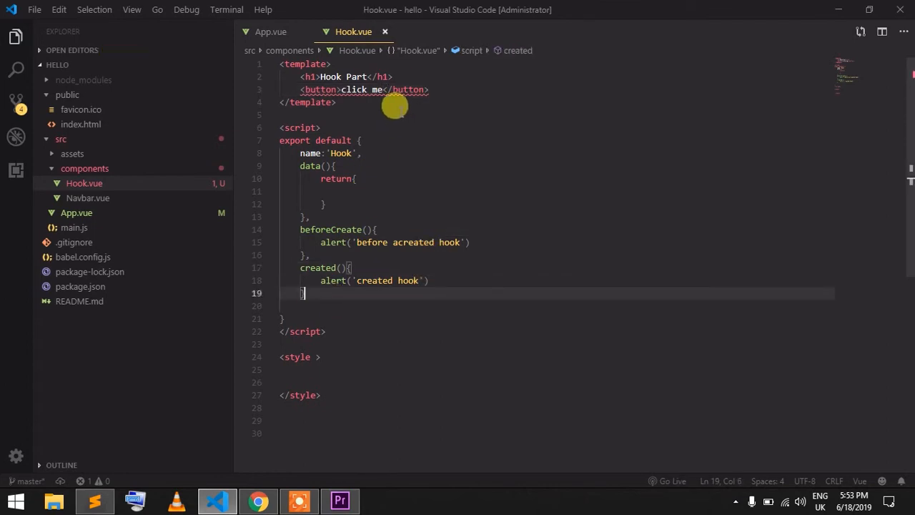
mouse_move(364, 162)
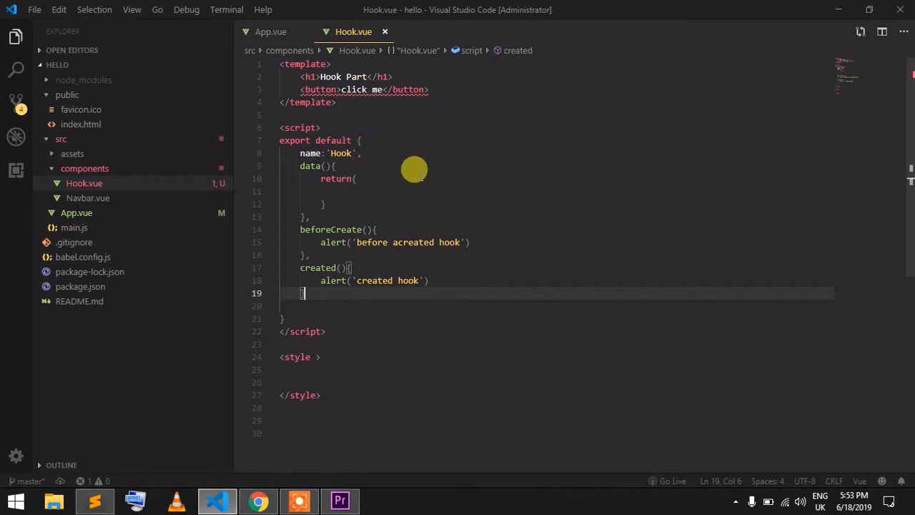
click(355, 178)
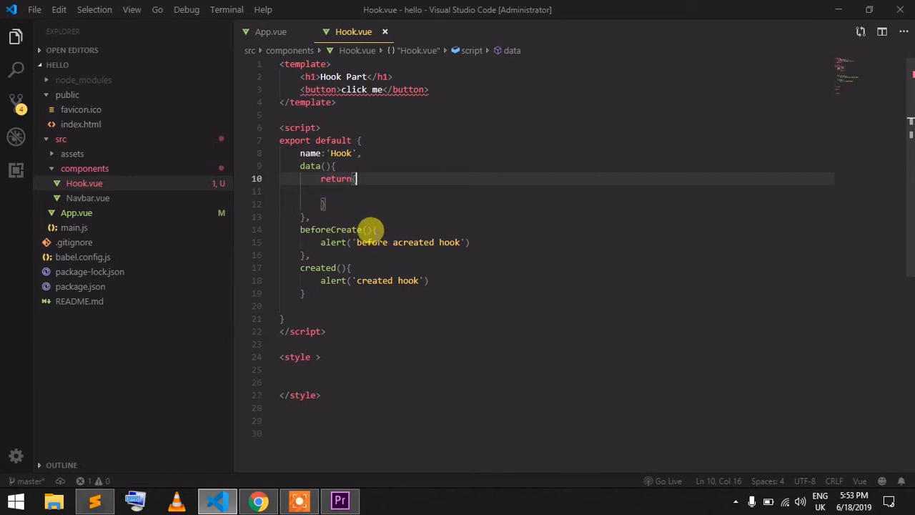
click(349, 268)
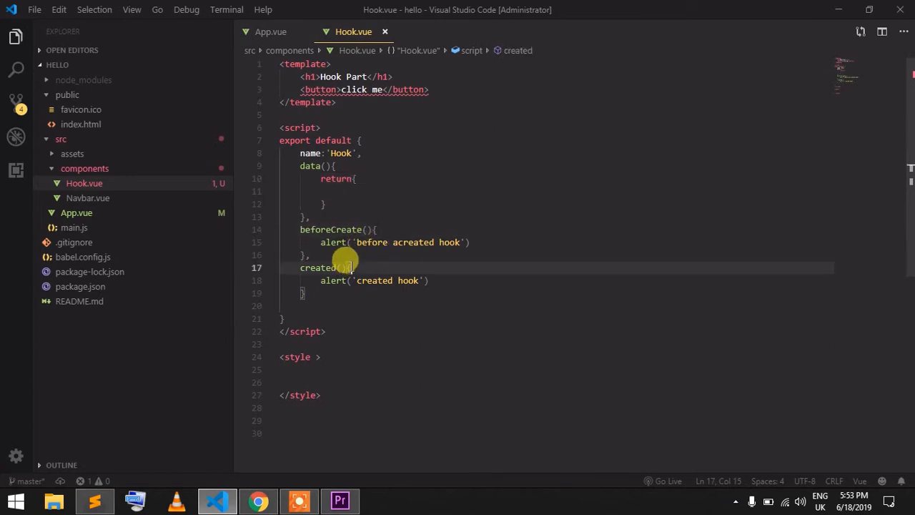
mouse_move(330, 82)
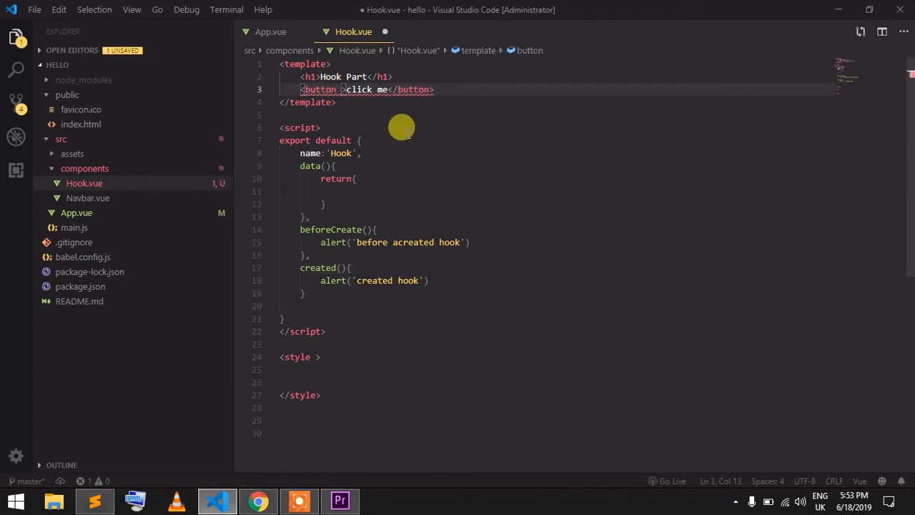
text(@click=")
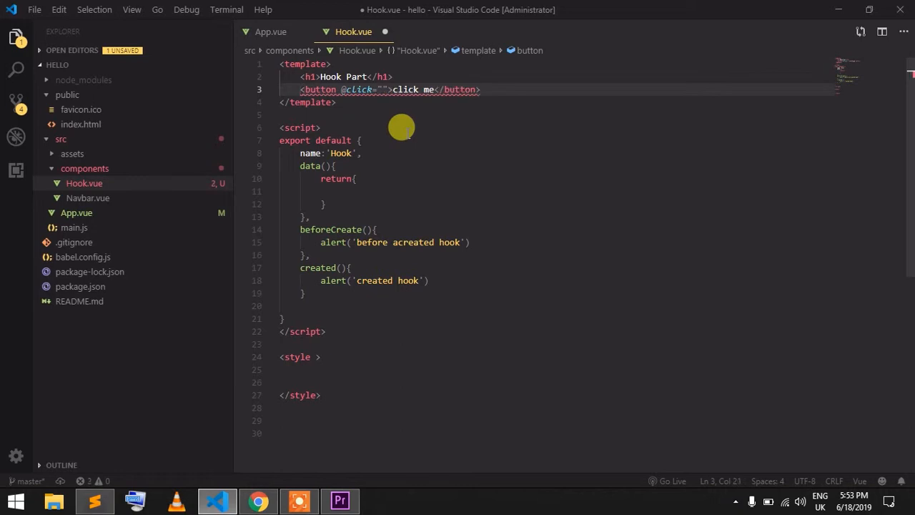
text(change)
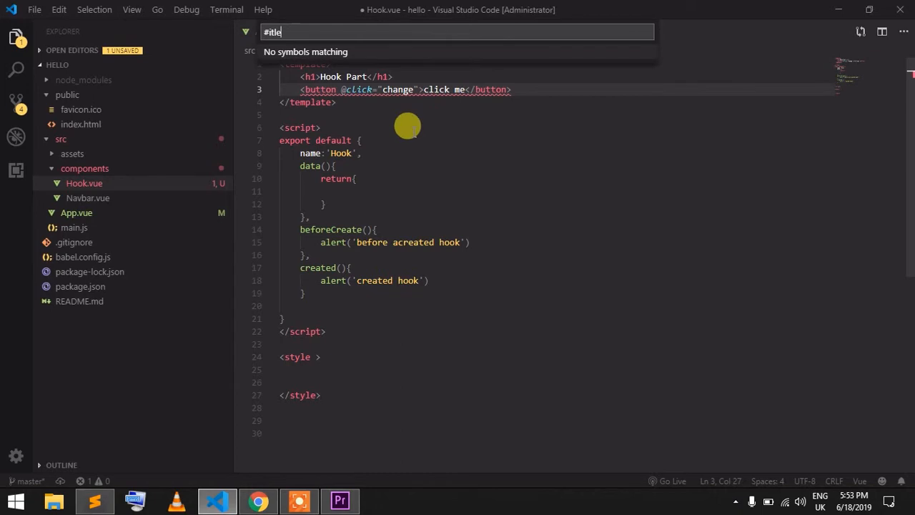
key(Backspace)
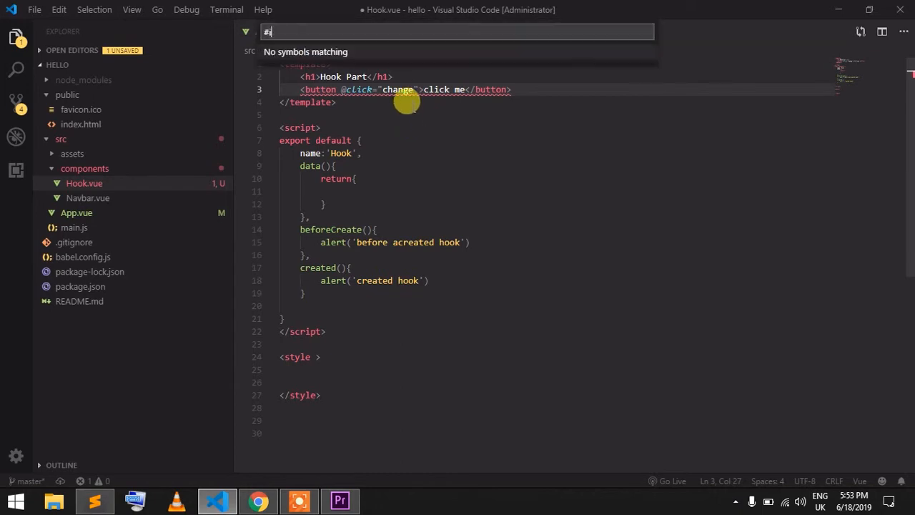
key(Escape)
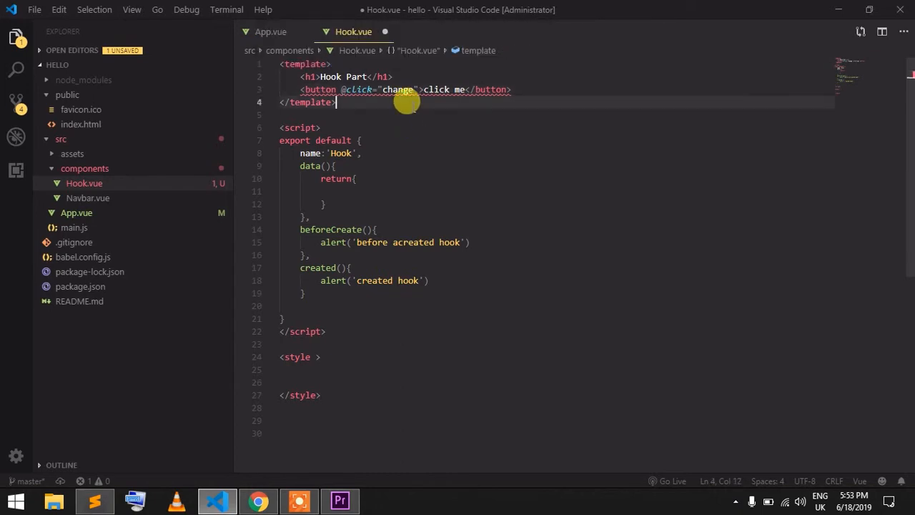
click(413, 89)
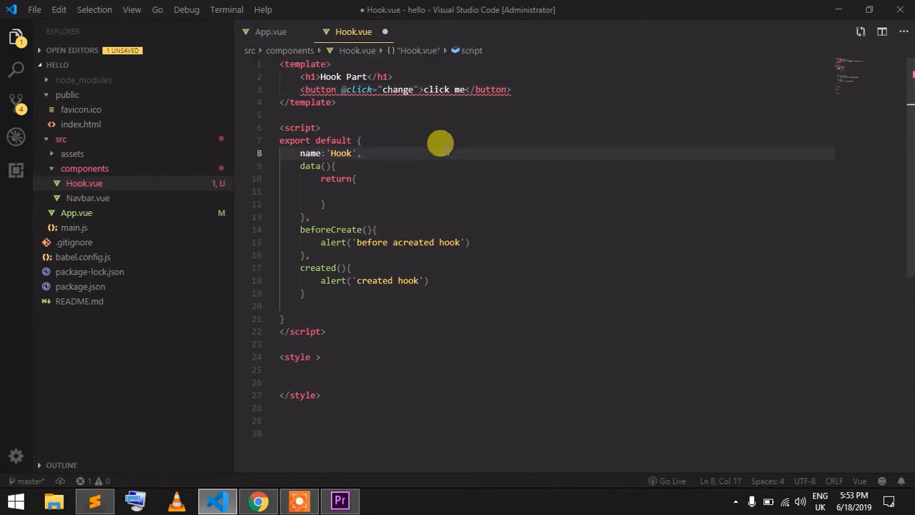
click(400, 88)
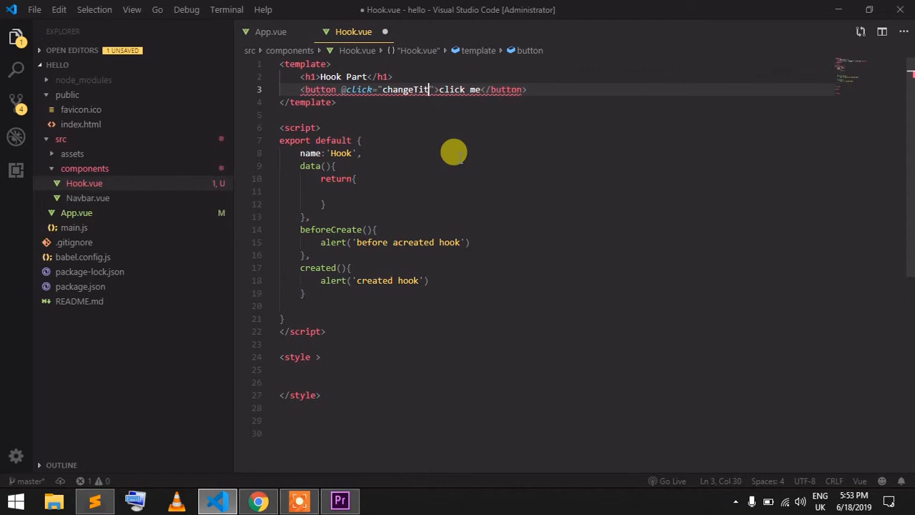
text(le)
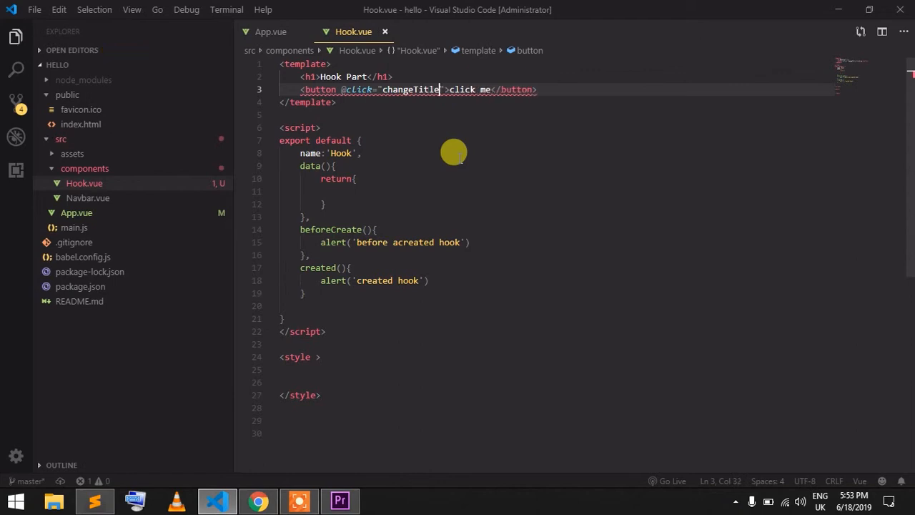
mouse_move(435, 127)
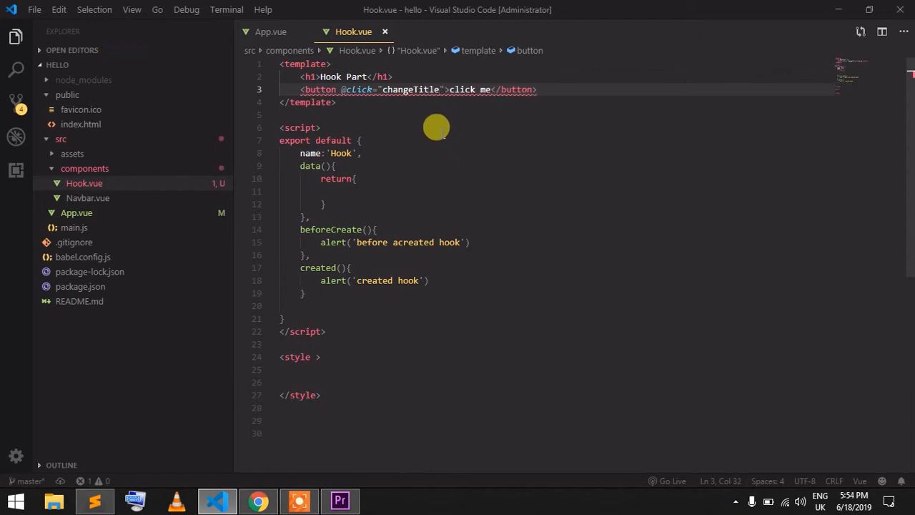
double_click(409, 89)
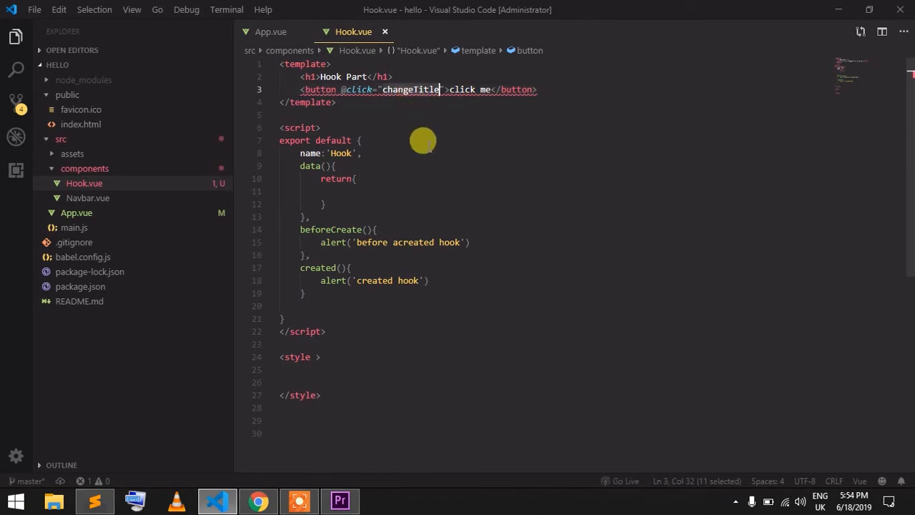
mouse_move(345, 89)
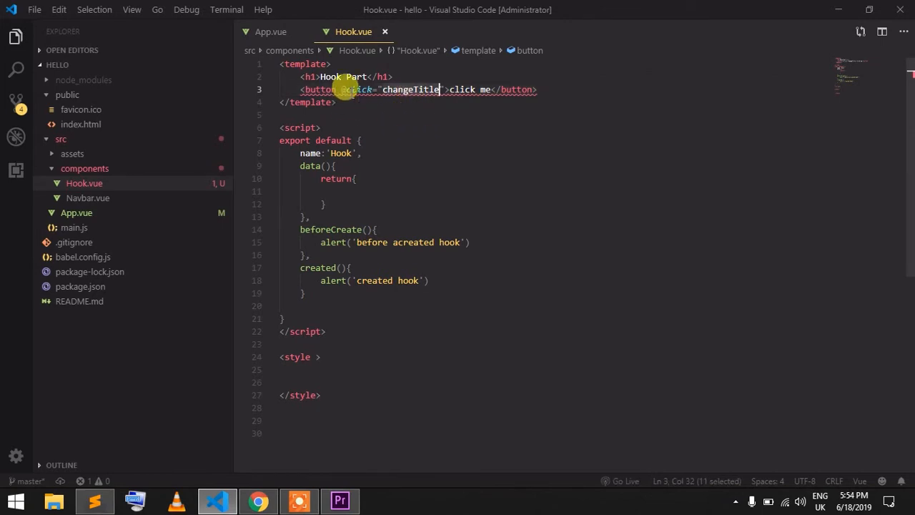
mouse_move(440, 139)
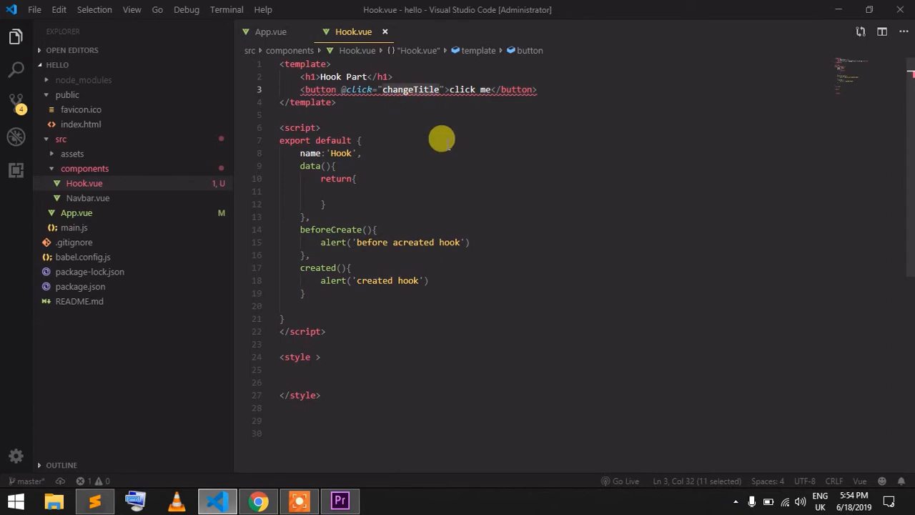
mouse_move(392, 175)
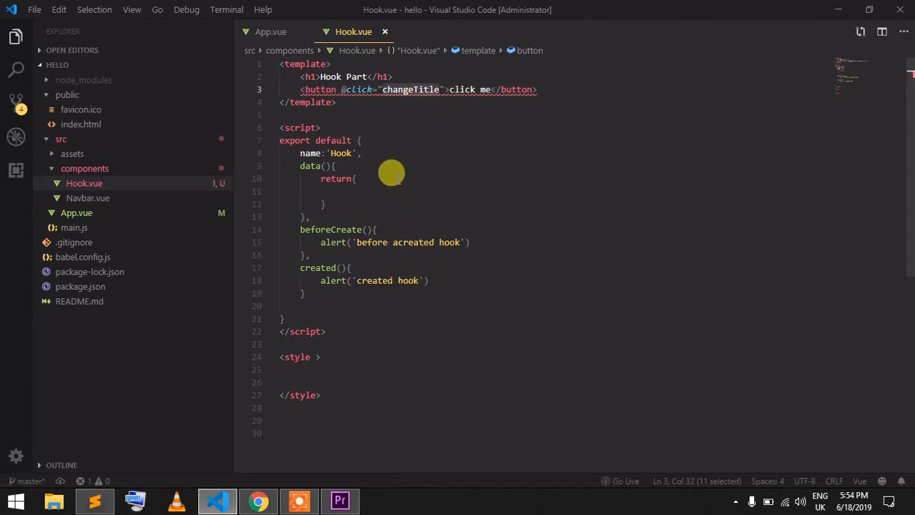
Add title: 'Hook Part' to data and bind the heading to {{title}}.
click(360, 140)
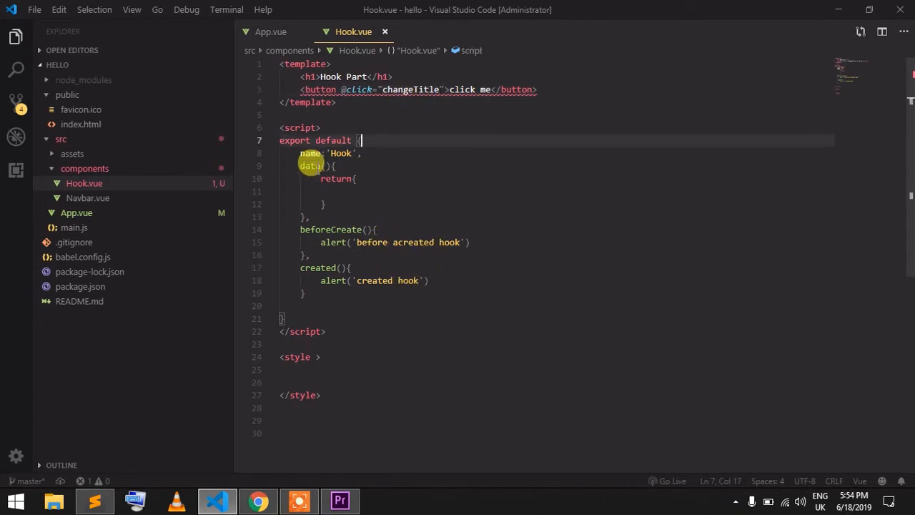
click(343, 191)
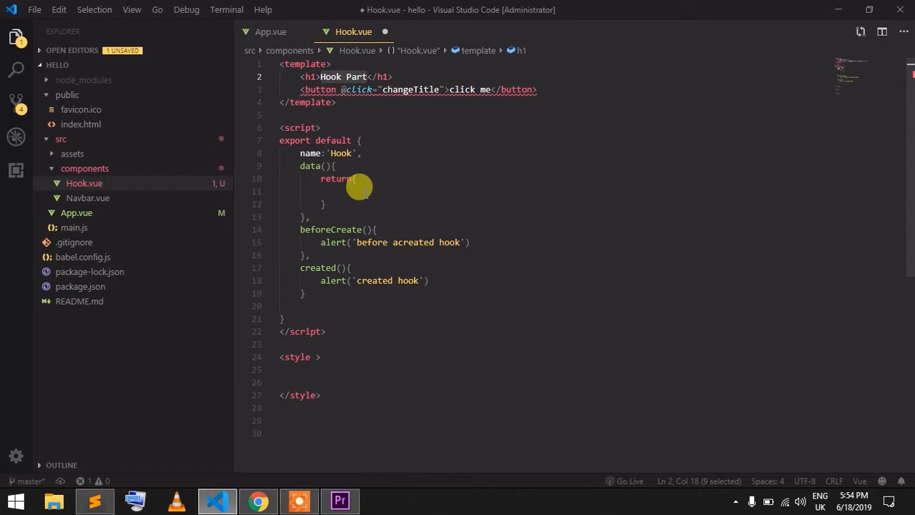
click(346, 192)
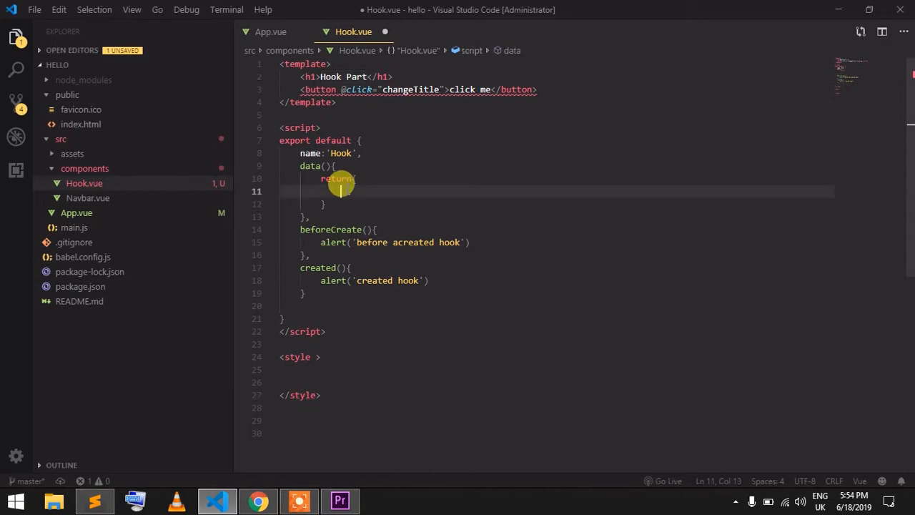
text(title:'Hook Part)
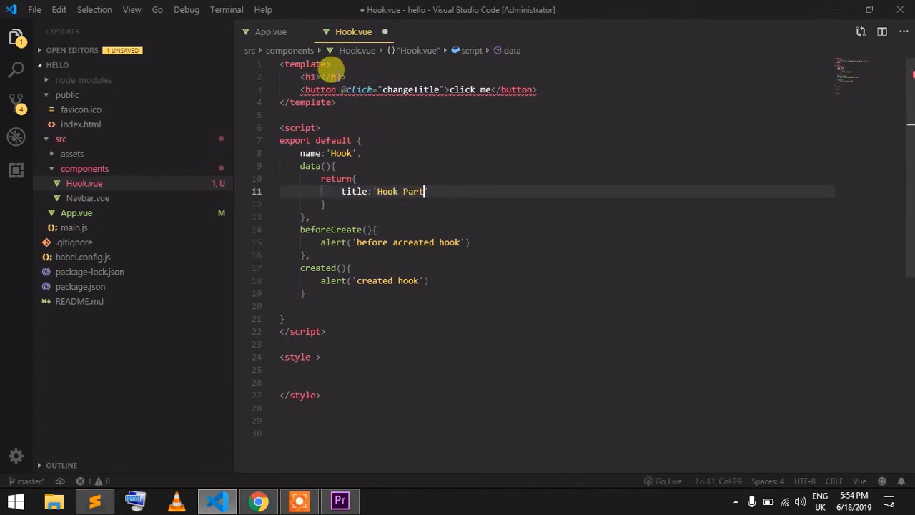
click(332, 77)
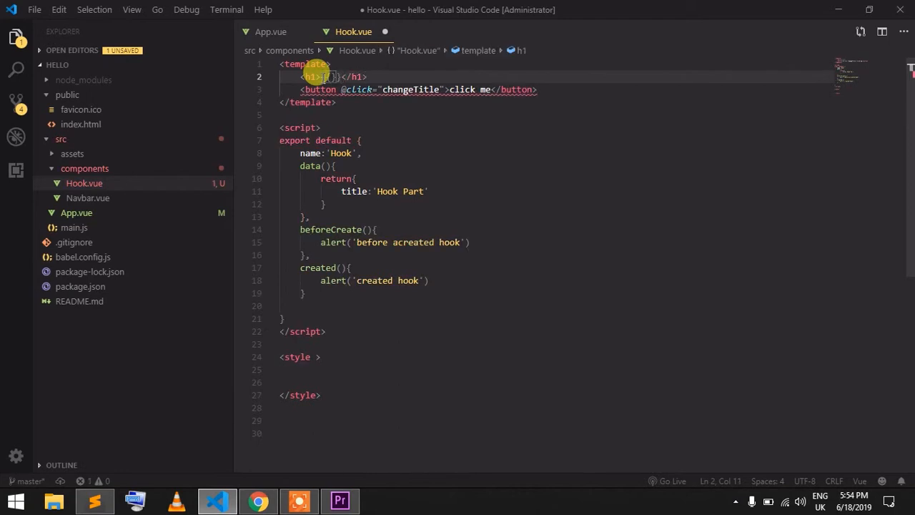
text(title)
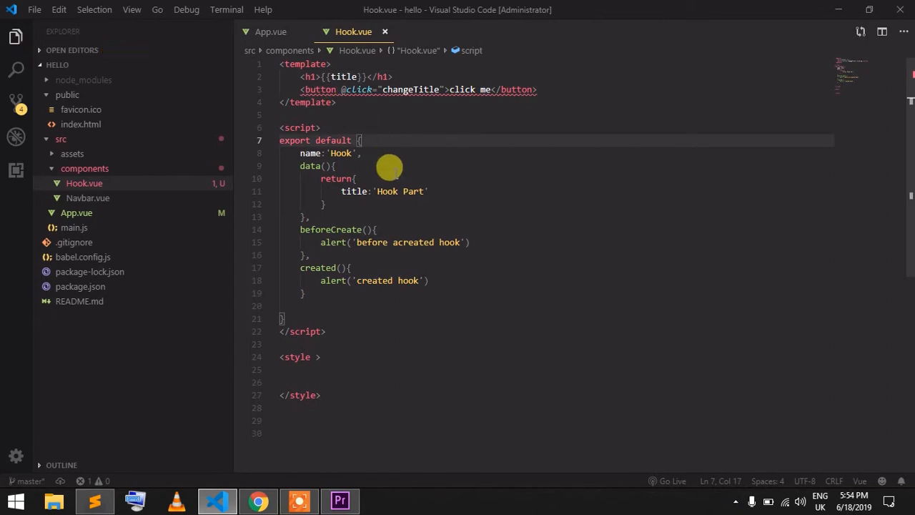
double_click(352, 191)
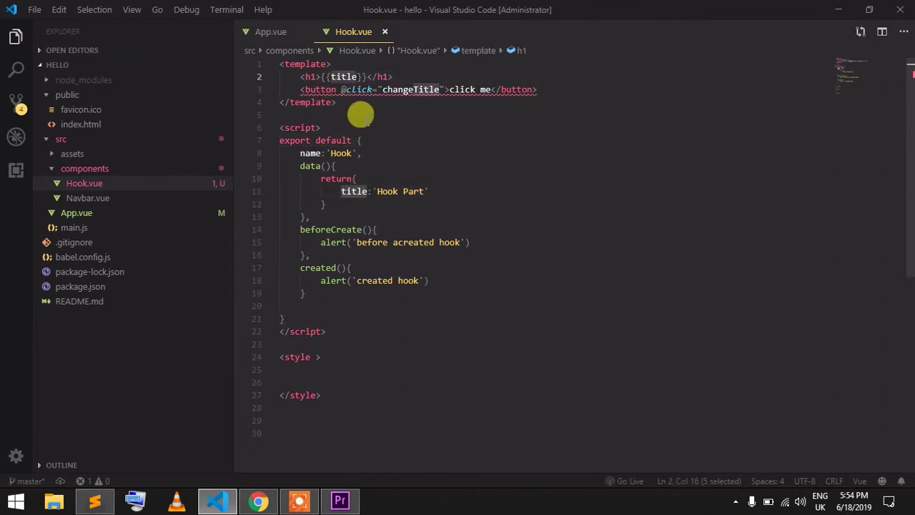
click(386, 88)
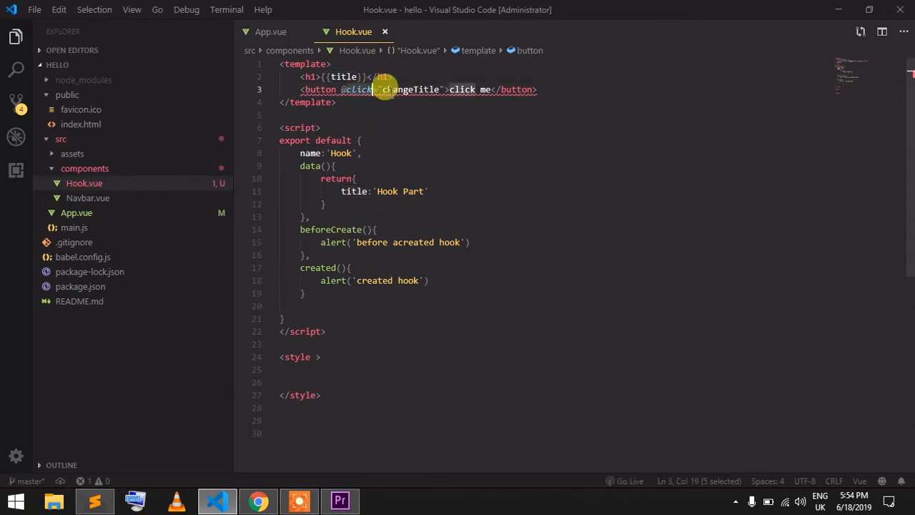
Add a methods block with an empty changeTitle() method after the data block.
drag(381, 89, 443, 88)
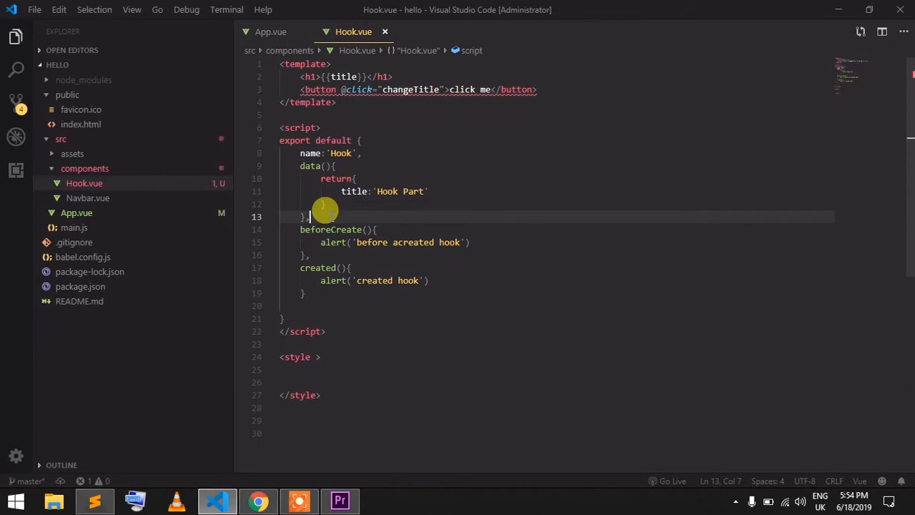
text(metho)
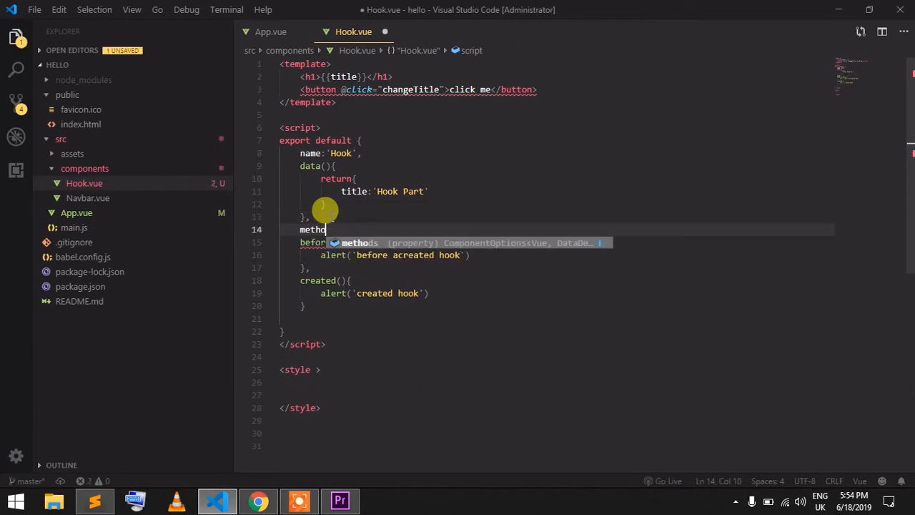
key(Enter)
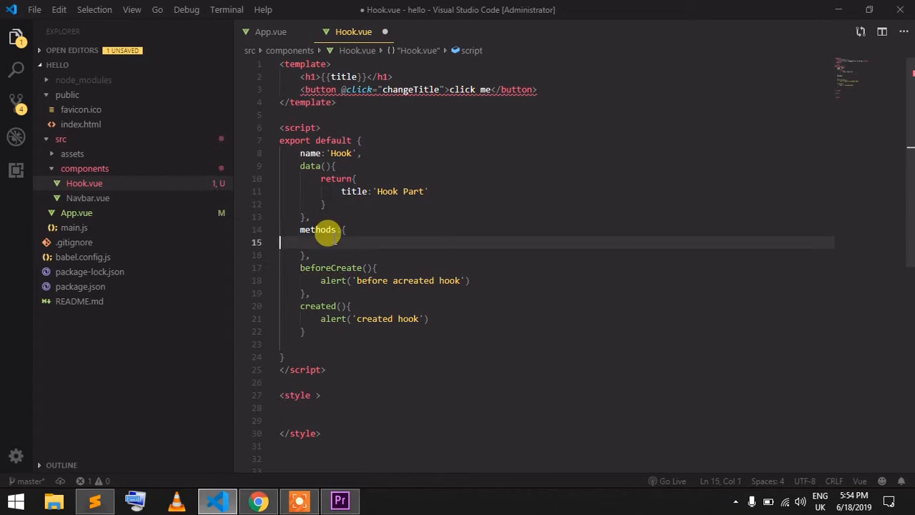
text(change)
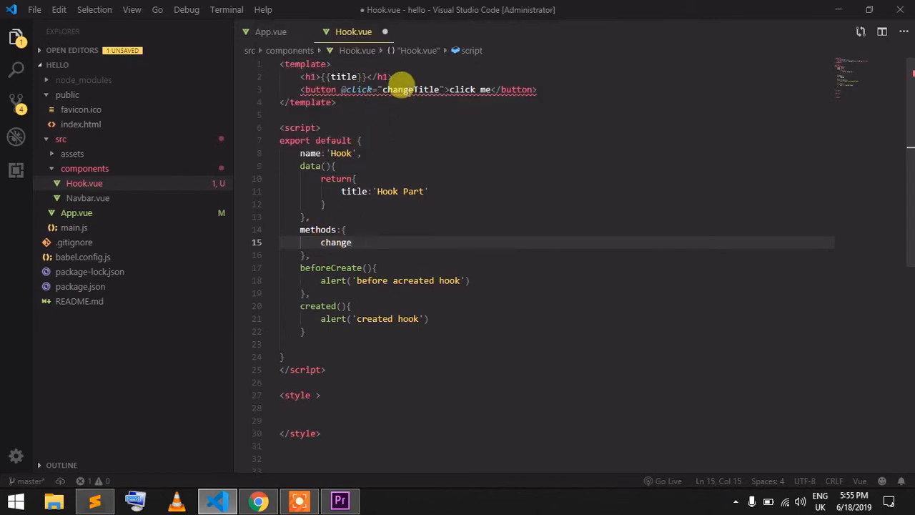
double_click(336, 241)
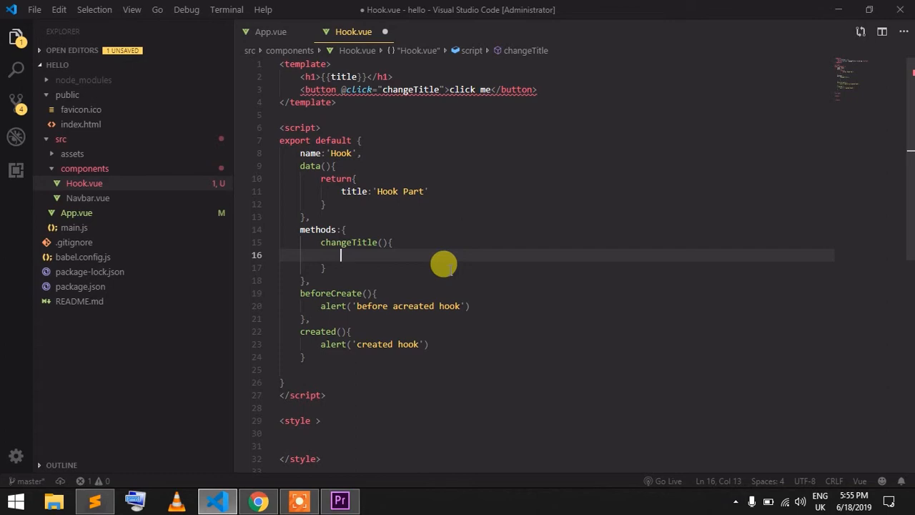
mouse_move(384, 101)
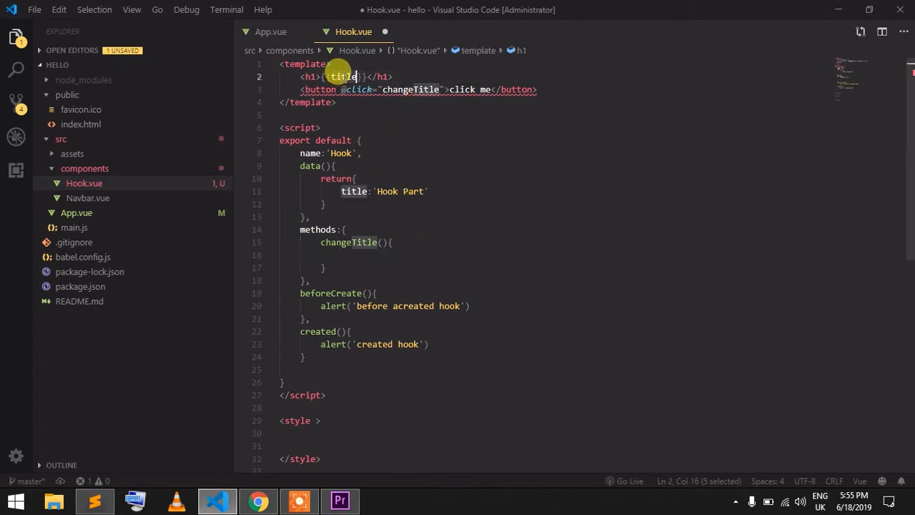
Make changeTitle set this.title = 'learn huter' and save the file.
click(350, 255)
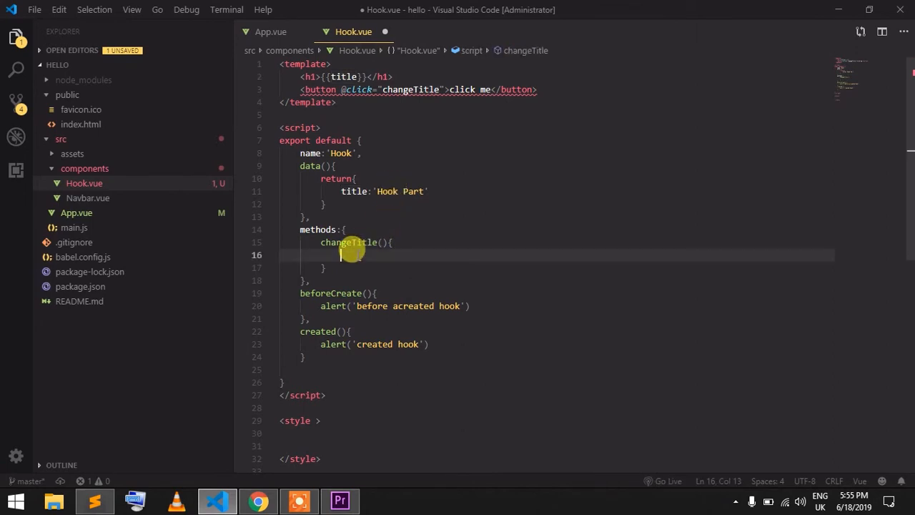
text(thi)
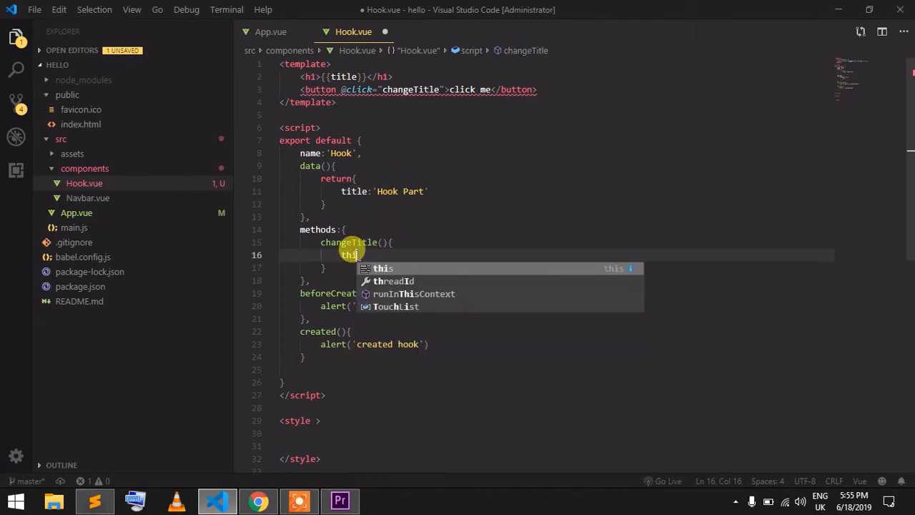
text(.)
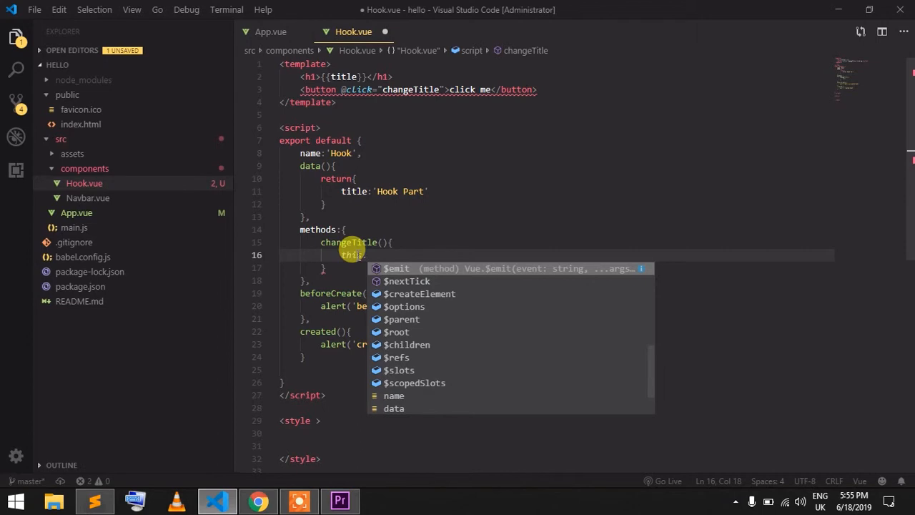
text(title =)
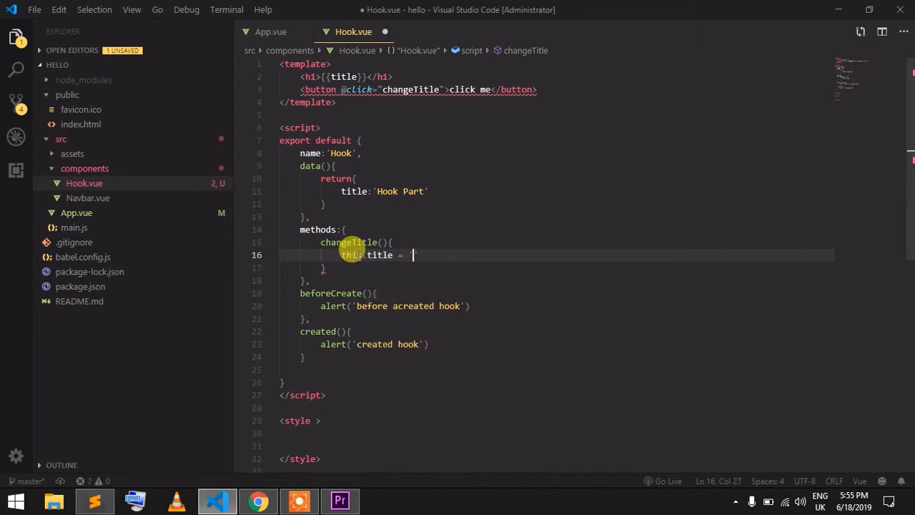
text('learn huu)
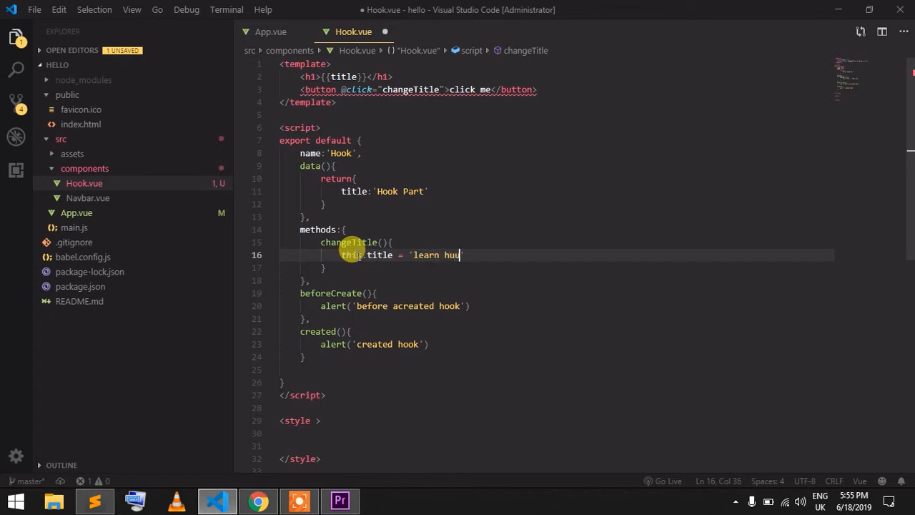
text(ter)
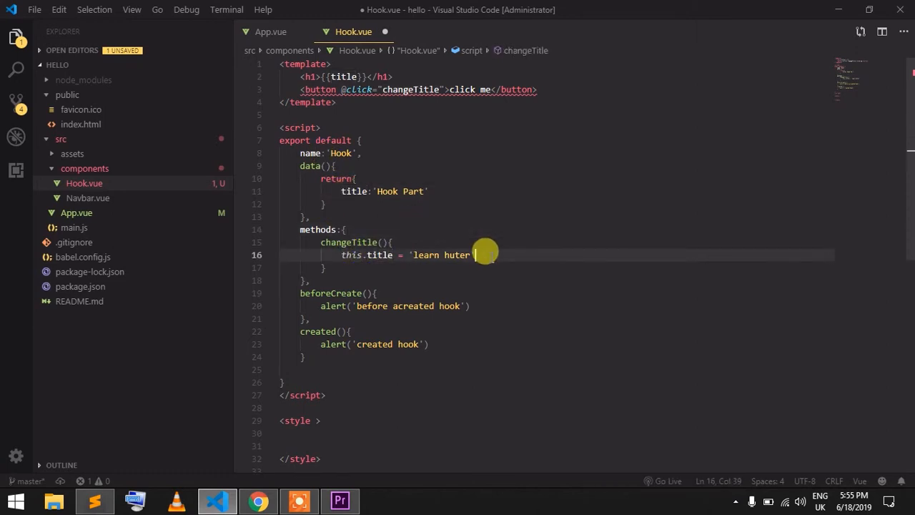
key(ctrl+s)
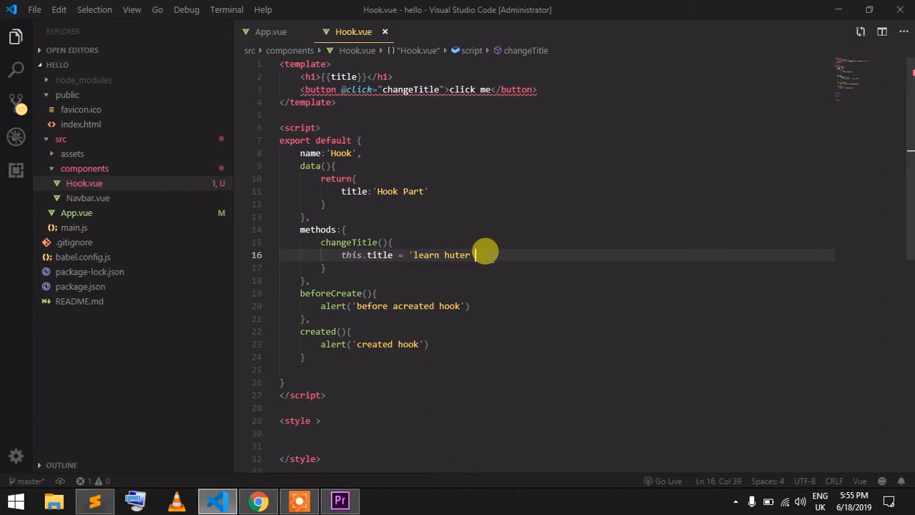
mouse_move(309, 279)
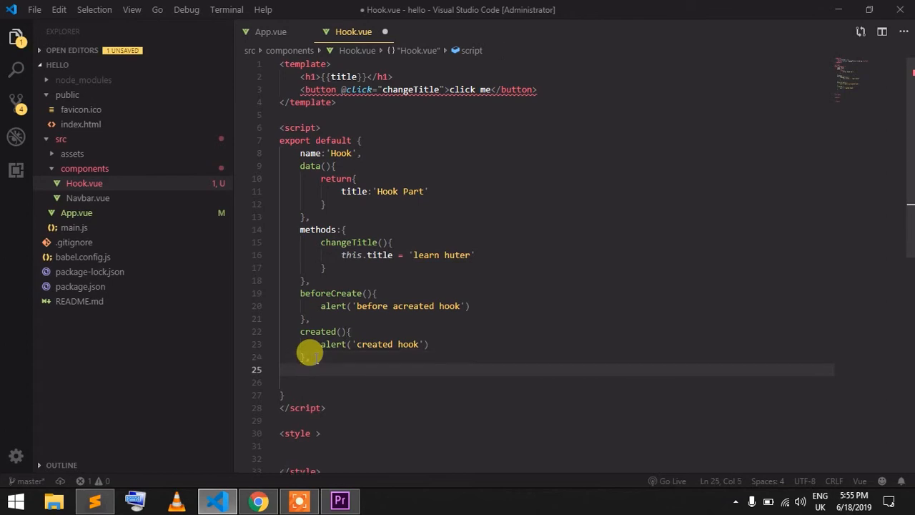
Add a beforeUpdate hook that calls alert('before Update') below created().
text(b)
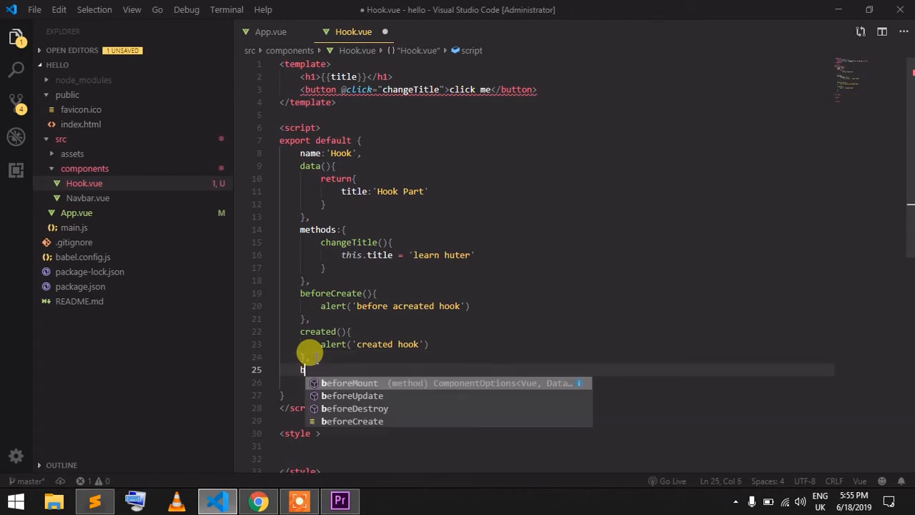
text(eforeUpdate(){)
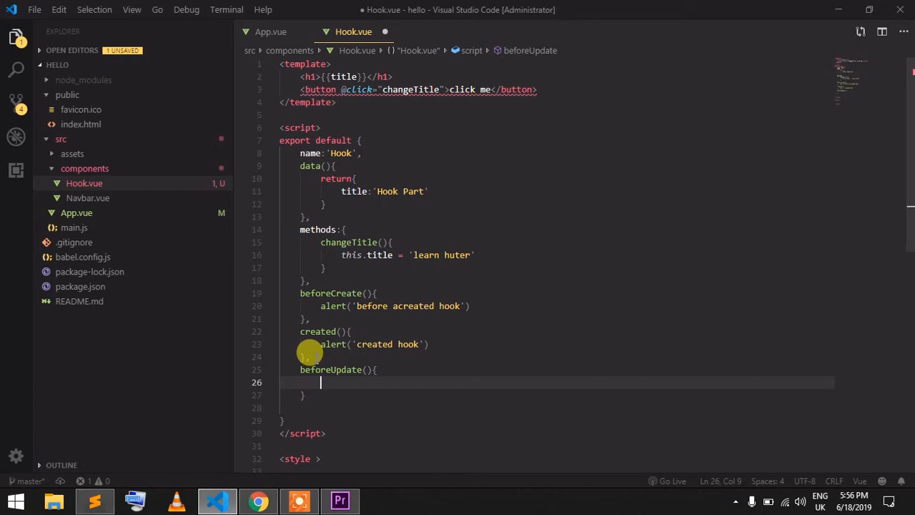
text(alert()
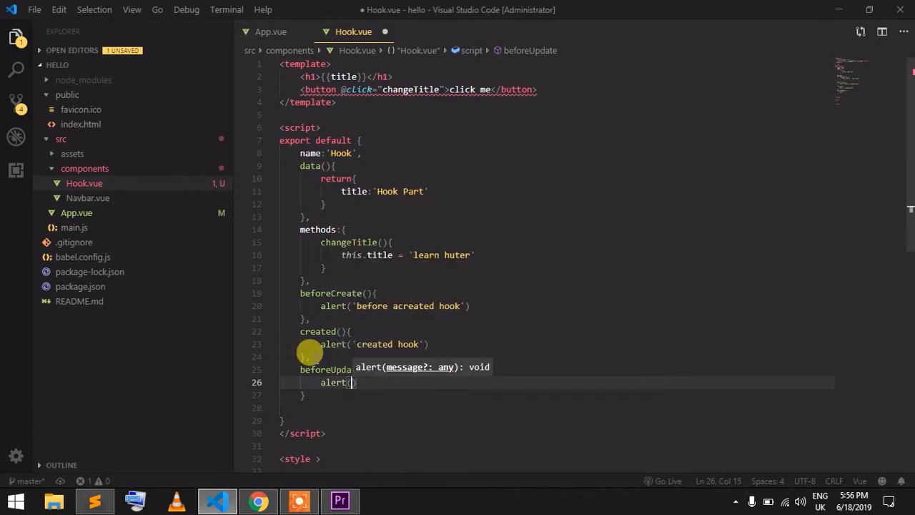
text(before')
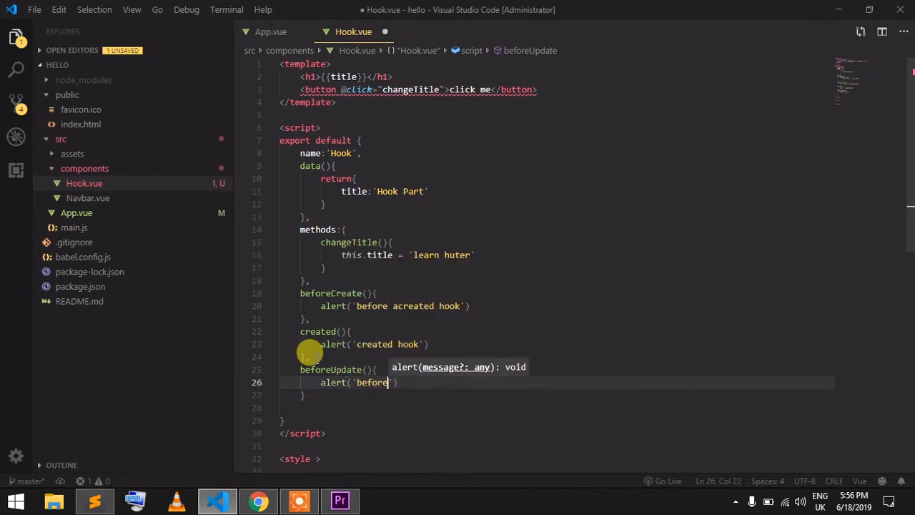
text(Update)
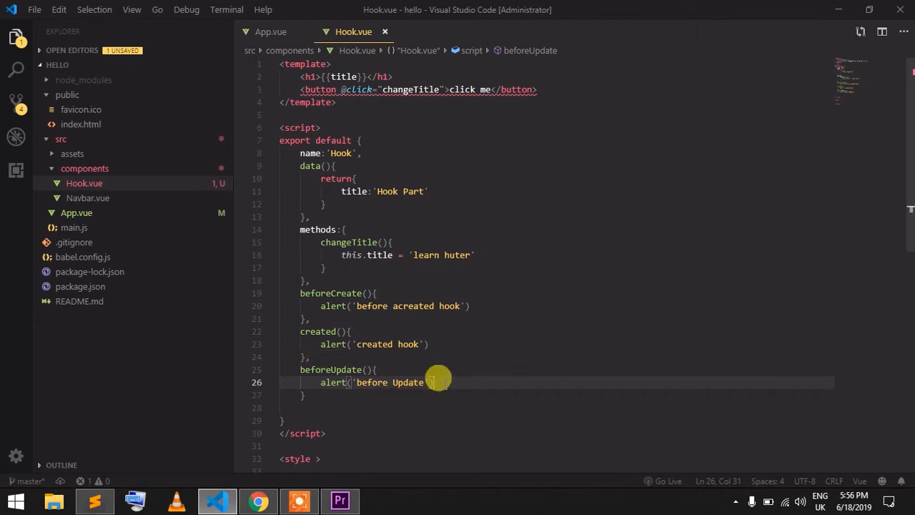
mouse_move(440, 369)
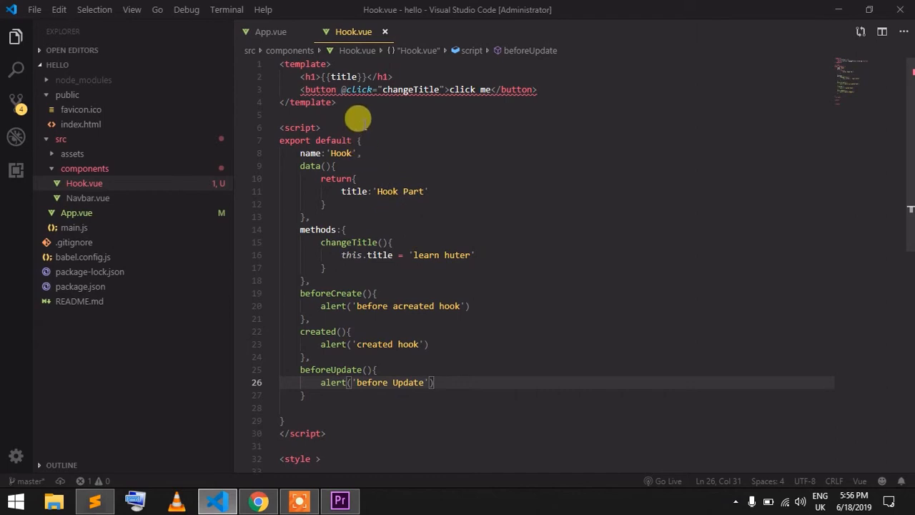
mouse_move(312, 89)
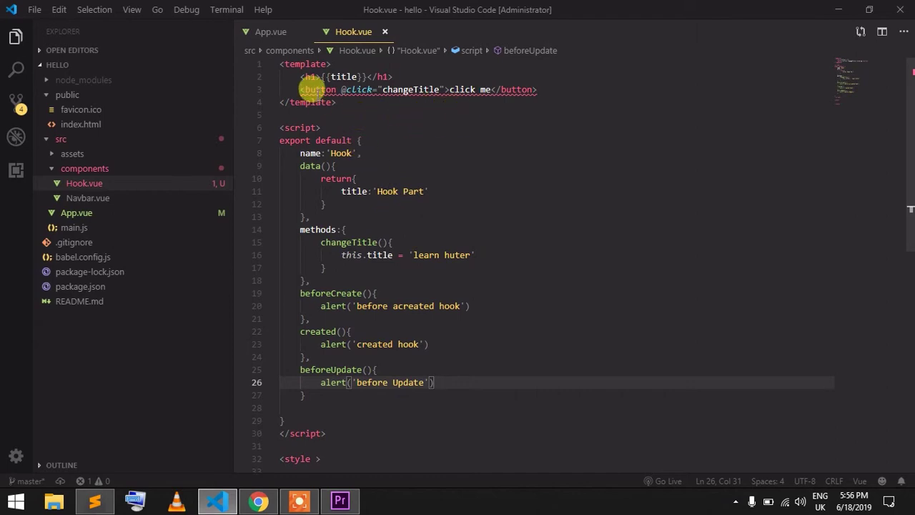
mouse_move(317, 89)
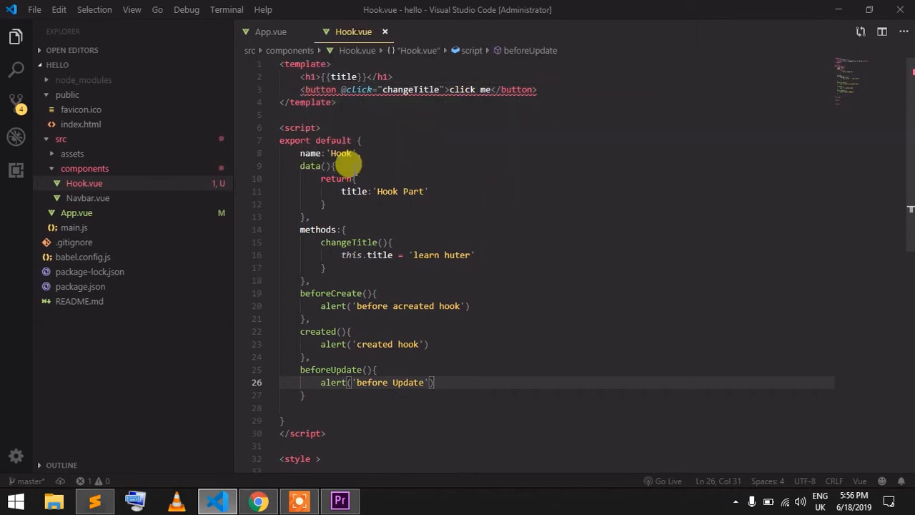
double_click(340, 152)
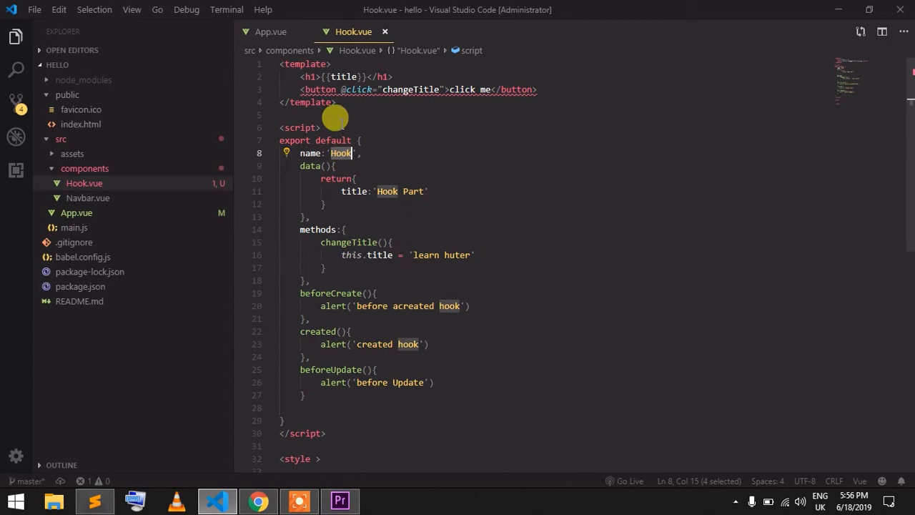
Check the page in Chrome, see the multiple-root-element compile error, and return to the editor.
click(270, 31)
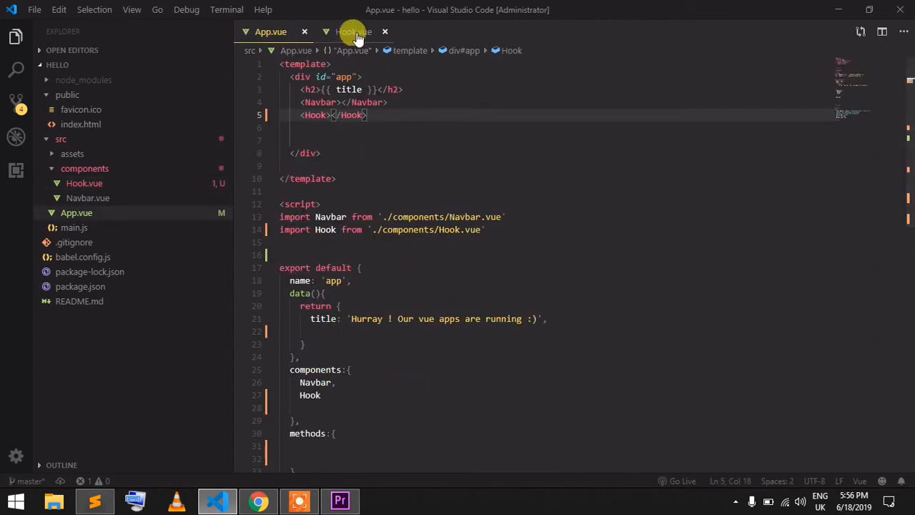
click(259, 500)
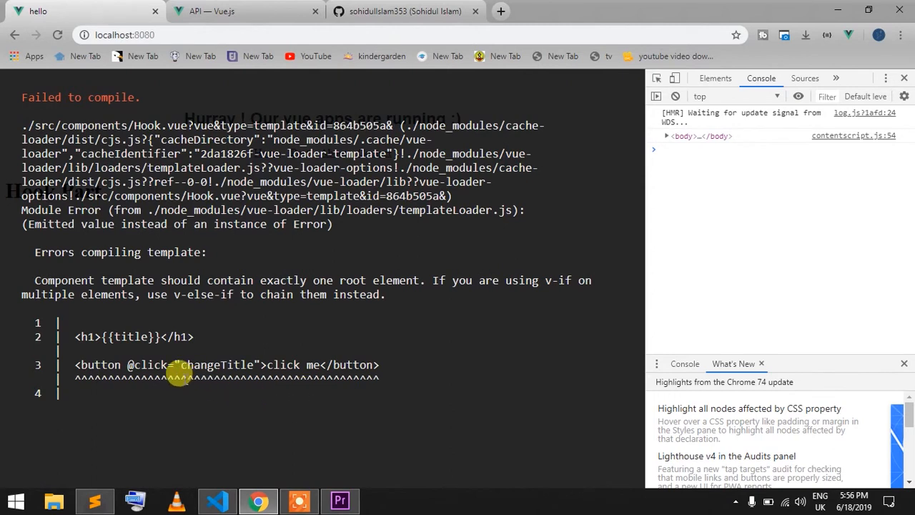
mouse_move(260, 365)
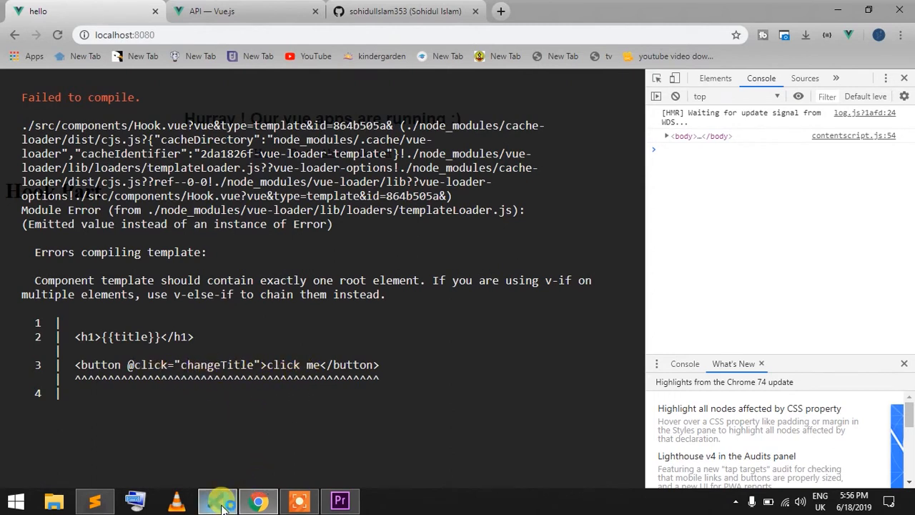
click(217, 500)
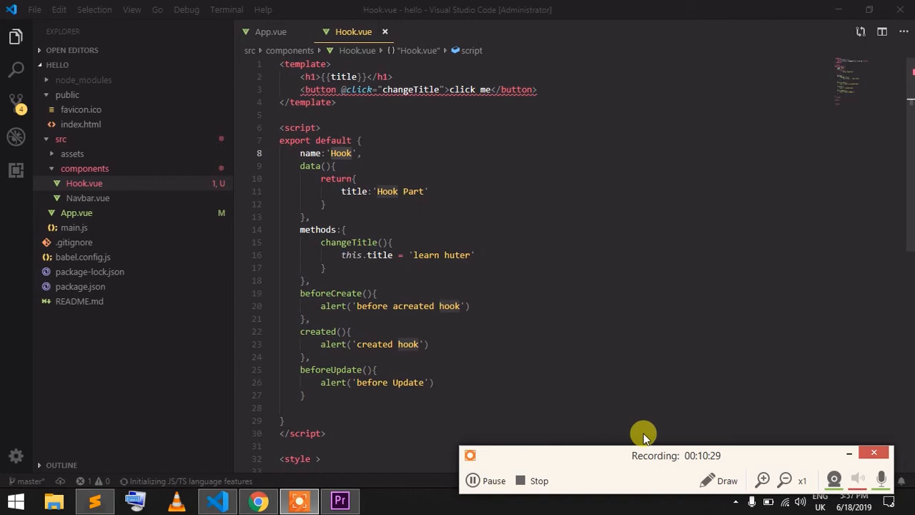
mouse_move(844, 452)
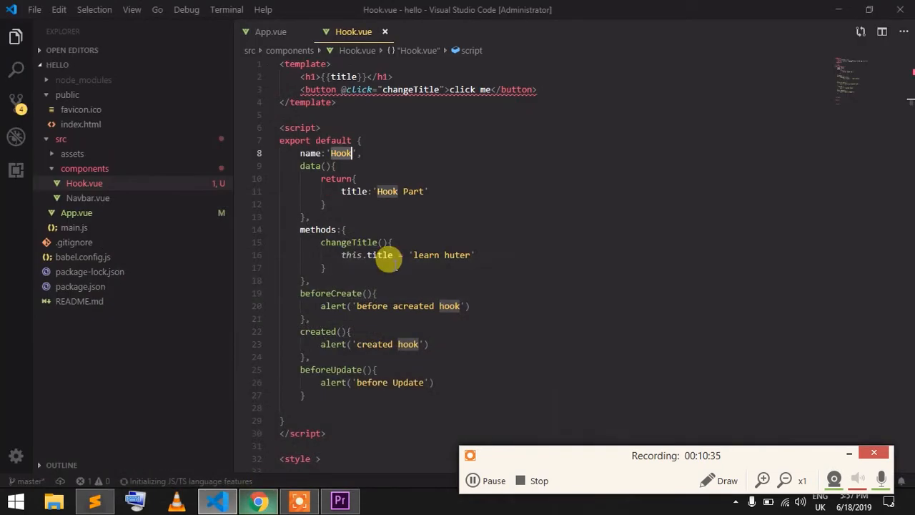
Wrap the template's heading and button in a <div class="Hook"> and save.
key(Enter)
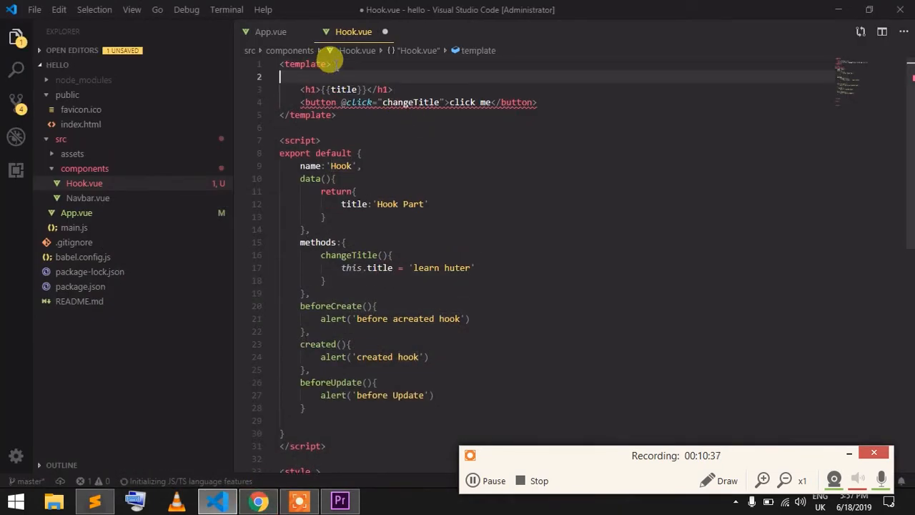
text(<div>)
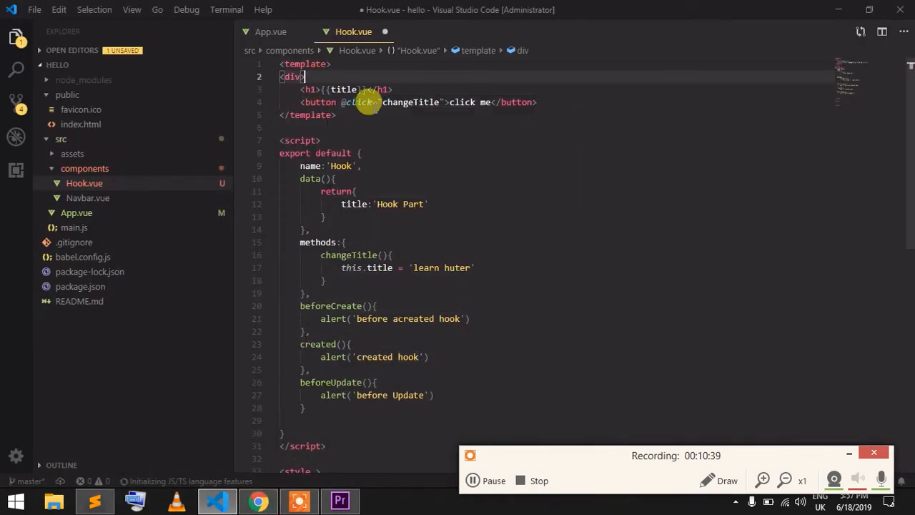
text(</div>)
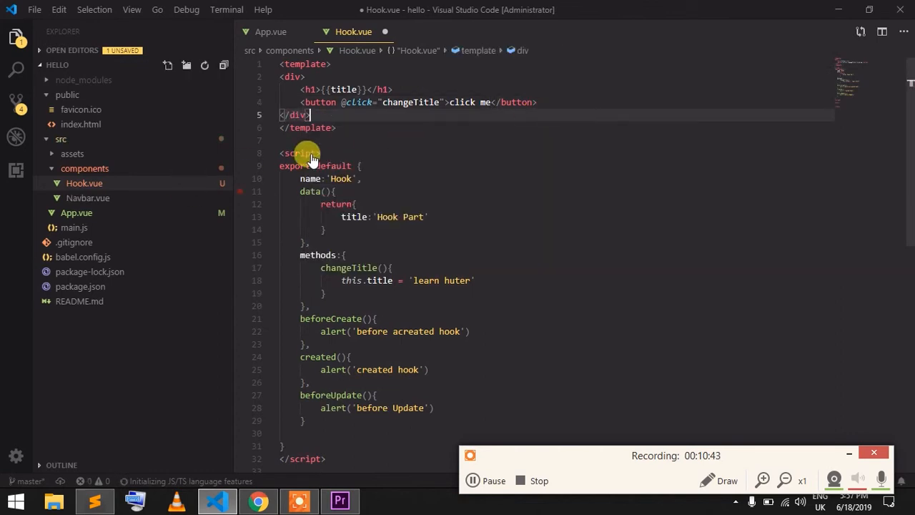
text(class="Hoo)
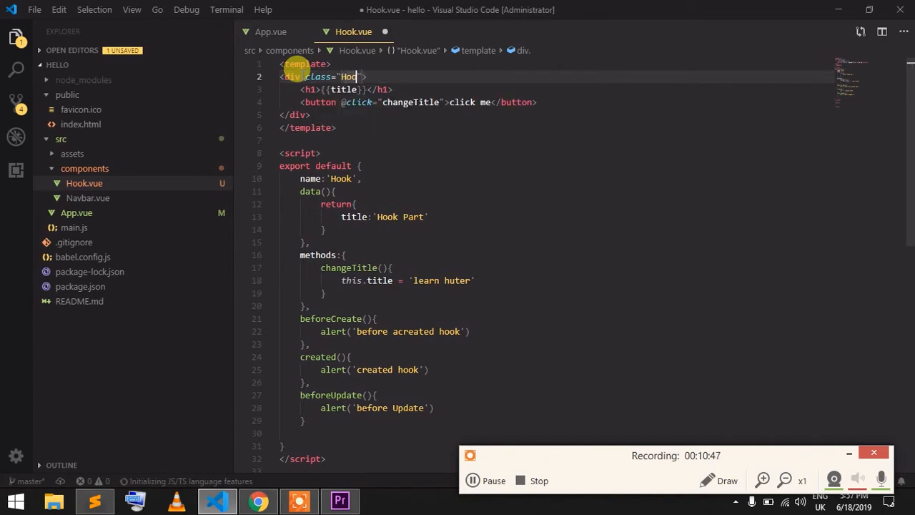
key(ctrl+s)
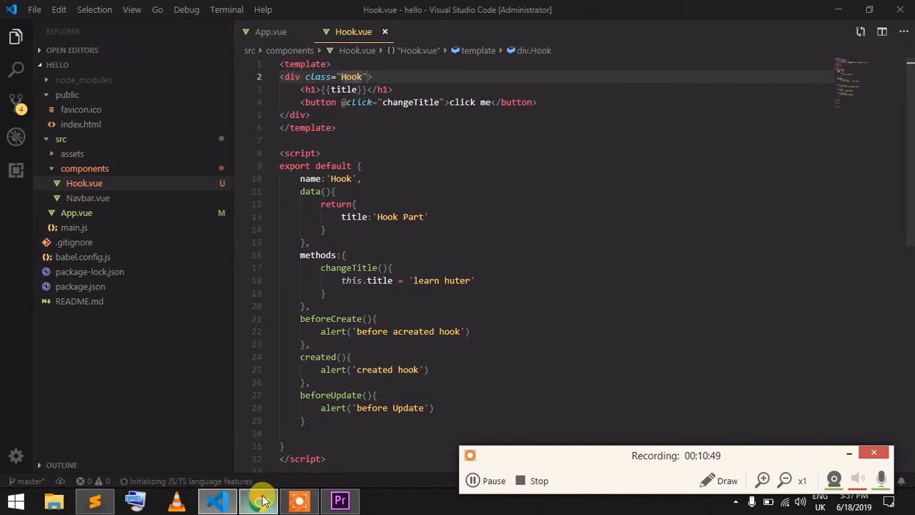
Reload the page in Chrome and dismiss the beforeCreate and created alerts.
click(258, 500)
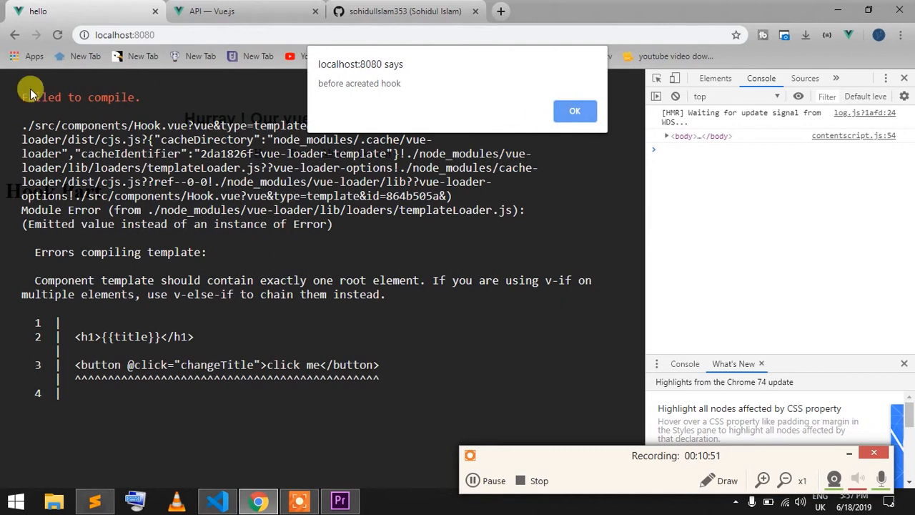
click(574, 111)
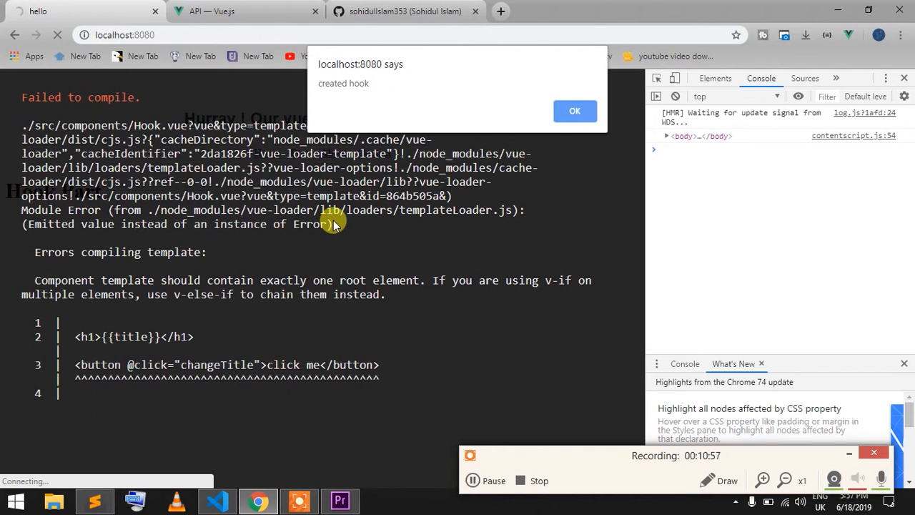
click(575, 111)
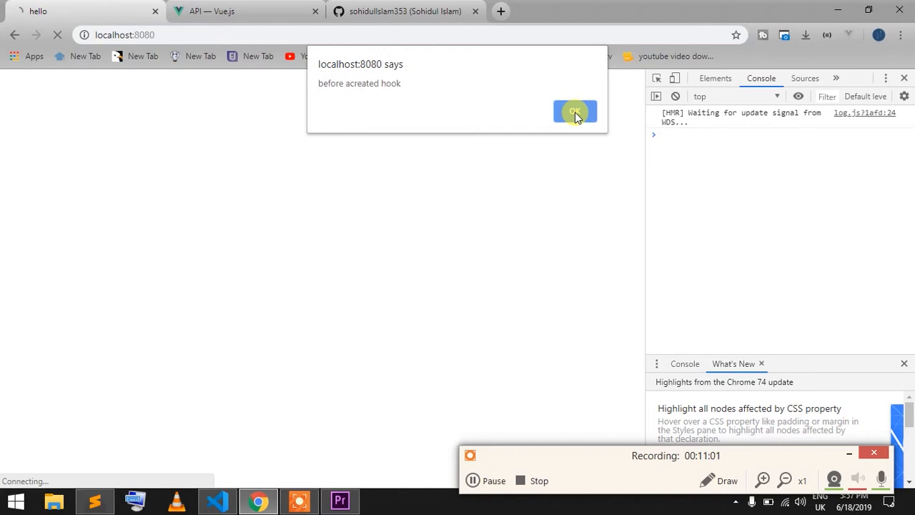
click(575, 112)
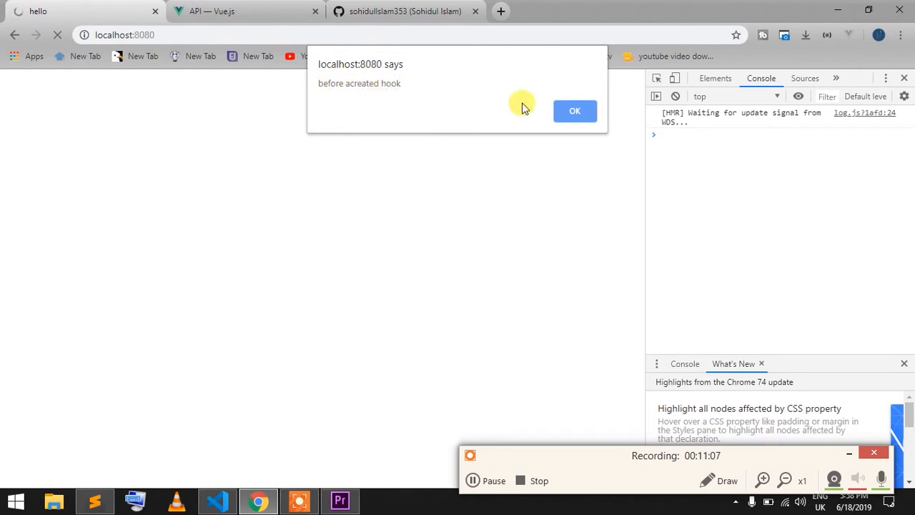
click(574, 111)
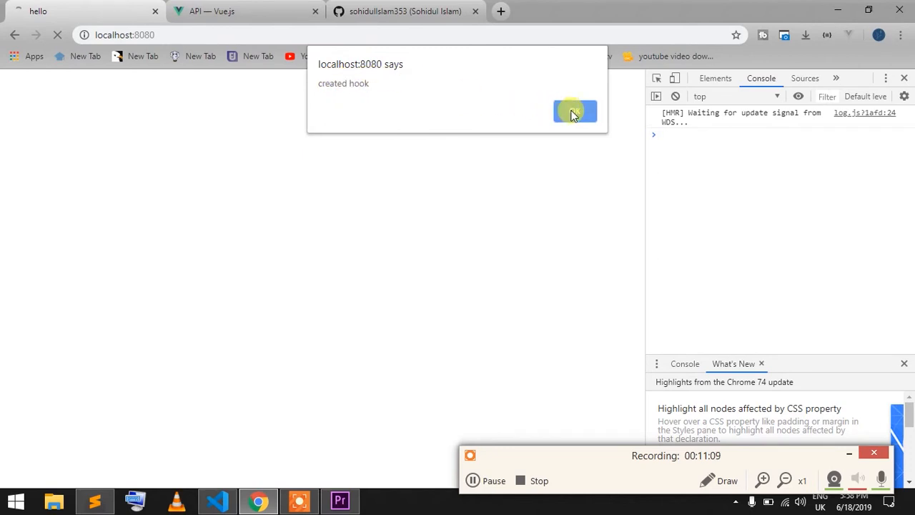
mouse_move(550, 103)
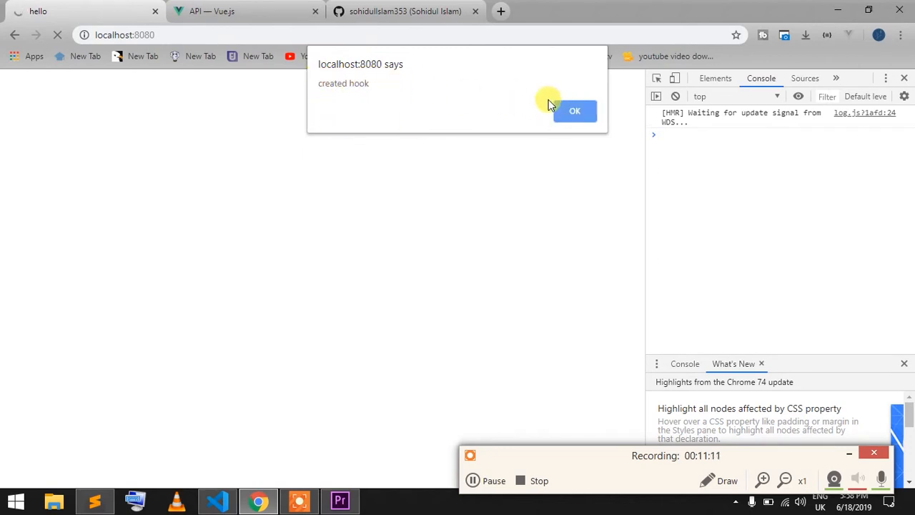
Press 'click me', dismiss the 'before Update' alert, heading now reads 'learn huter'.
click(574, 110)
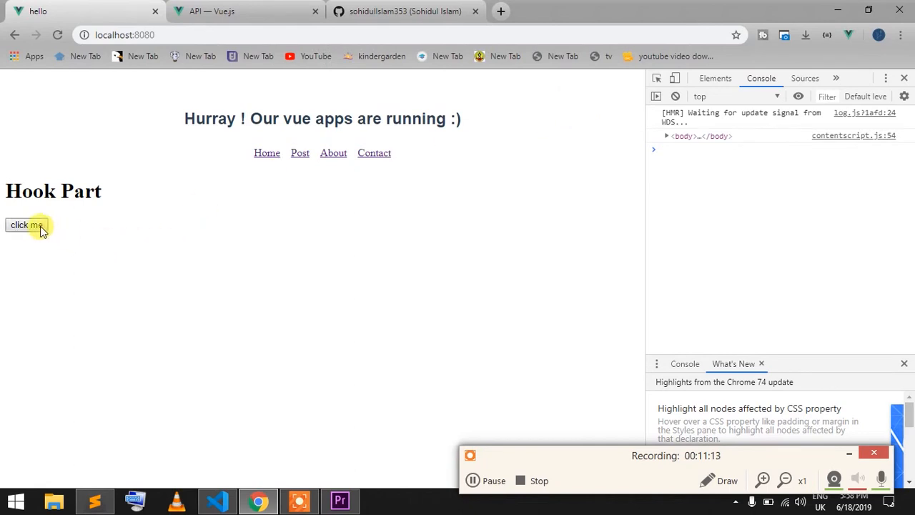
click(25, 224)
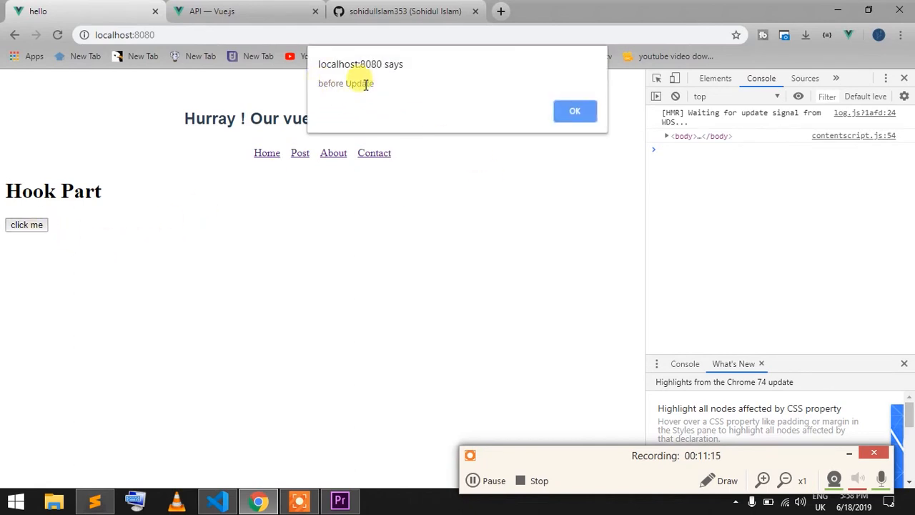
mouse_move(575, 111)
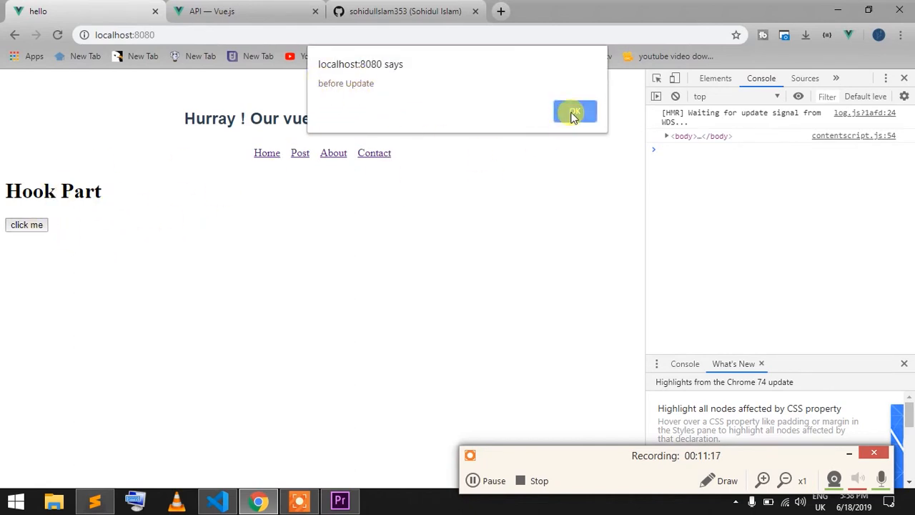
click(575, 112)
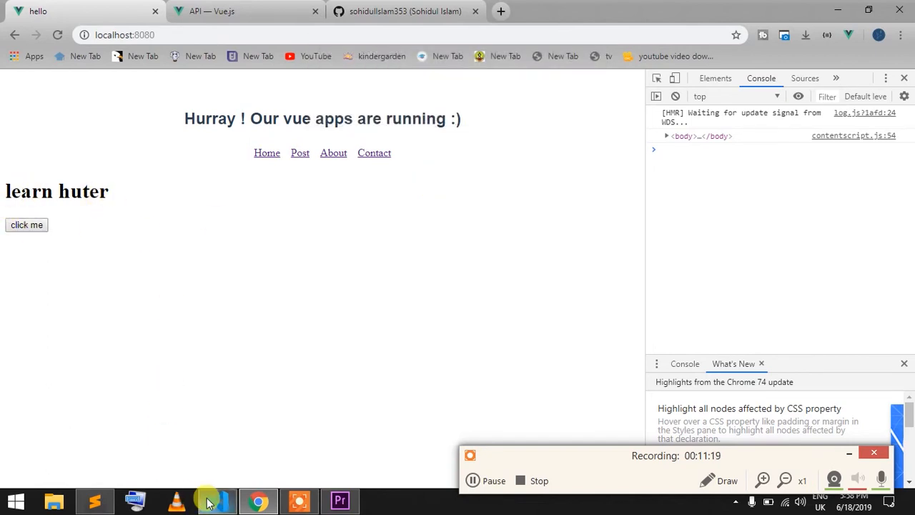
Start an updated() hook below beforeUpdate with an alert('u... call begun inside it.
click(217, 500)
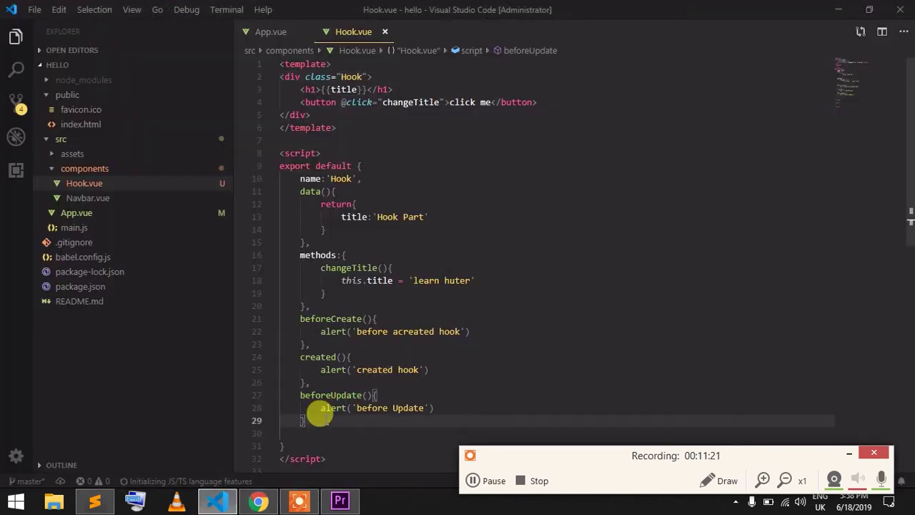
text(updated)
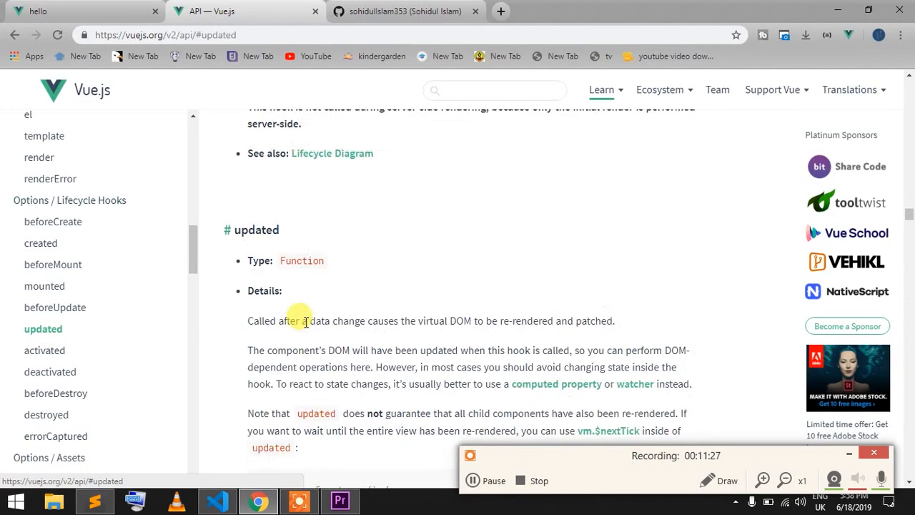
scroll(down, 3)
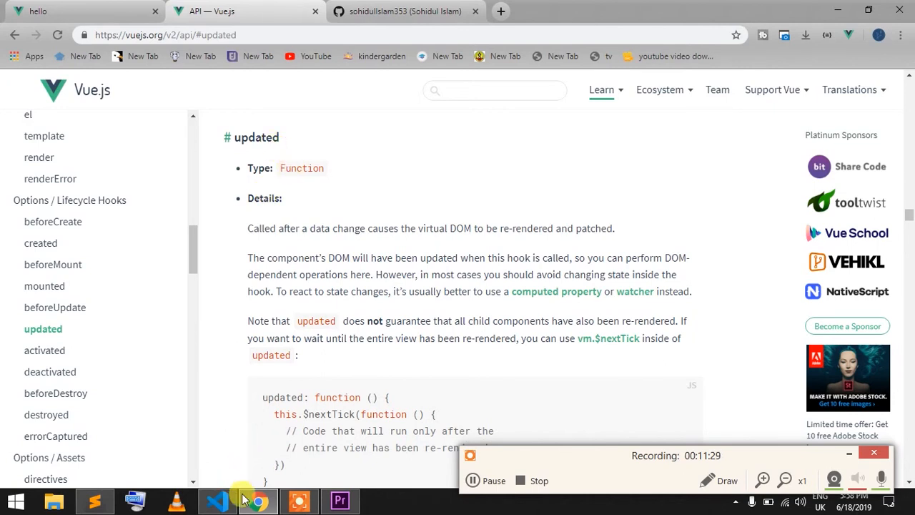
click(217, 501)
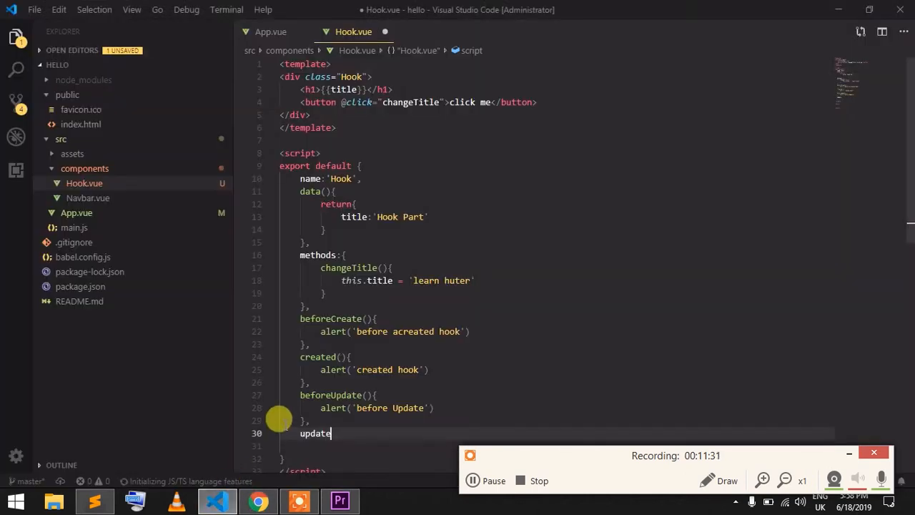
text(d(){)
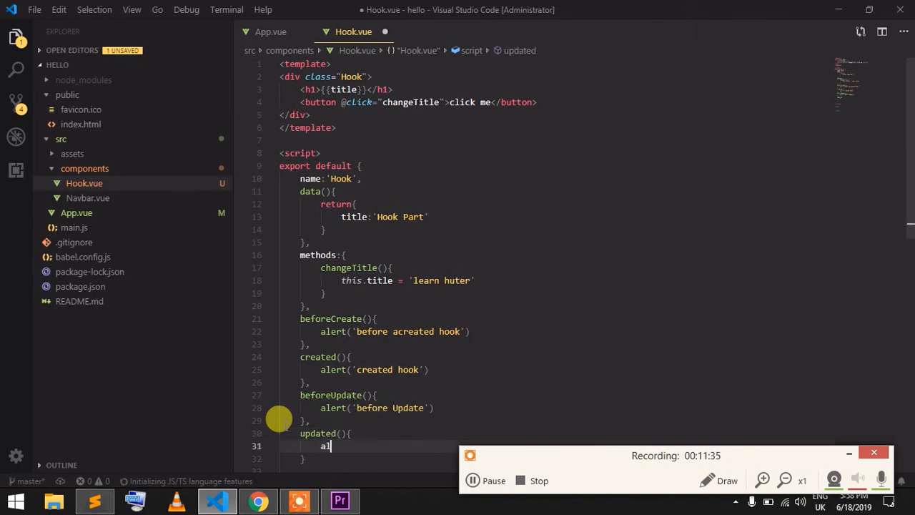
text(alert('u')
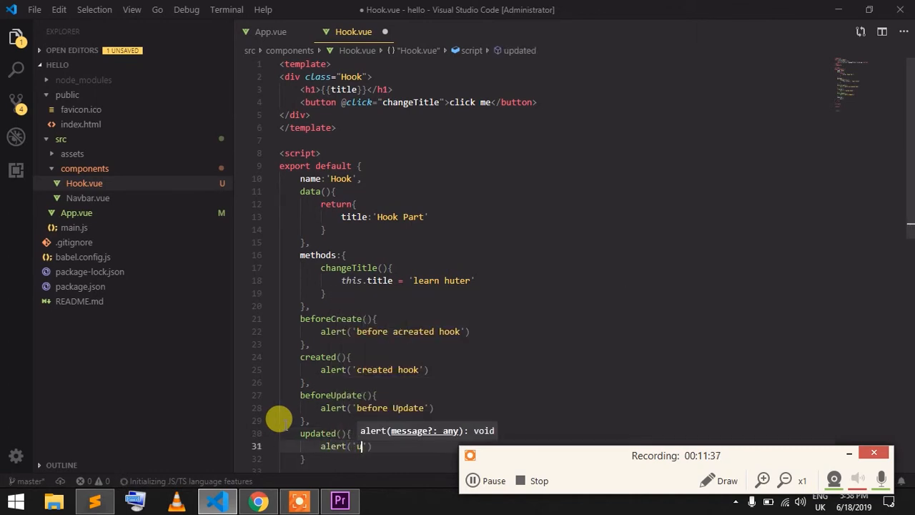
Reload localhost:8080 and dismiss each creation-hook alert.
click(257, 500)
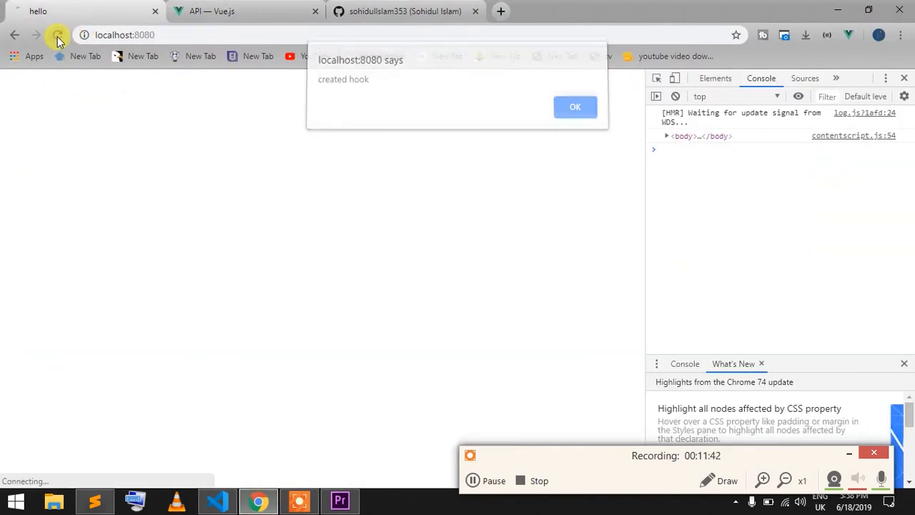
click(575, 106)
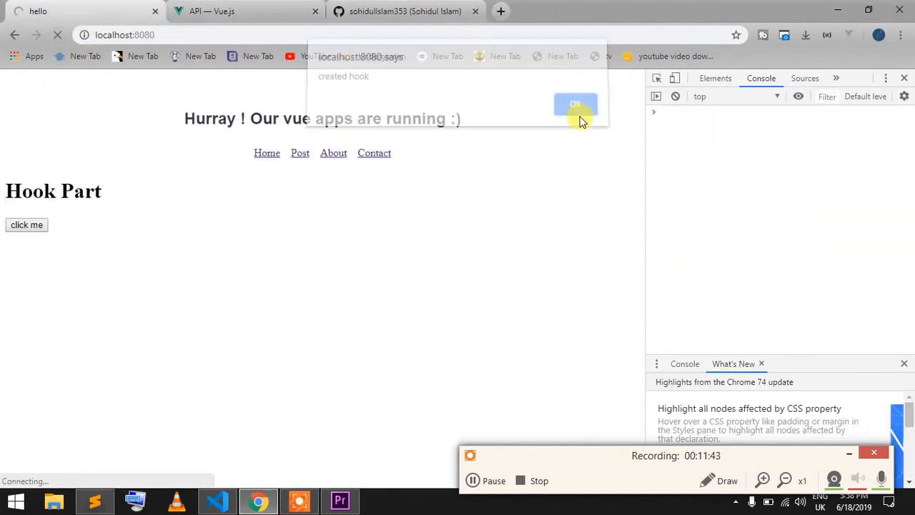
click(574, 105)
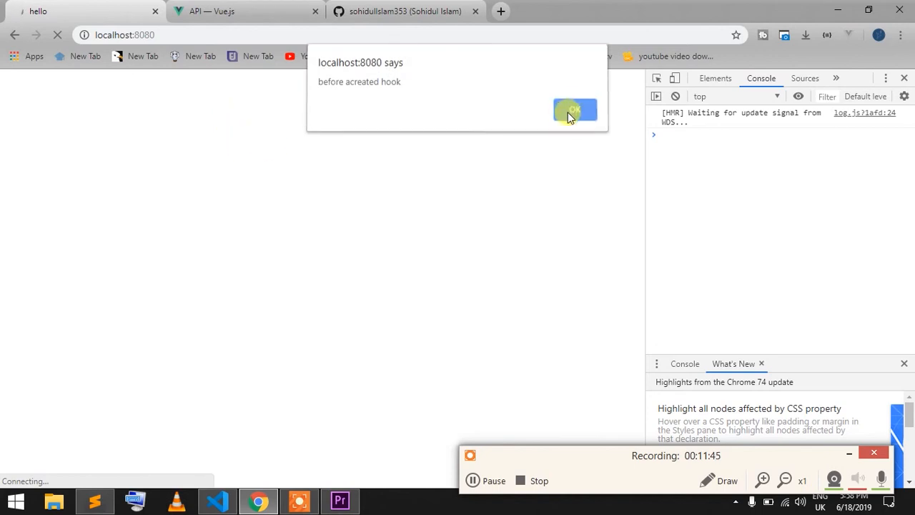
click(575, 111)
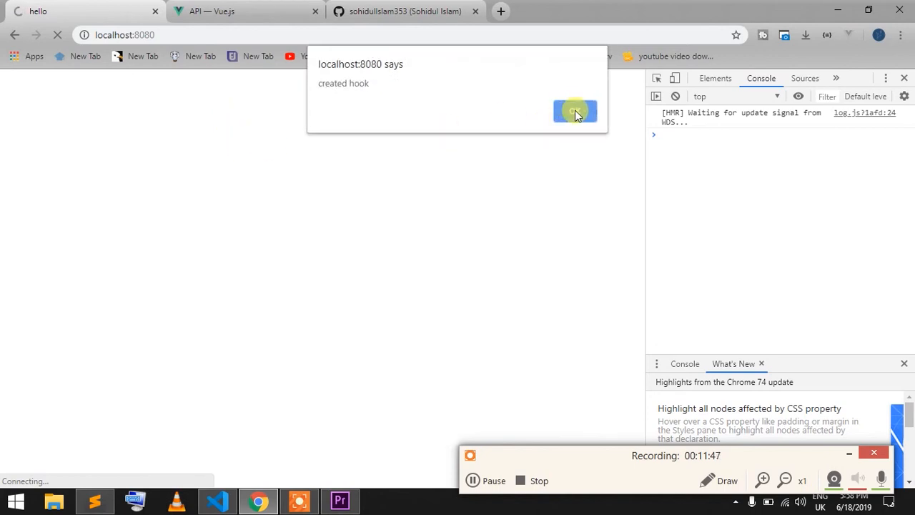
click(574, 111)
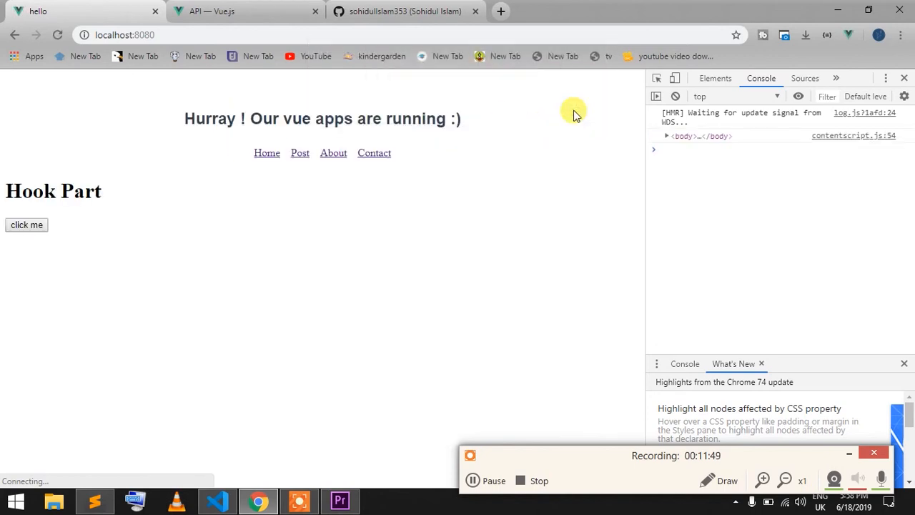
Press 'click me' and dismiss the 'before Update' alert so the heading reads 'learn huter'.
click(26, 225)
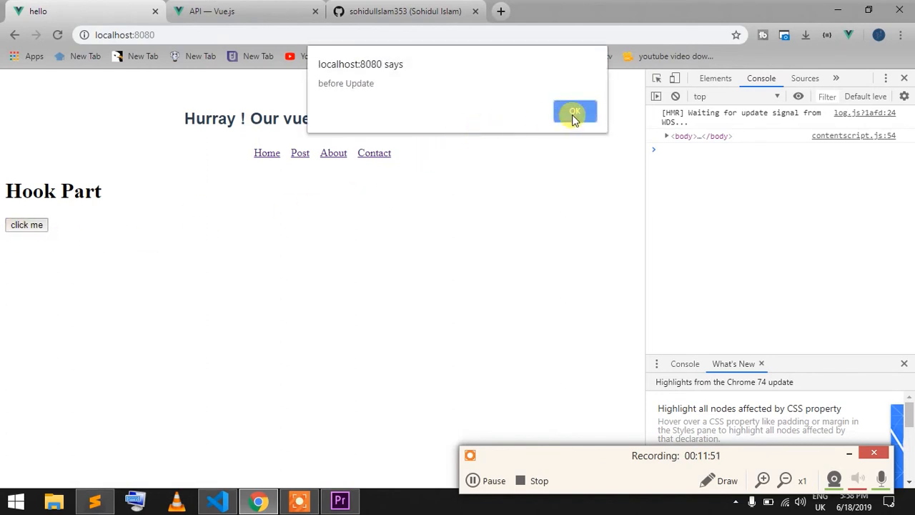
click(575, 111)
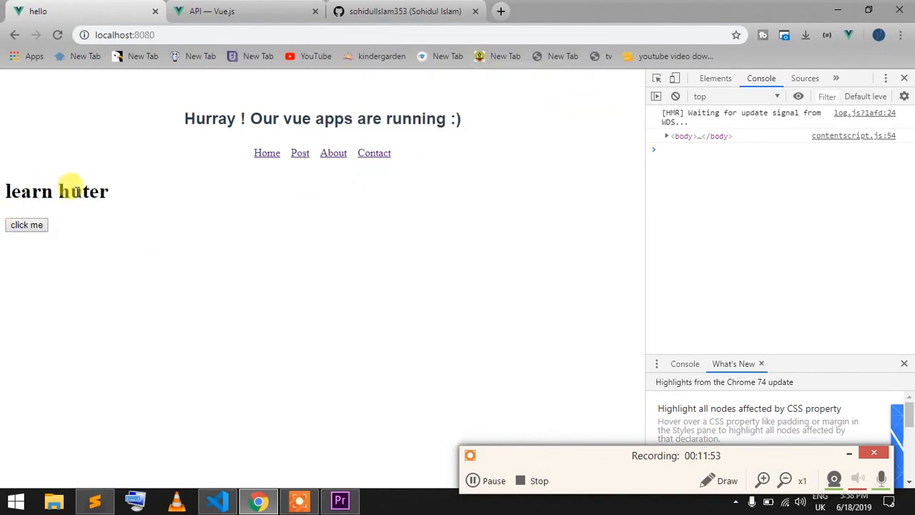
mouse_move(259, 220)
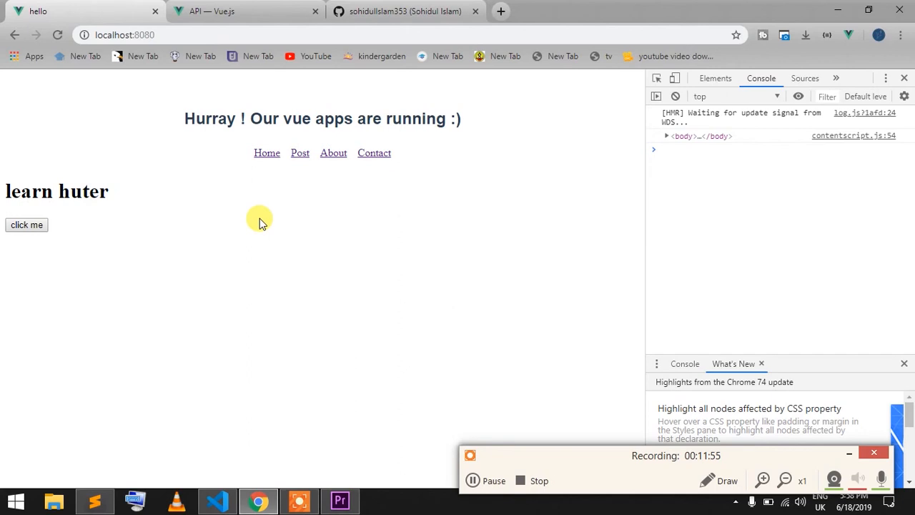
mouse_move(343, 180)
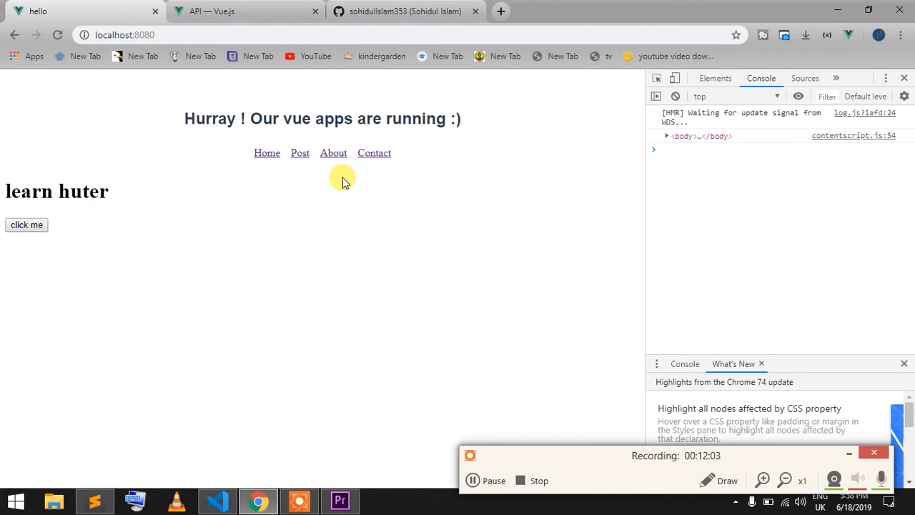
mouse_move(306, 185)
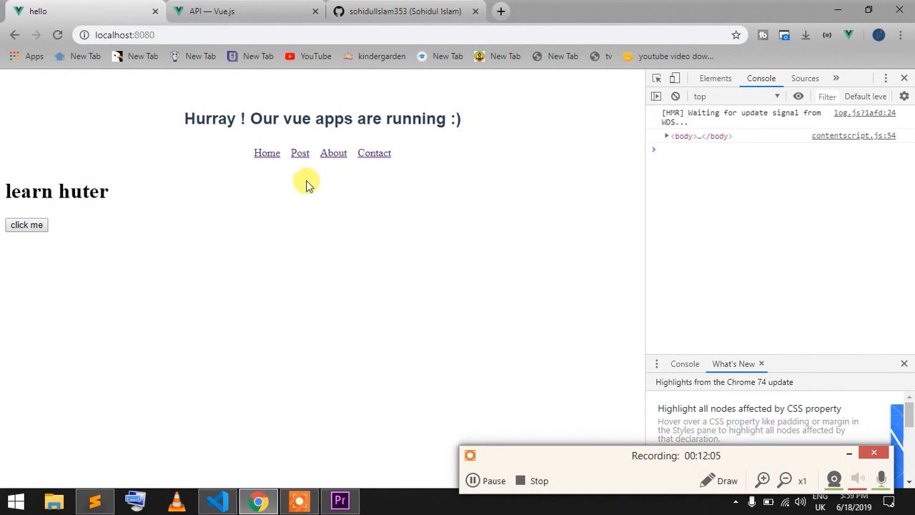
mouse_move(313, 306)
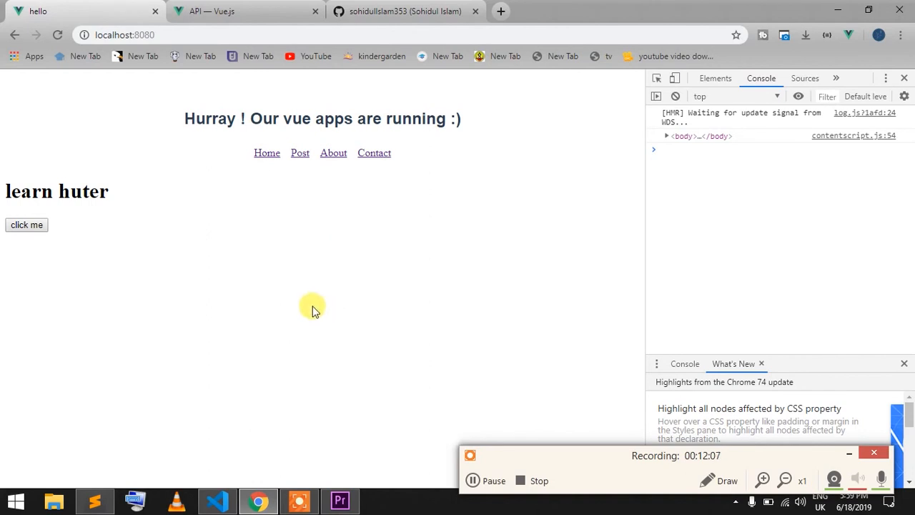
click(246, 12)
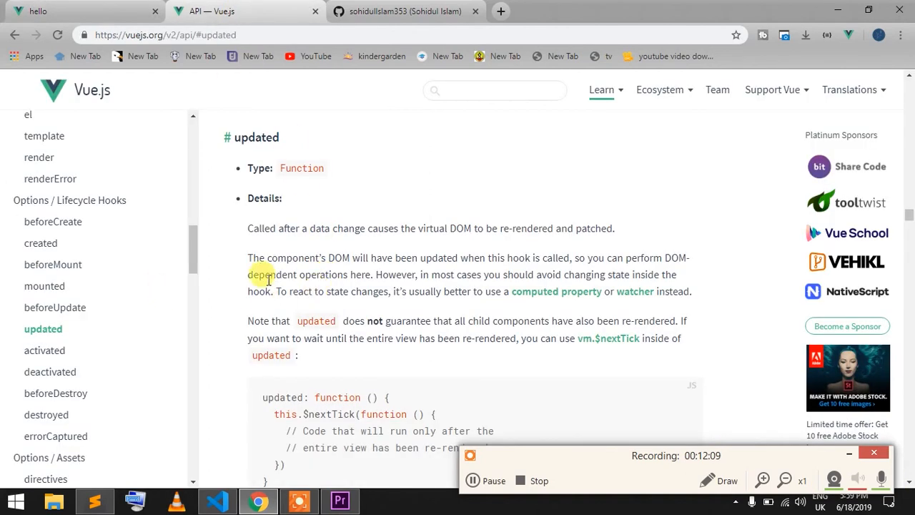
click(38, 11)
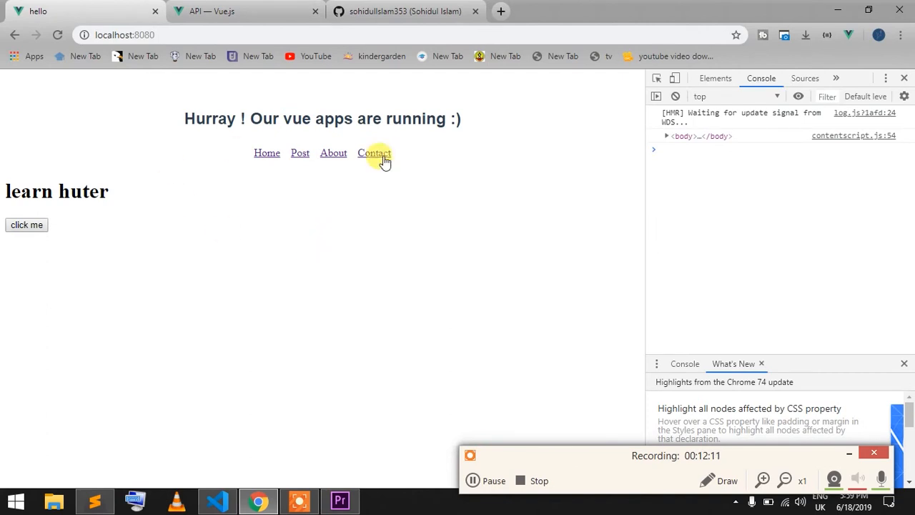
mouse_move(320, 365)
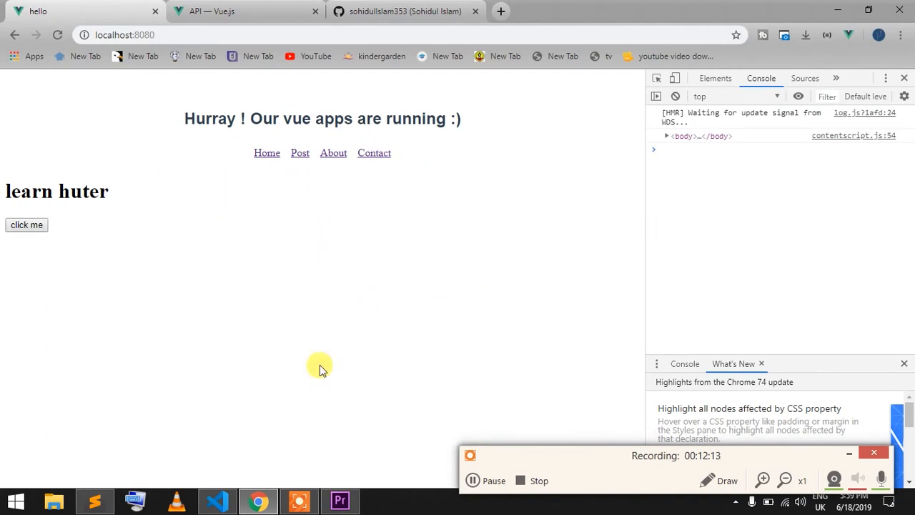
mouse_move(303, 236)
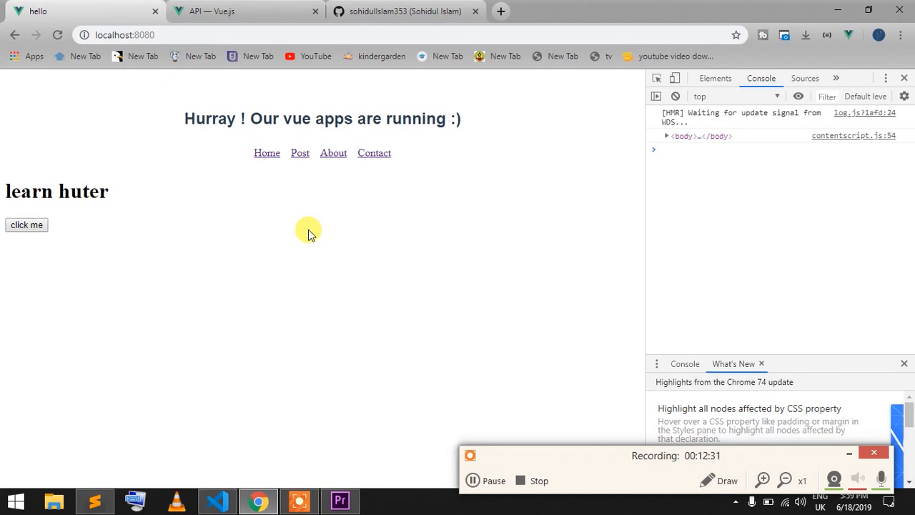
mouse_move(417, 358)
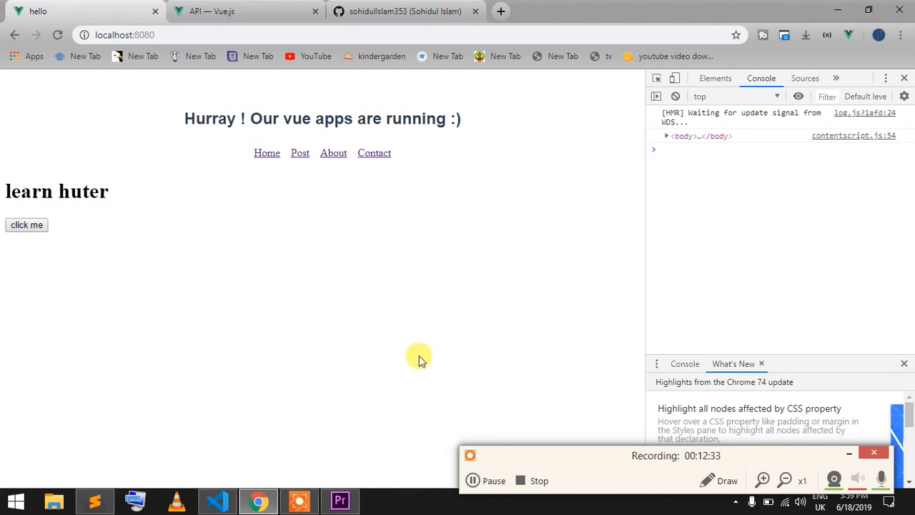